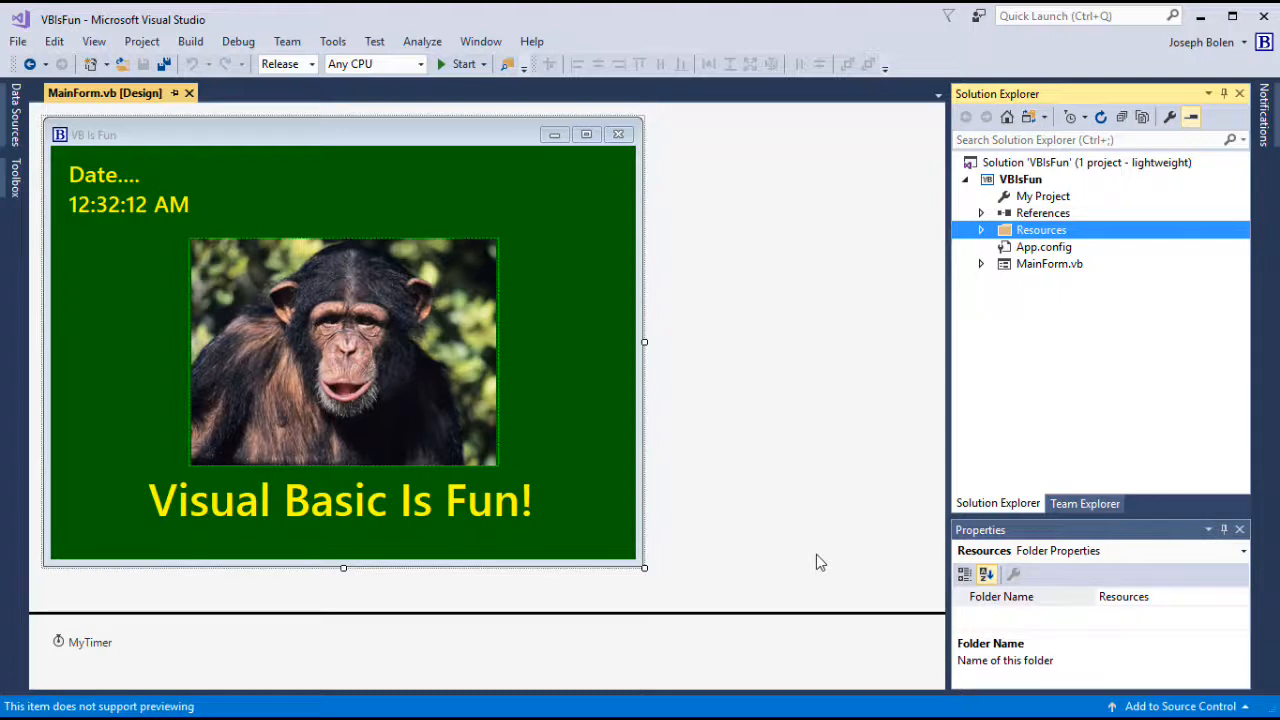
pyautogui.moveTo(847, 541)
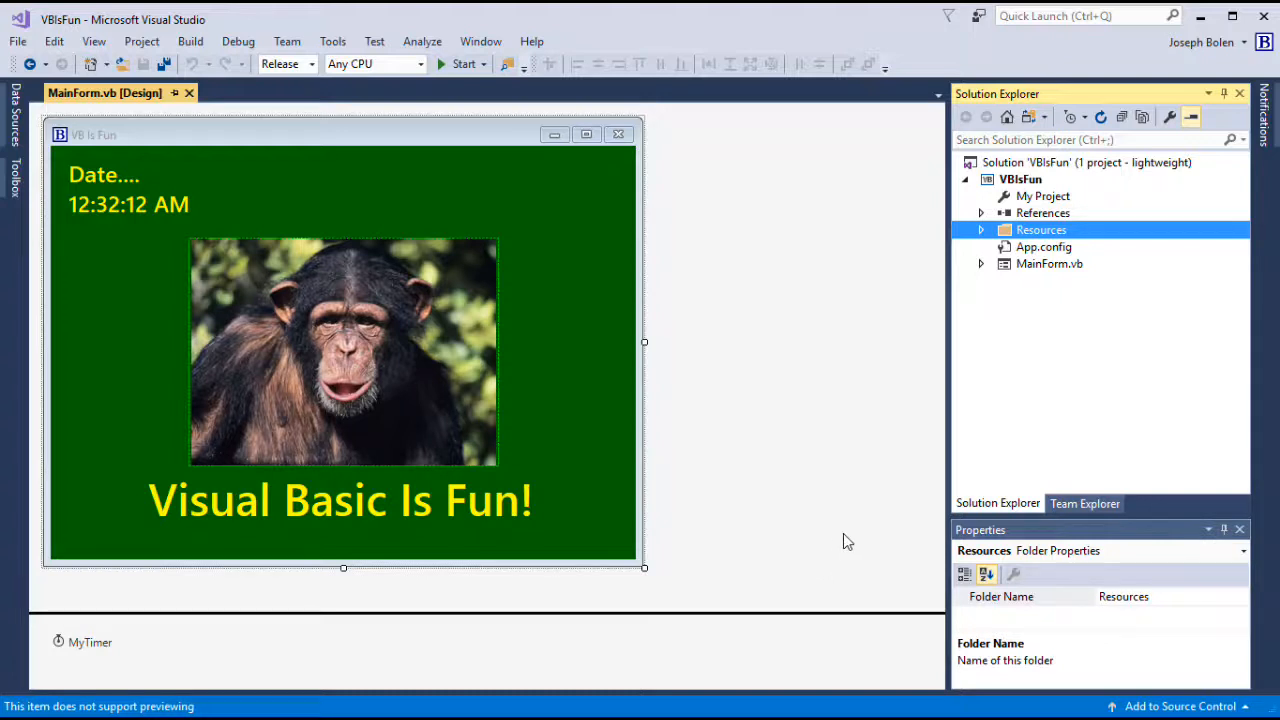
pyautogui.moveTo(737, 425)
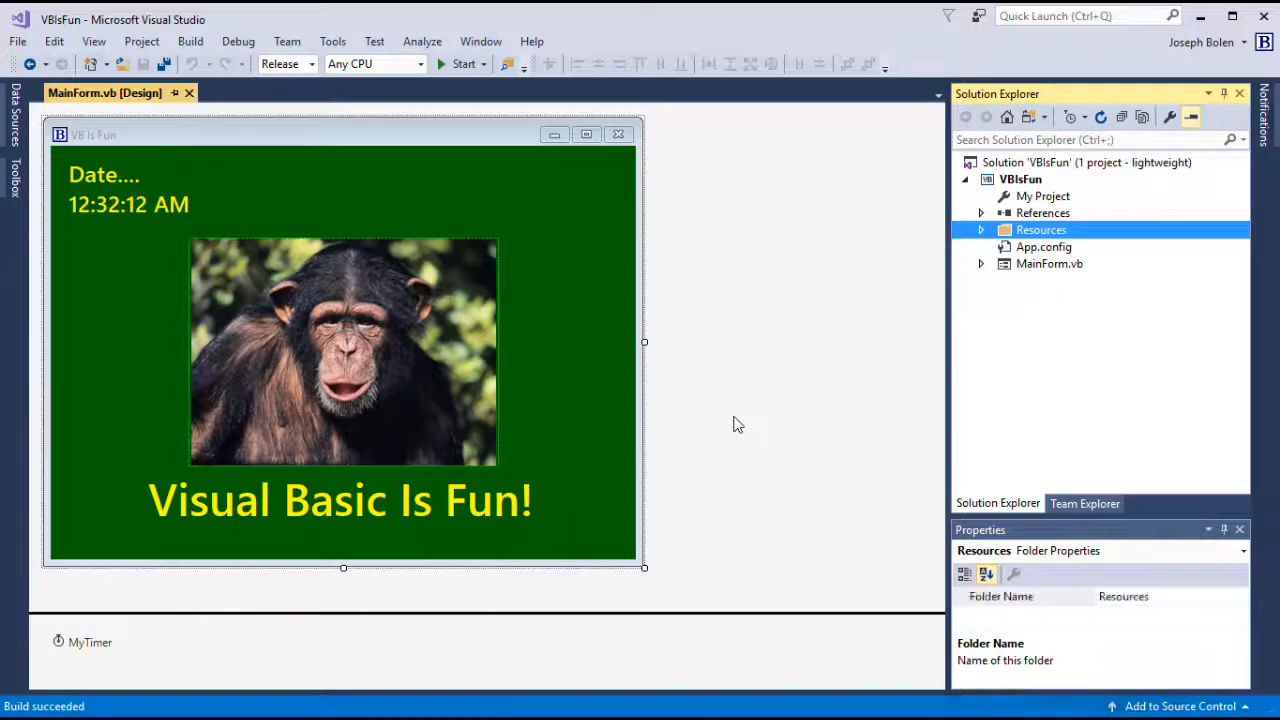
# Step: Start the VBIsFun Release build so its form shows the current date and time
pyautogui.click(460, 63)
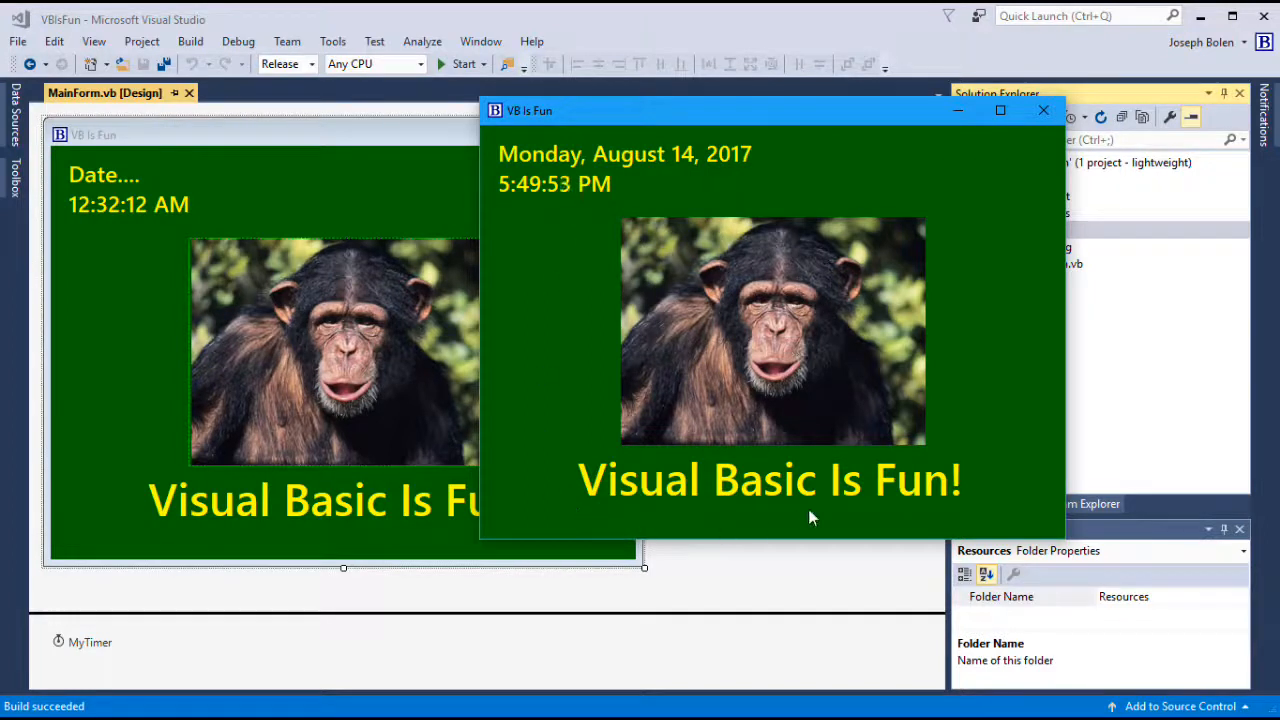
pyautogui.moveTo(883, 384)
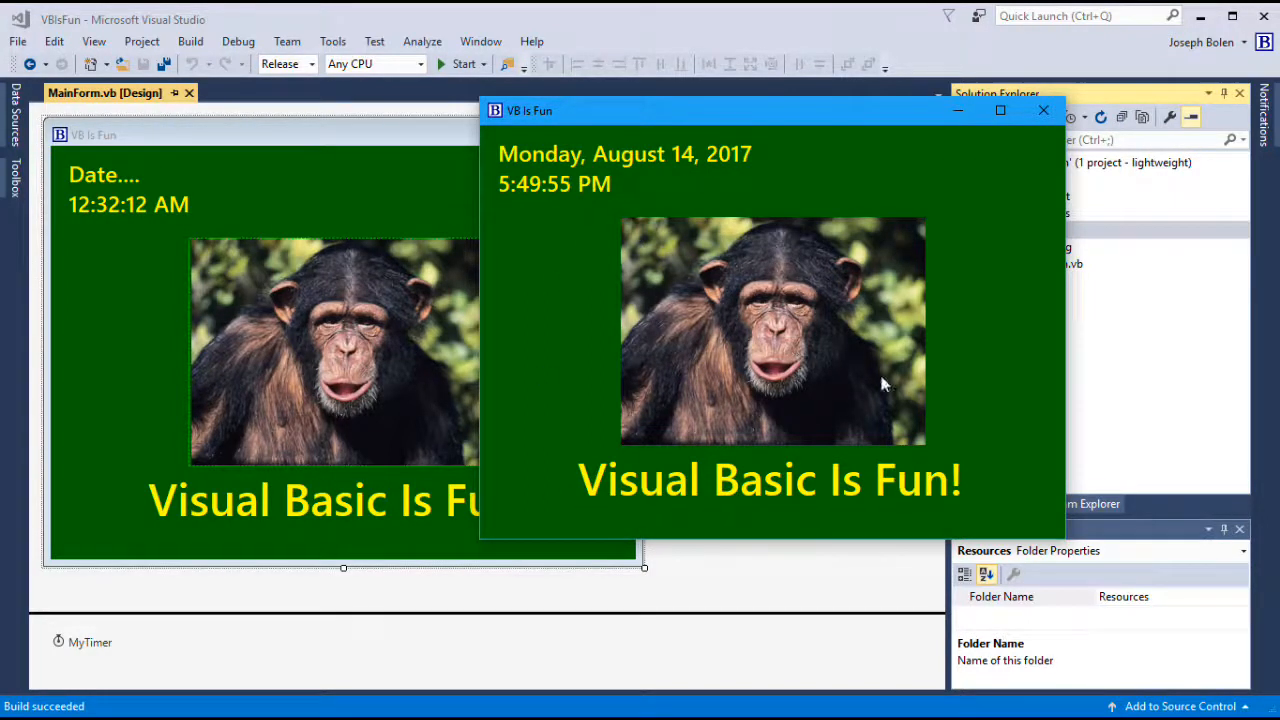
pyautogui.moveTo(1003, 252)
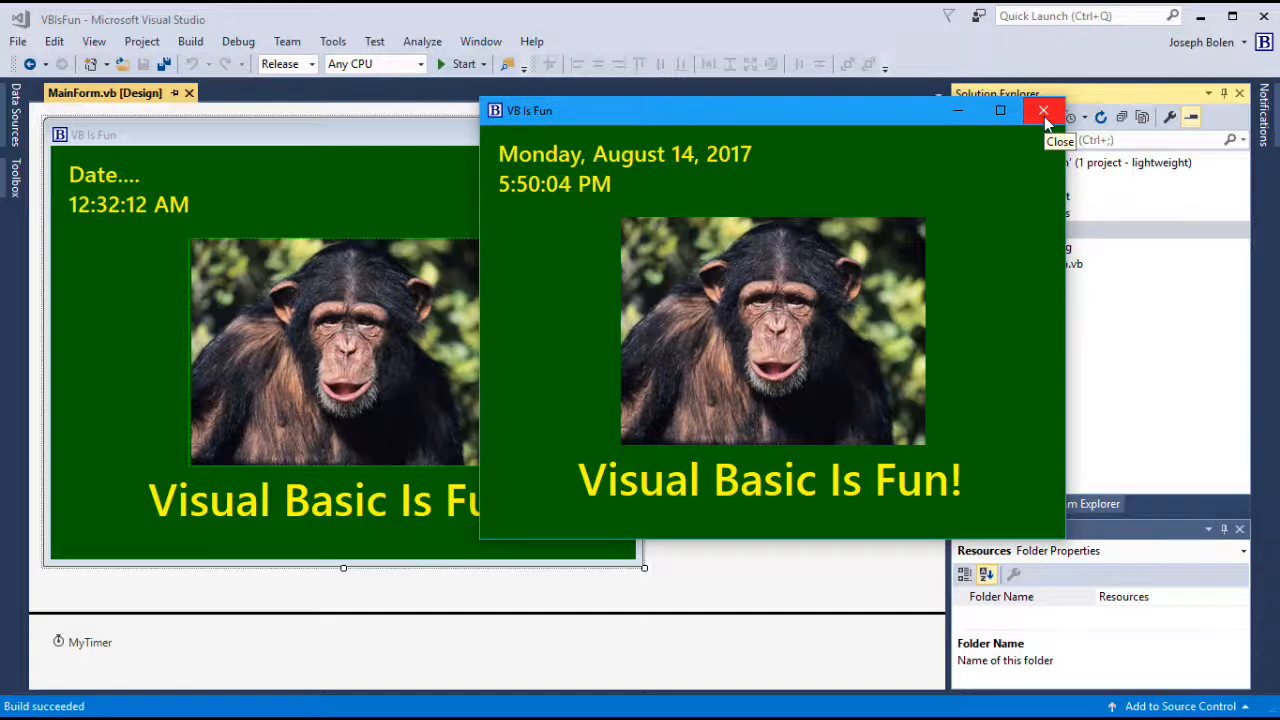
# Step: Close the running VB Is Fun window and return to the form designer
pyautogui.click(1044, 110)
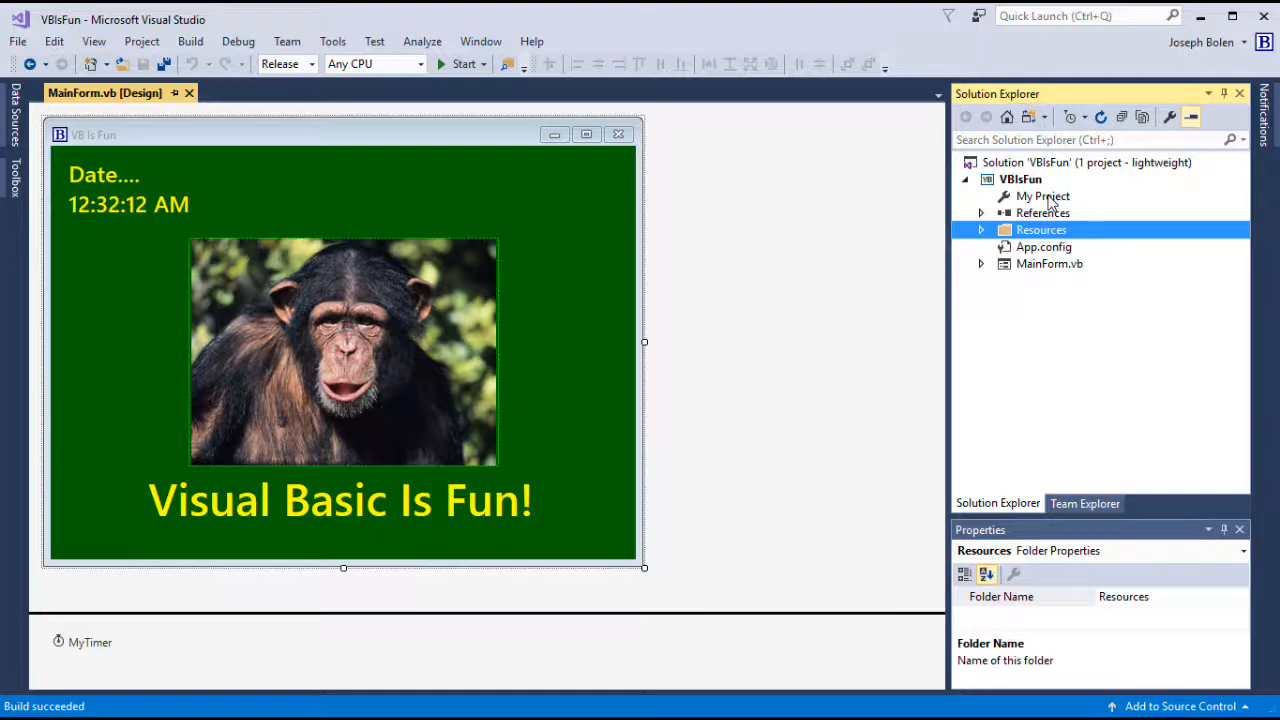
# Step: Open the VBIsFun project properties from My Project, showing the Application page
pyautogui.doubleClick(1042, 196)
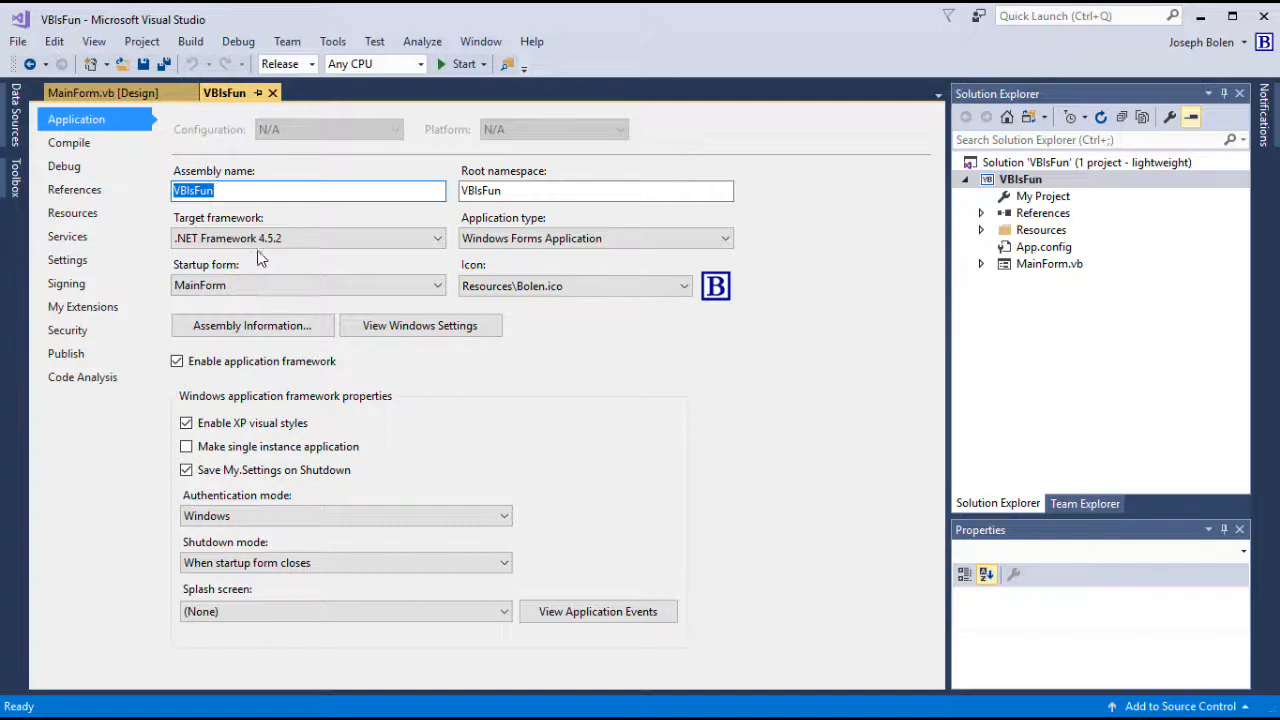
pyautogui.moveTo(283, 258)
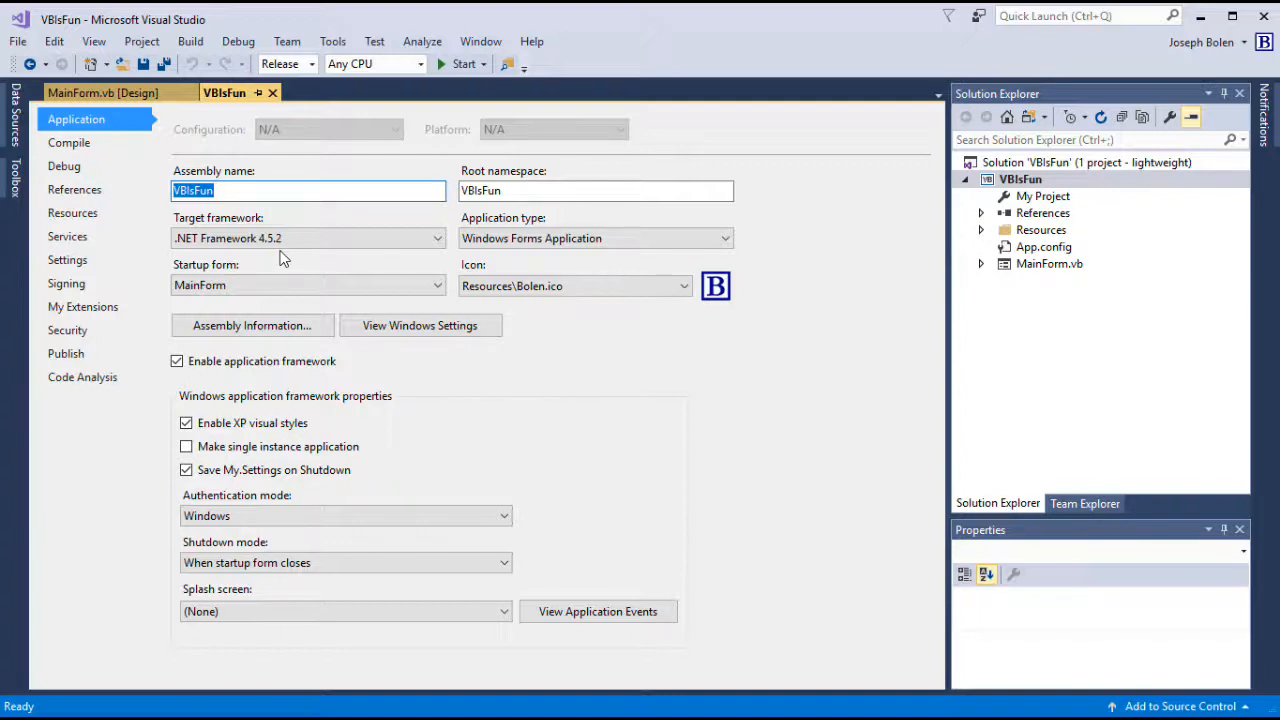
pyautogui.moveTo(313, 266)
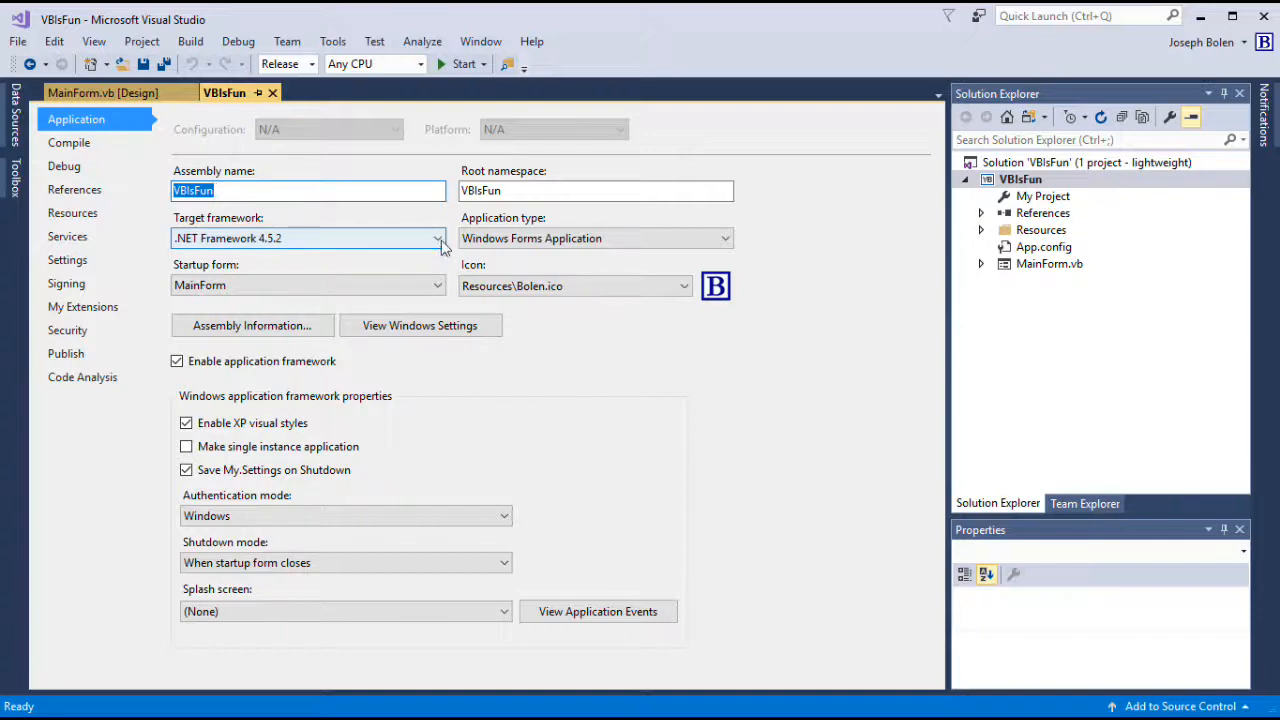
pyautogui.click(436, 238)
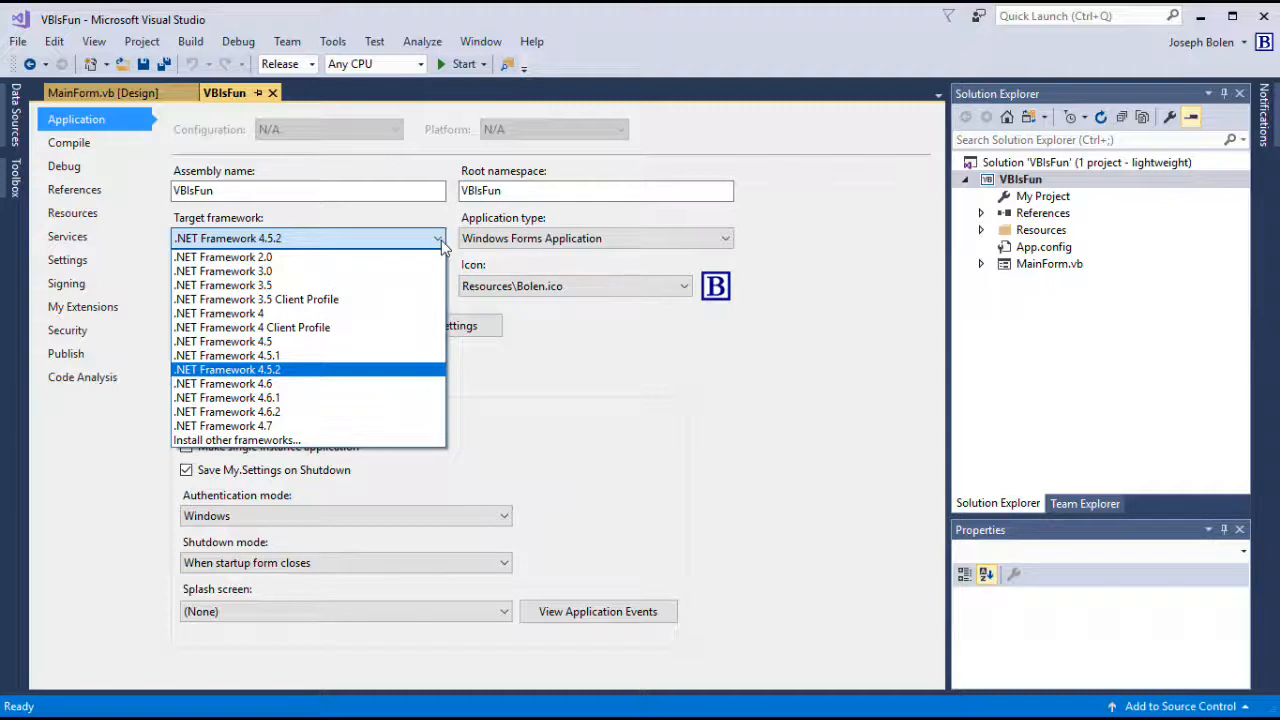
pyautogui.moveTo(390, 246)
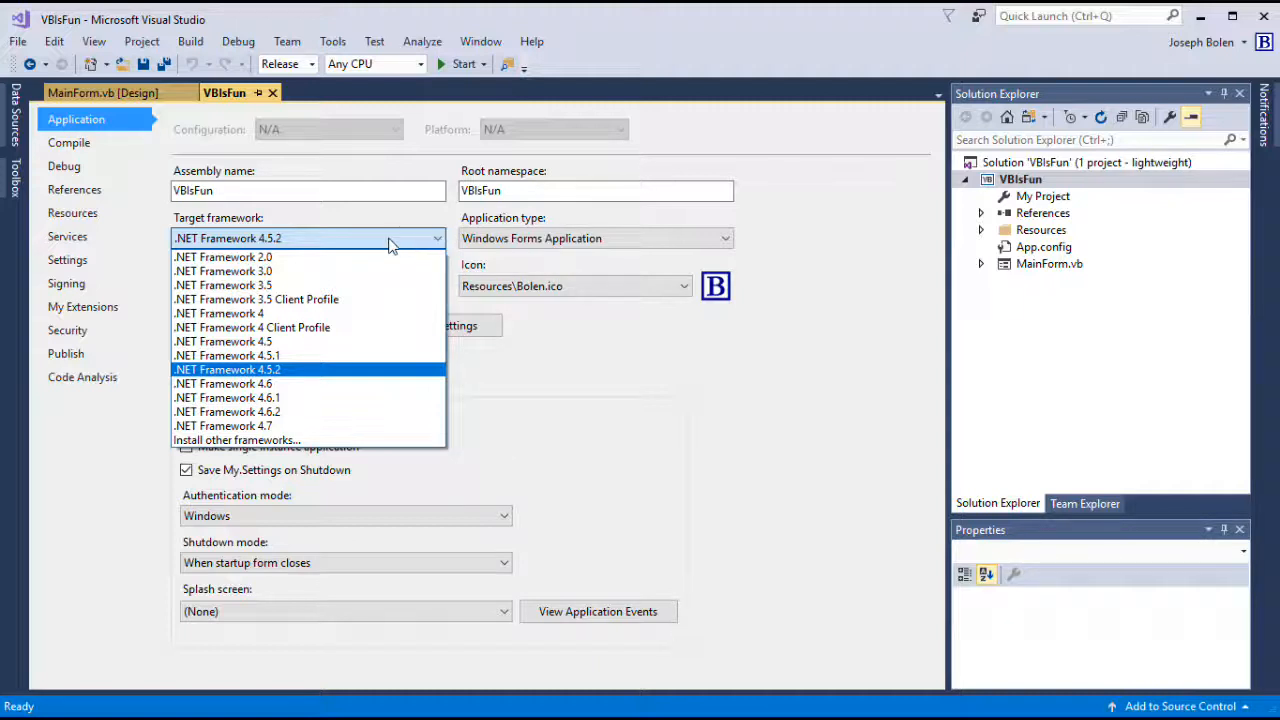
pyautogui.moveTo(388, 245)
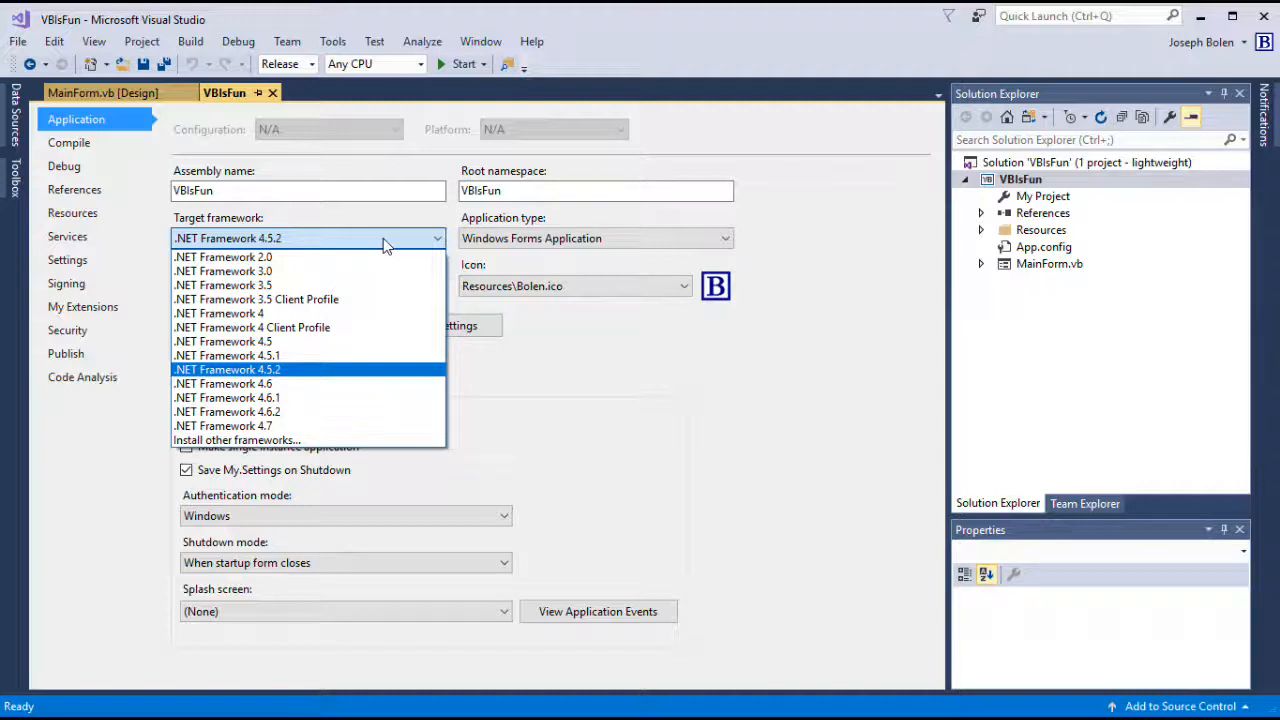
pyautogui.moveTo(295, 412)
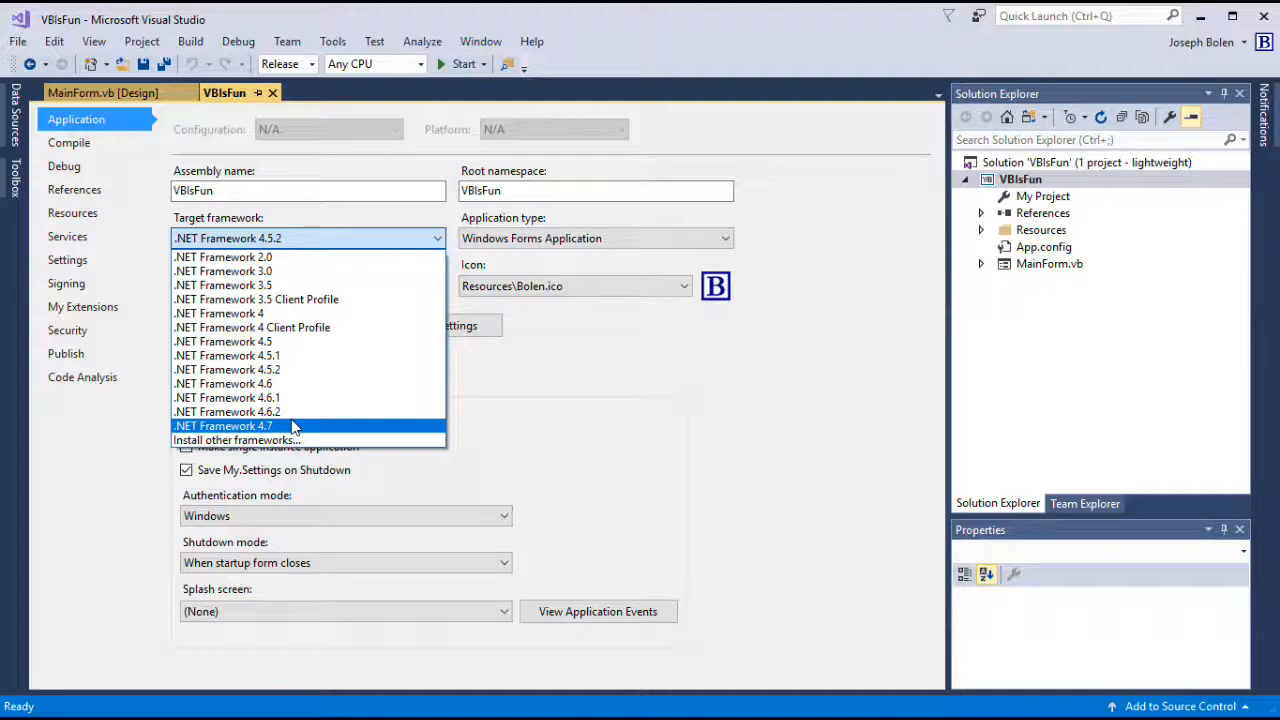
pyautogui.moveTo(573, 419)
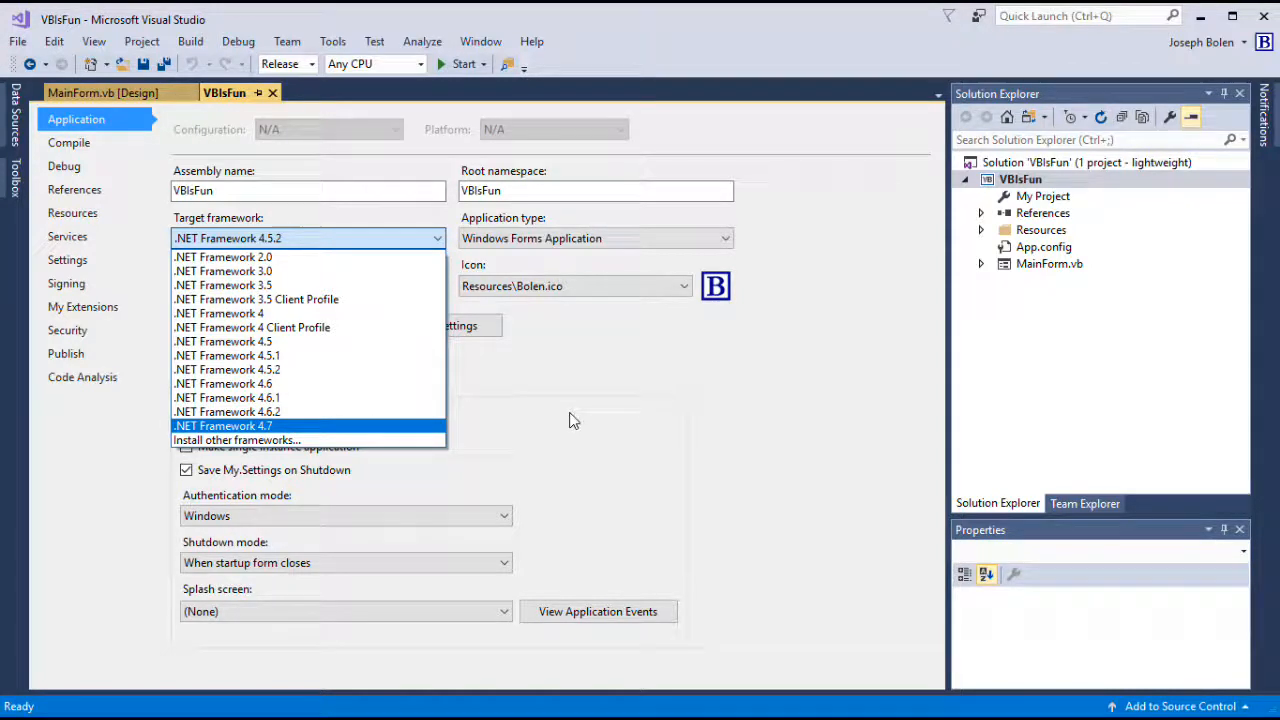
pyautogui.moveTo(599, 397)
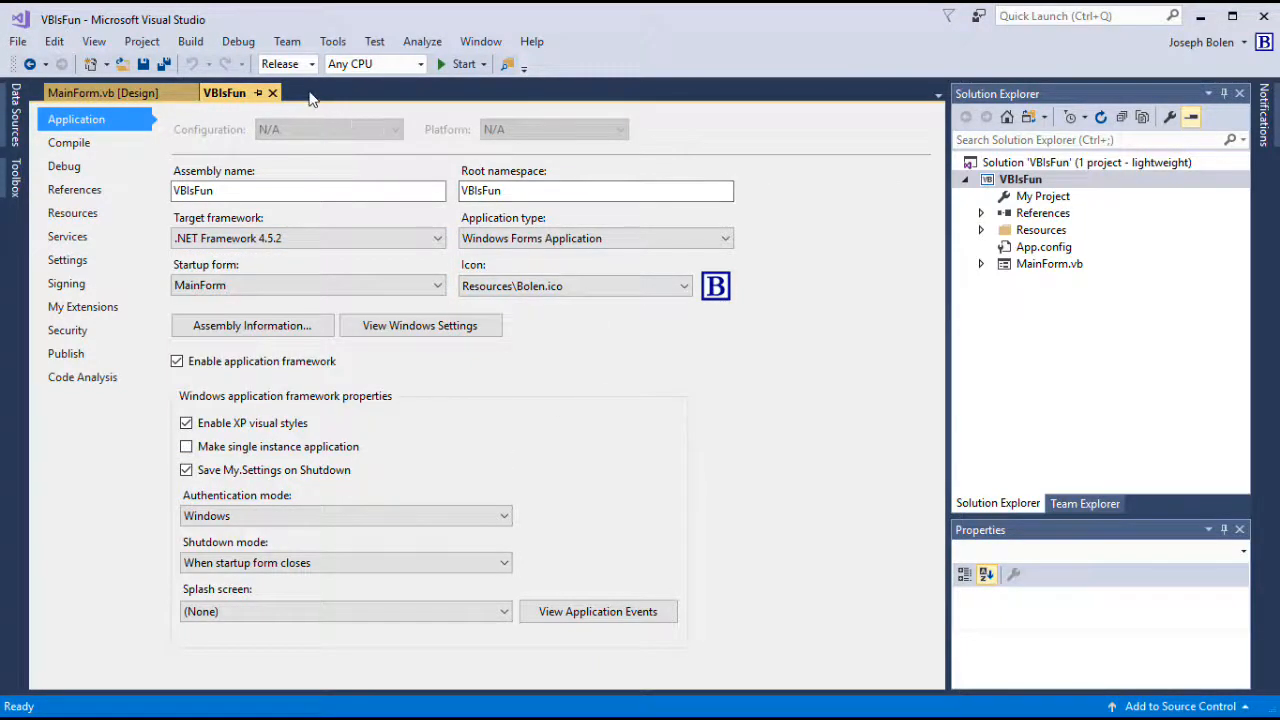
pyautogui.moveTo(287, 64)
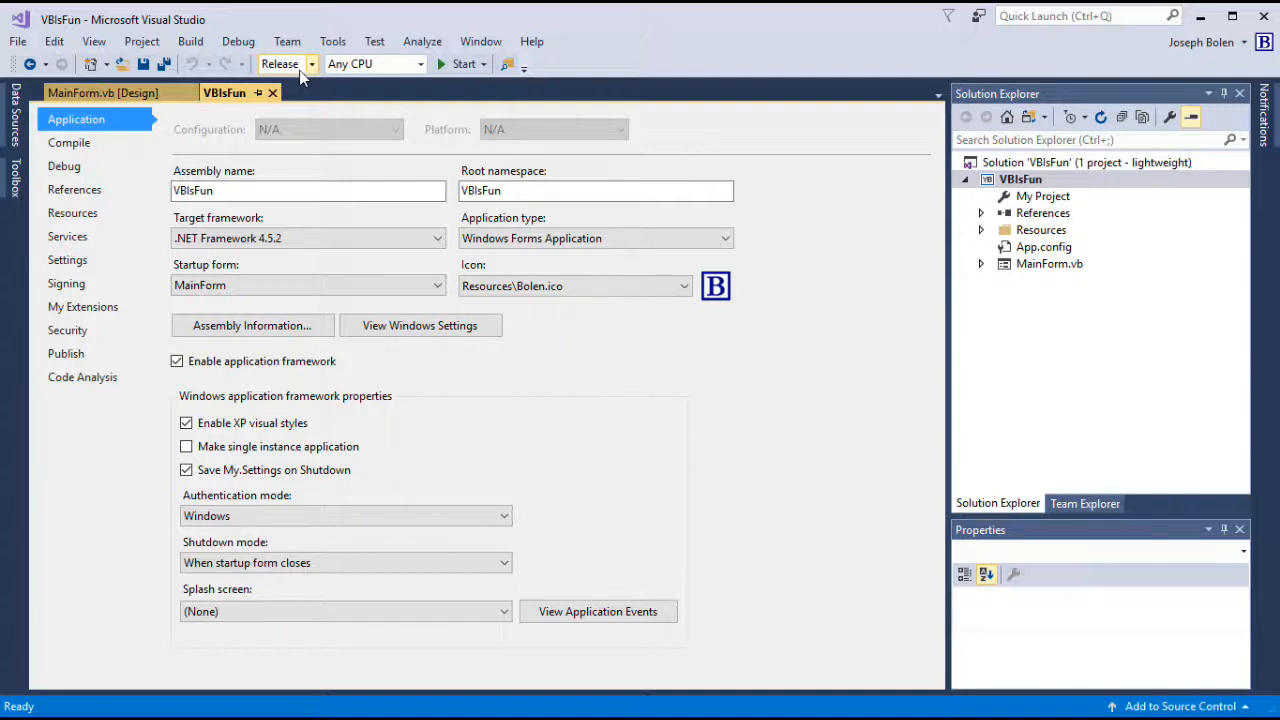
pyautogui.moveTo(900, 315)
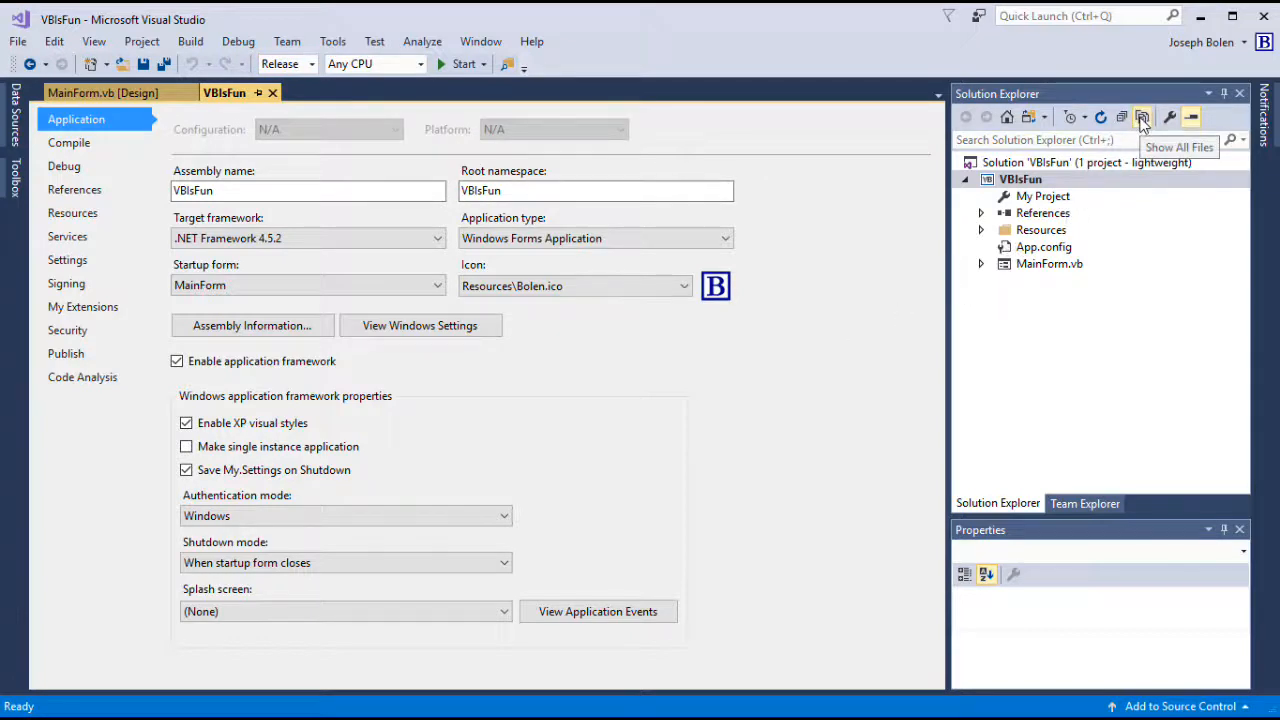
# Step: Show all files and expand bin\Release to list VBIsFun.exe and its build outputs
pyautogui.click(1142, 117)
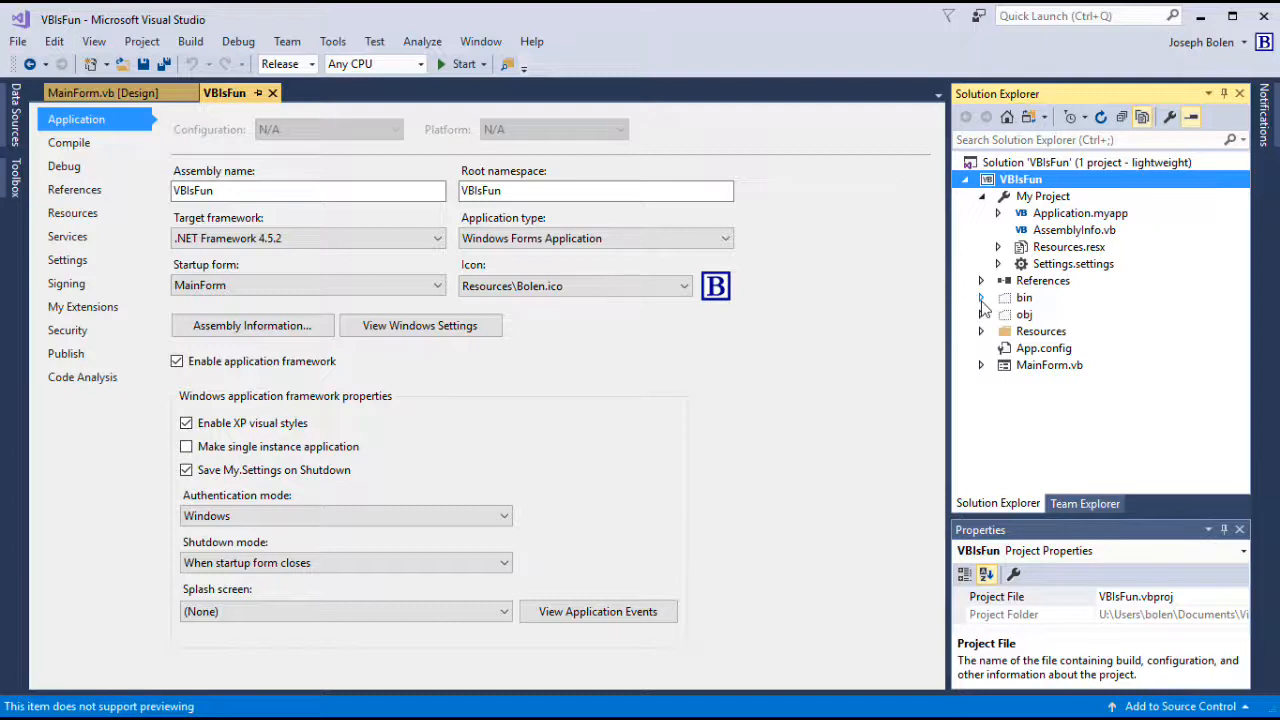
pyautogui.click(981, 297)
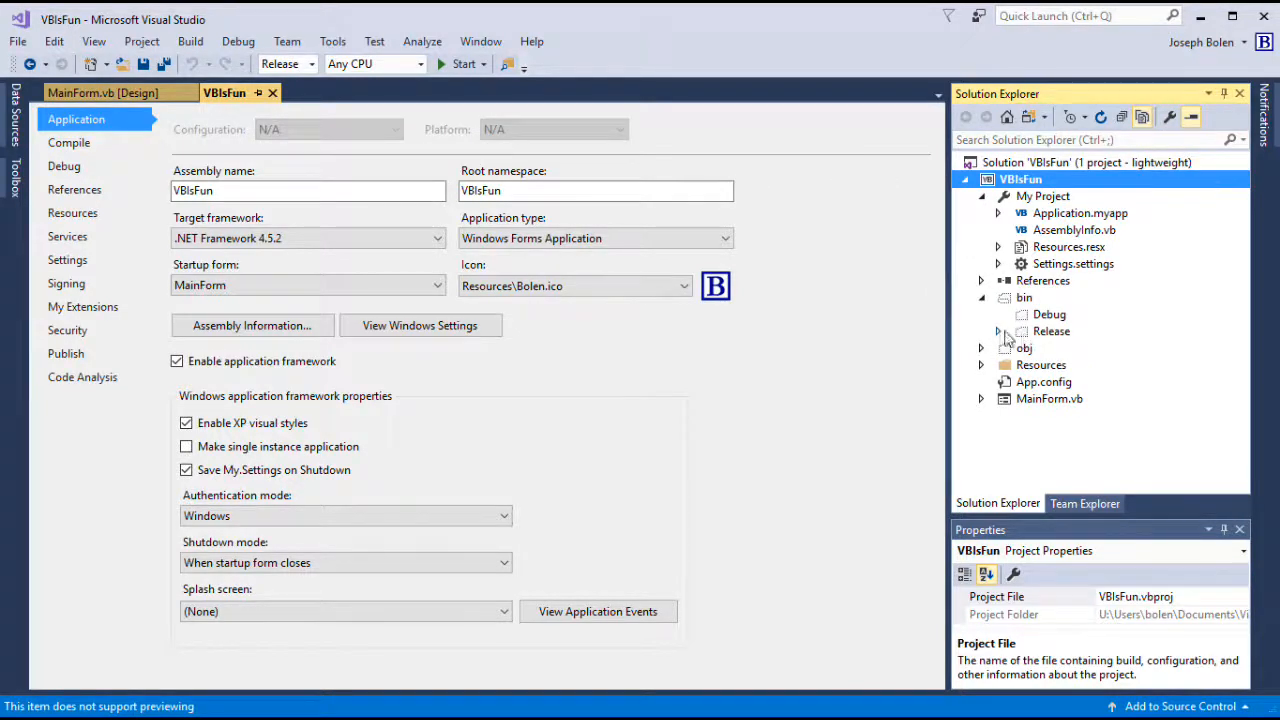
pyautogui.click(997, 331)
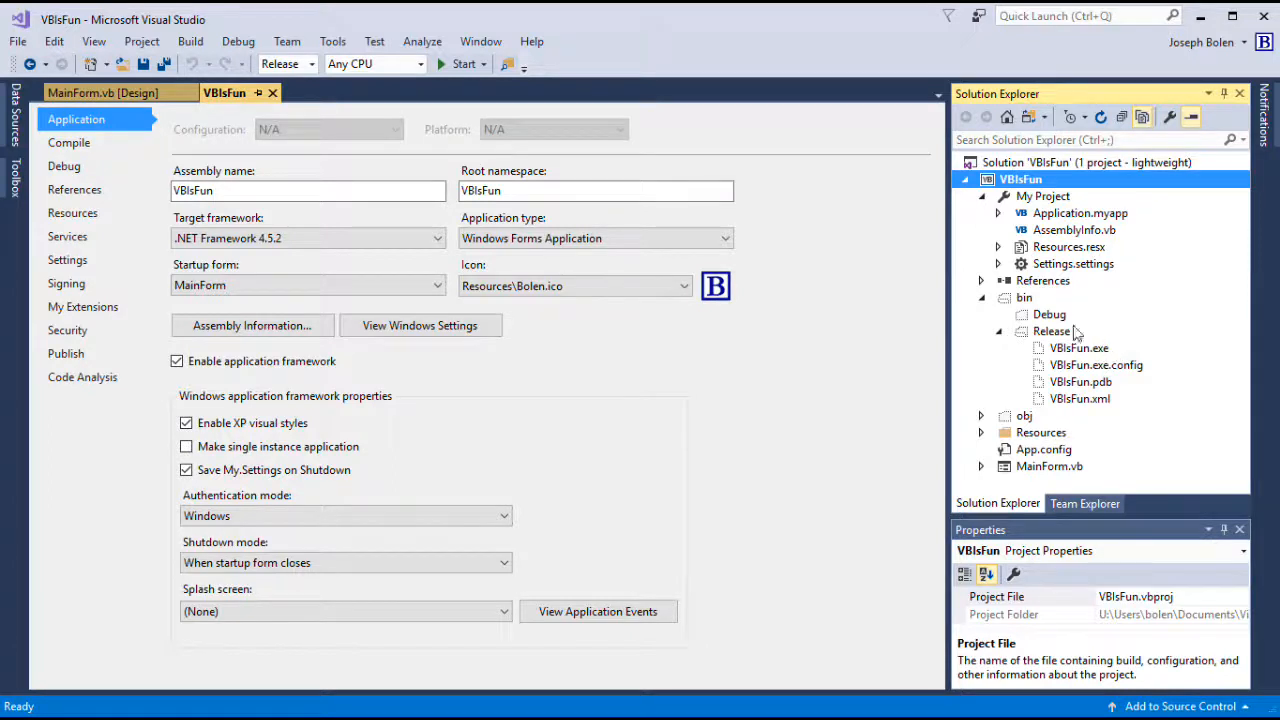
pyautogui.click(1051, 331)
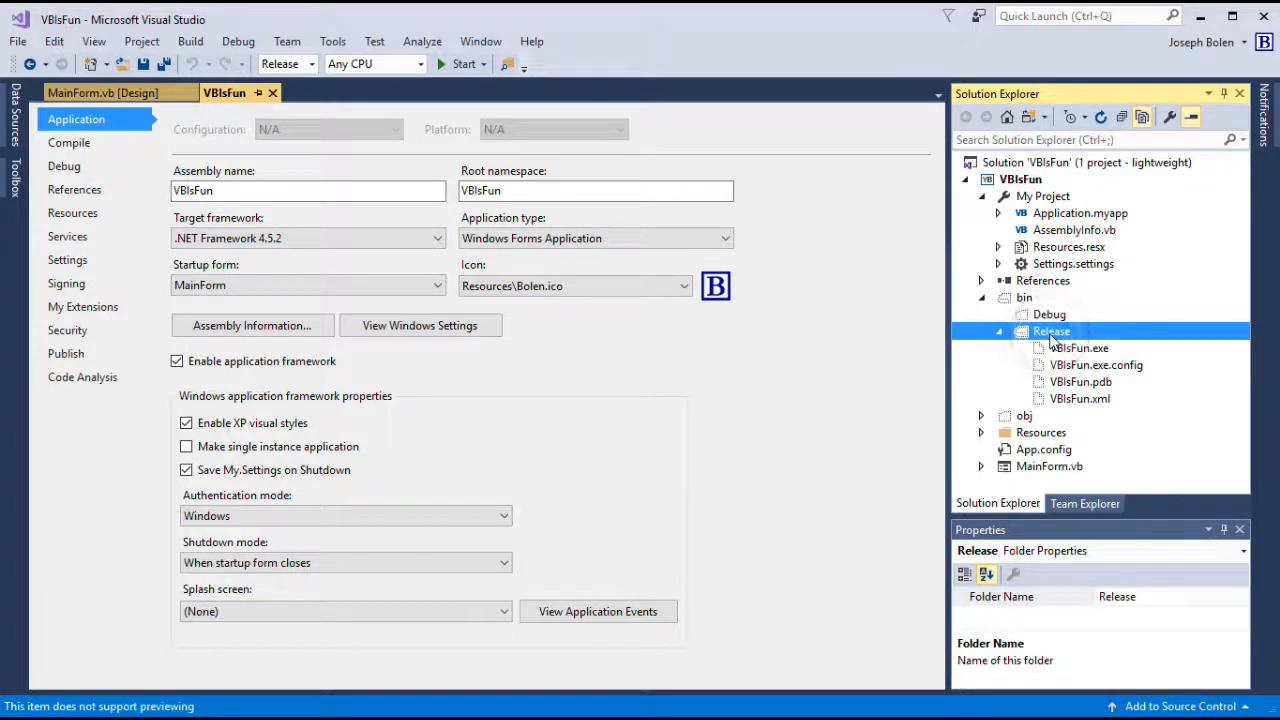
pyautogui.moveTo(290, 64)
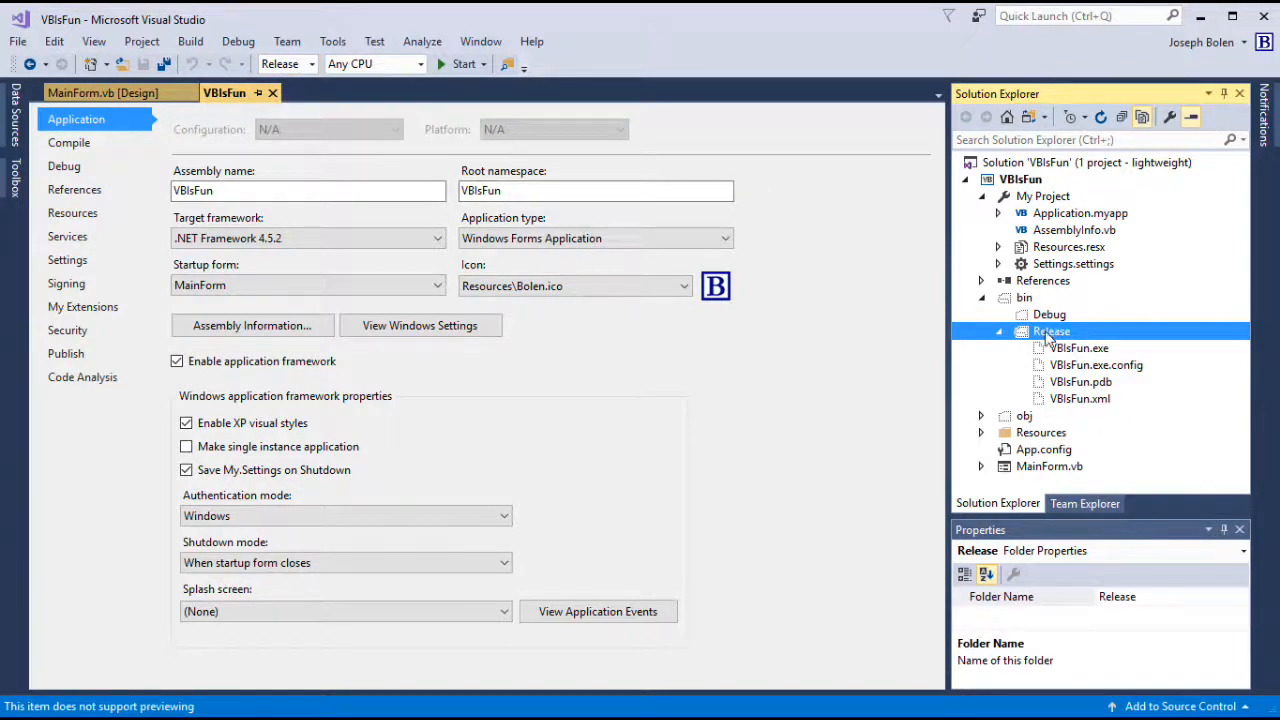
# Step: Open a Developer Command Prompt pointed at the VBIsFun bin\Release folder
pyautogui.rightClick(1052, 331)
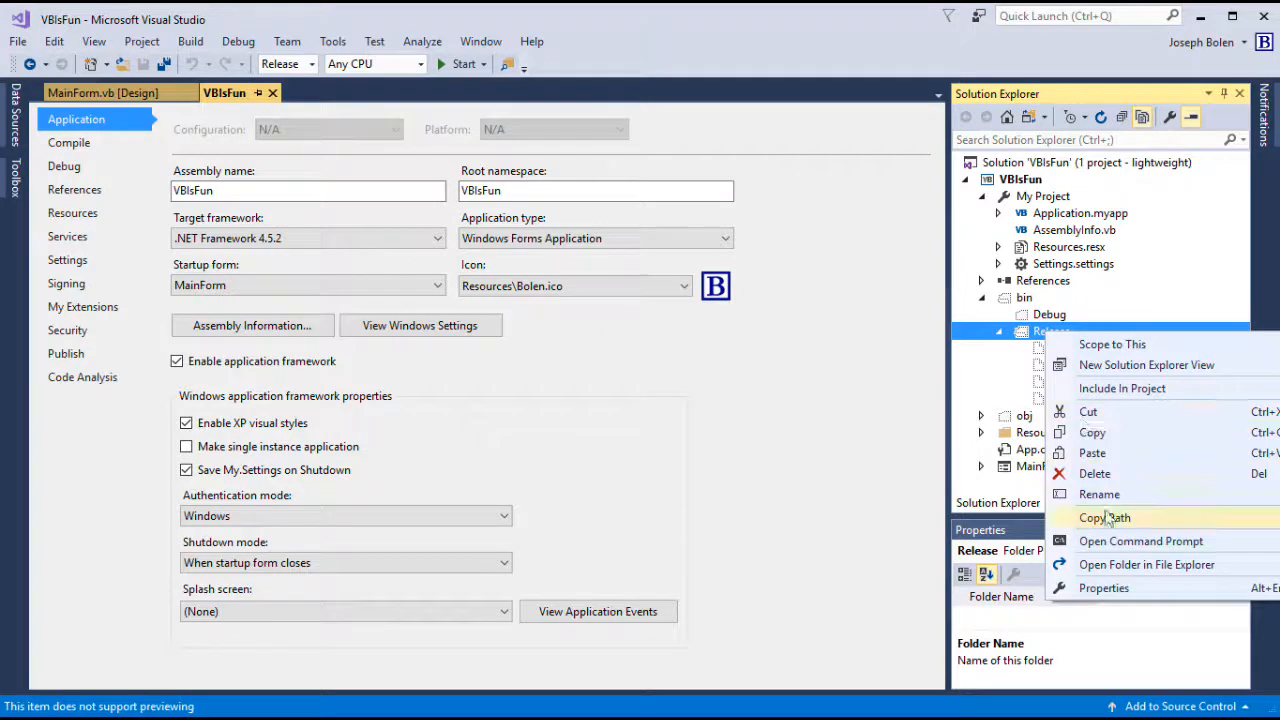
pyautogui.moveTo(1140, 541)
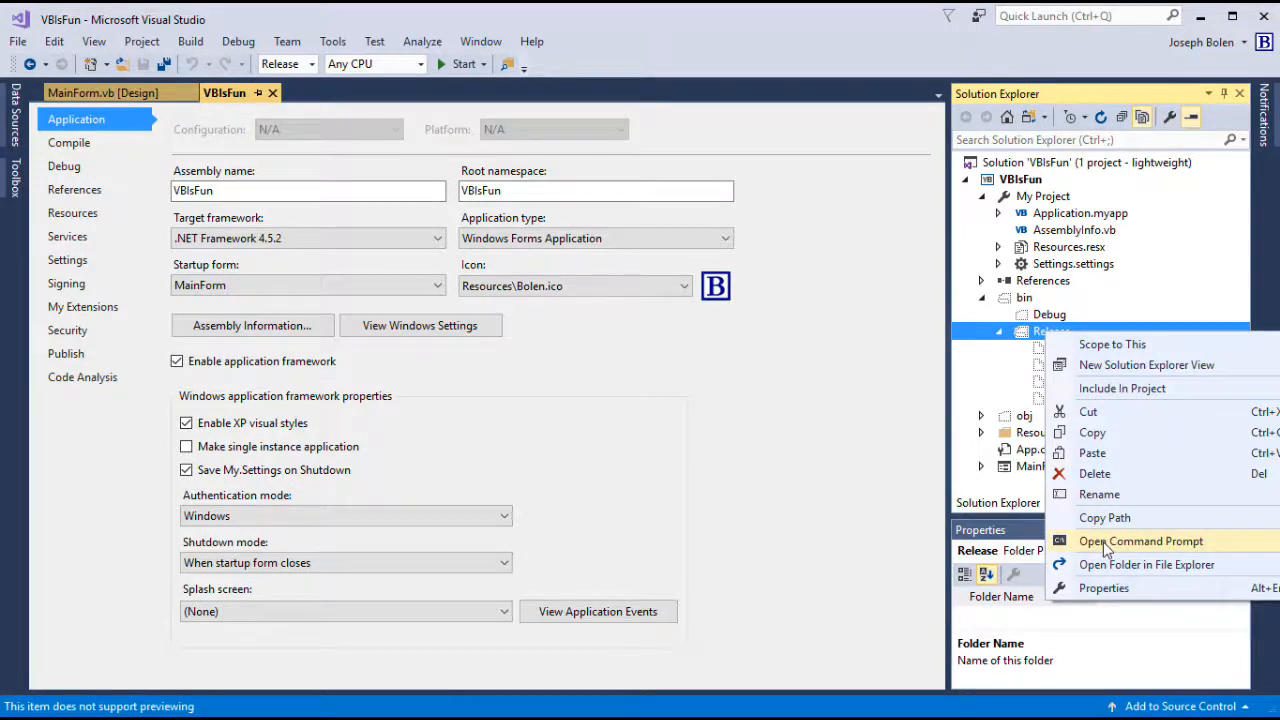
pyautogui.click(1141, 541)
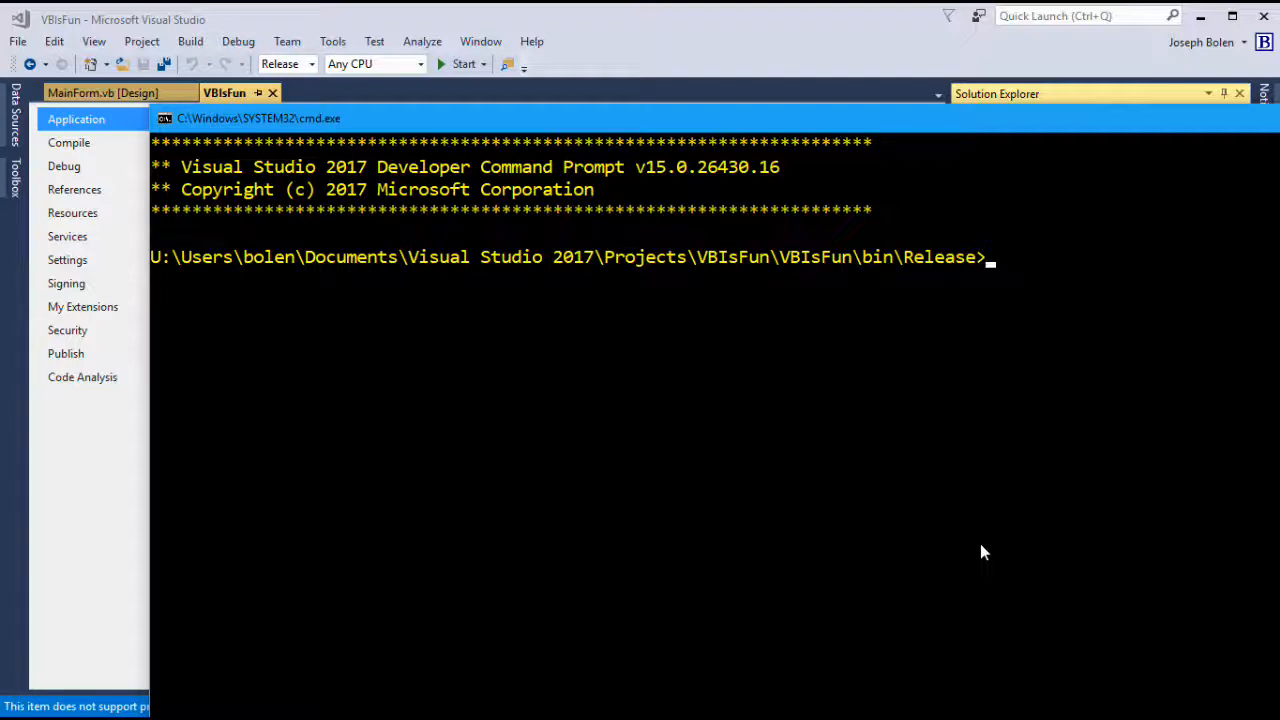
# Step: Move up to the bin folder and list its Debug and Release subfolders with dir
pyautogui.write('cd ..')
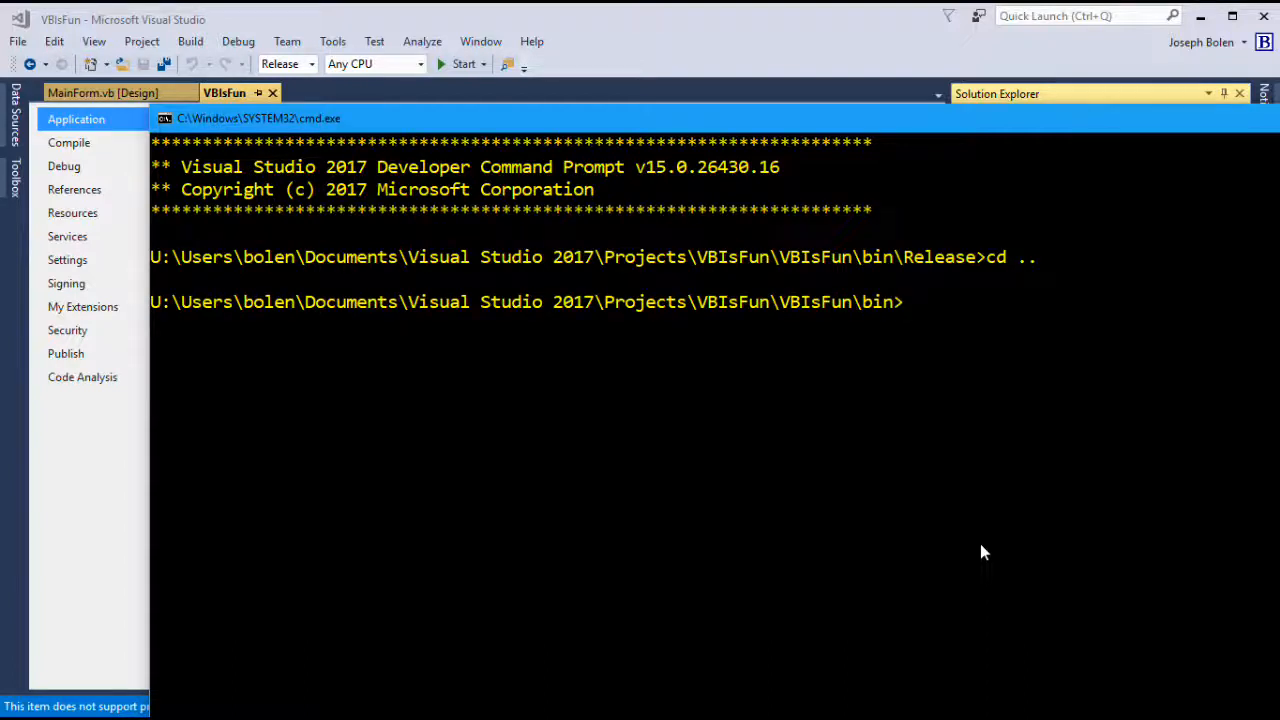
pyautogui.write('di')
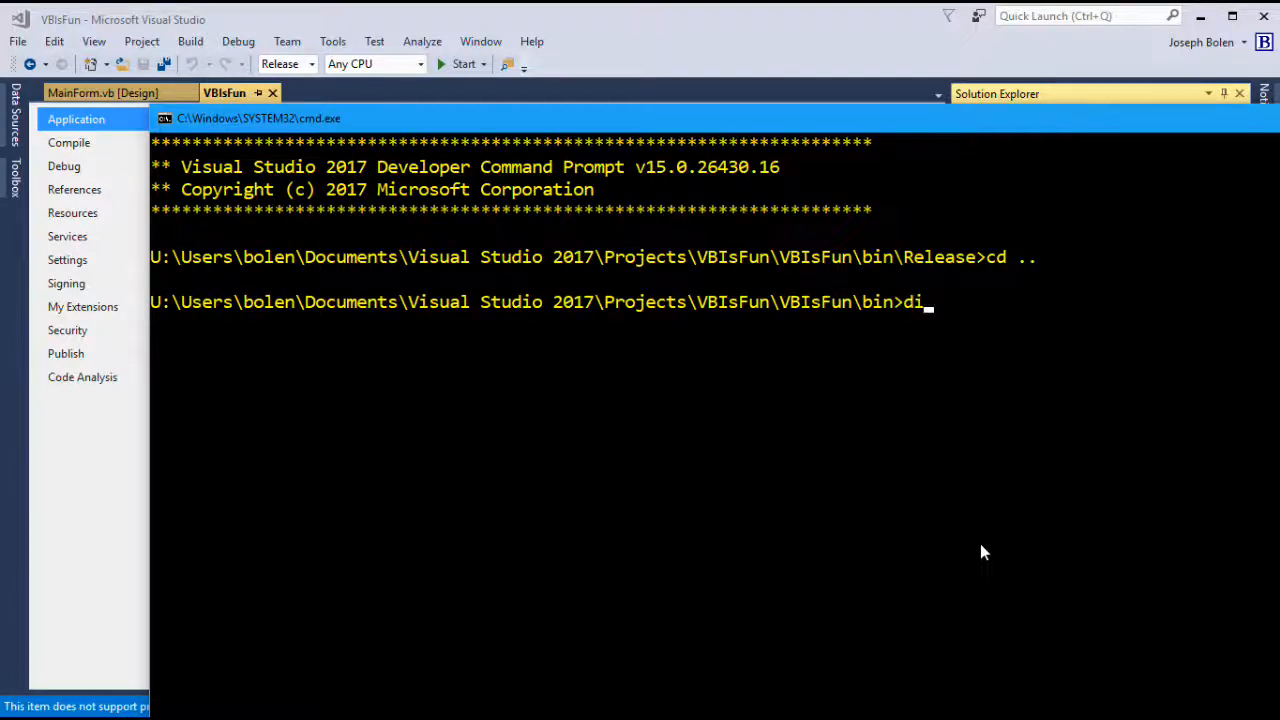
pyautogui.press('Return')
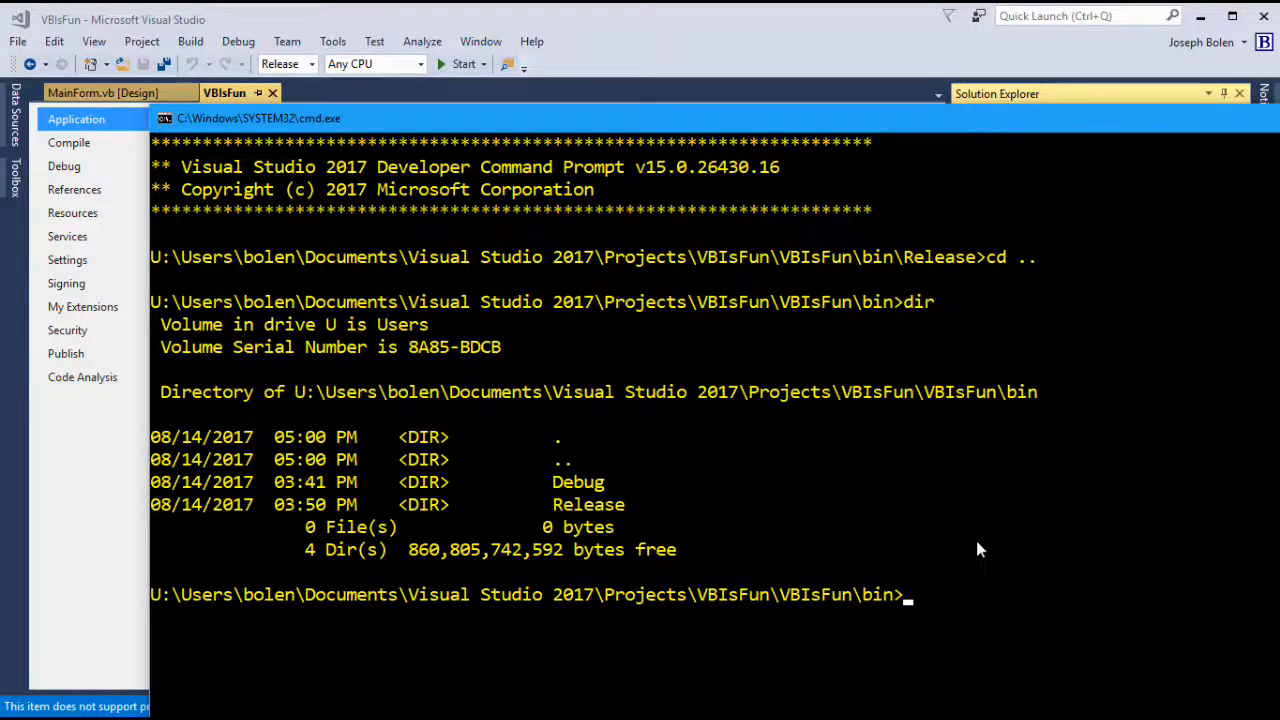
pyautogui.moveTo(625, 515)
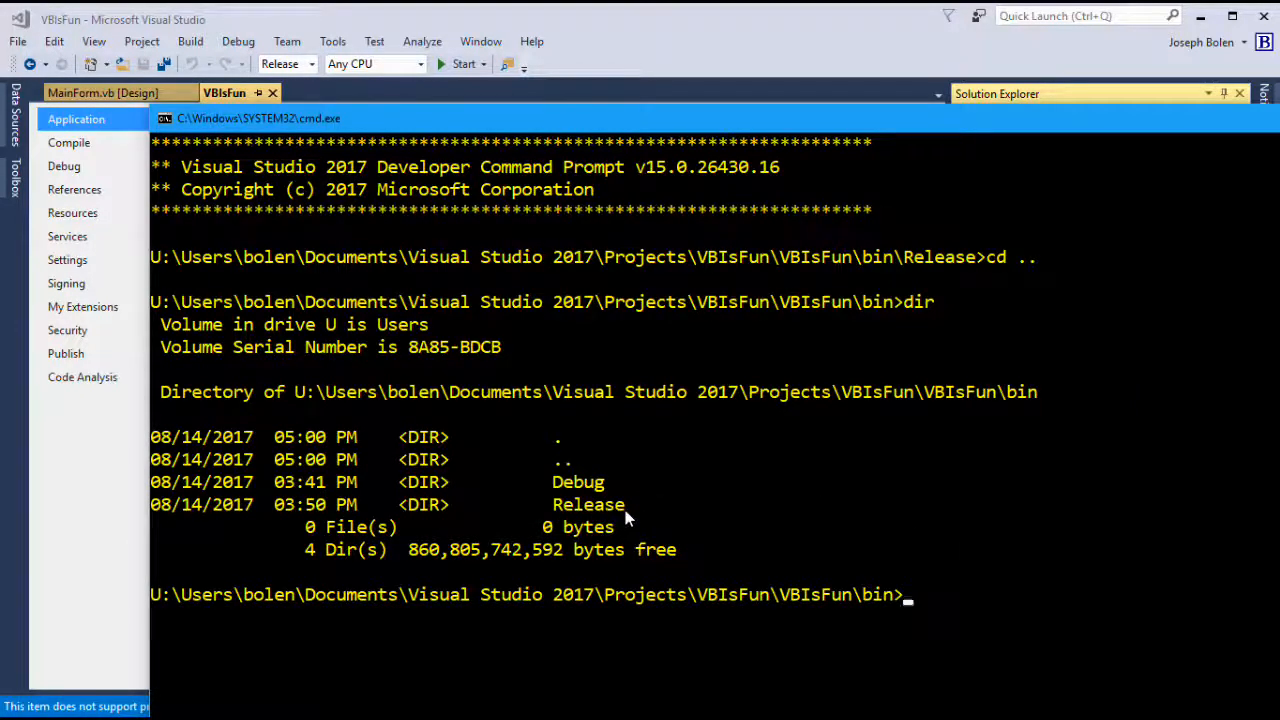
pyautogui.moveTo(982, 150)
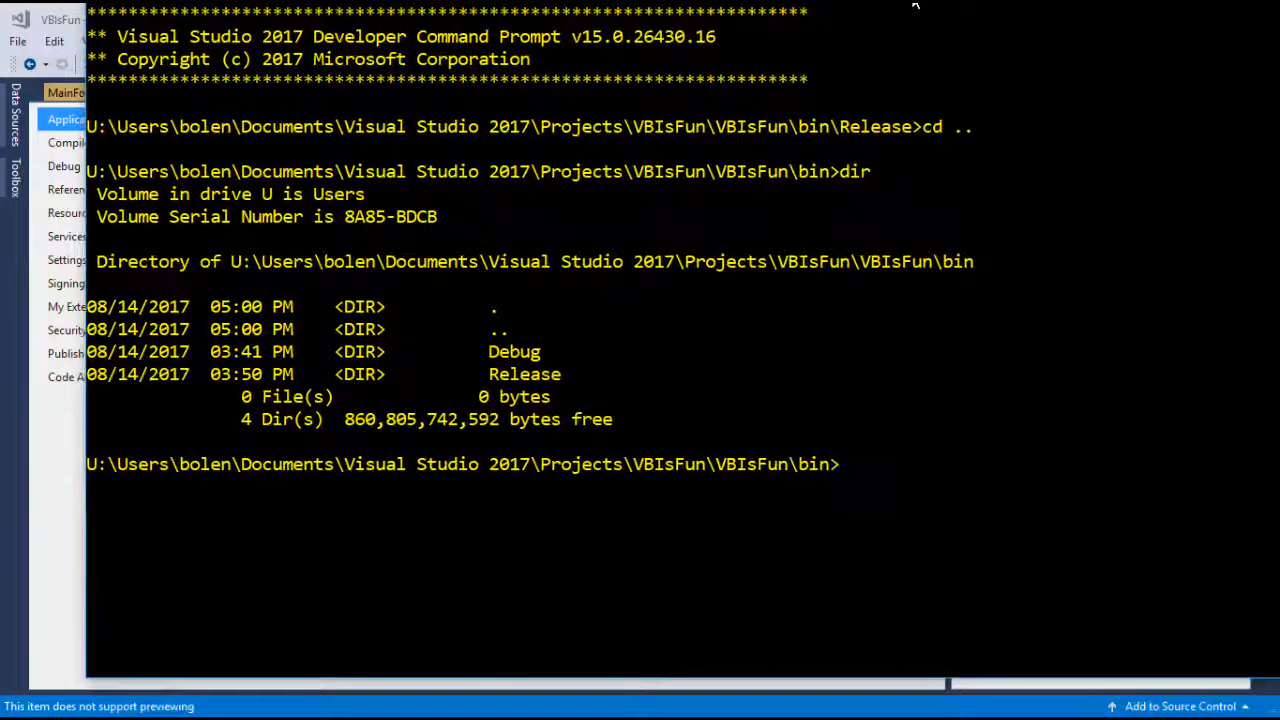
pyautogui.moveTo(938, 513)
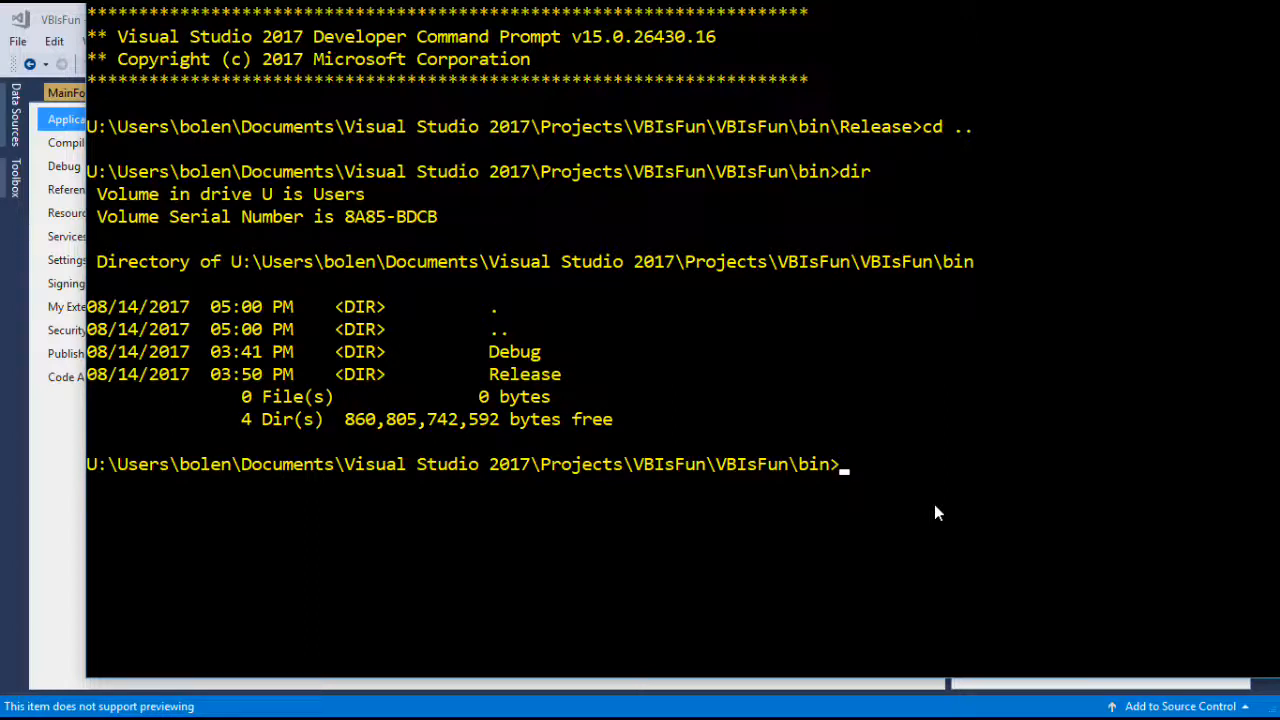
# Step: Enter a robocopy command copying Release to a quoted Desktop\VBIsFun folder path, not yet run
pyautogui.write('robo')
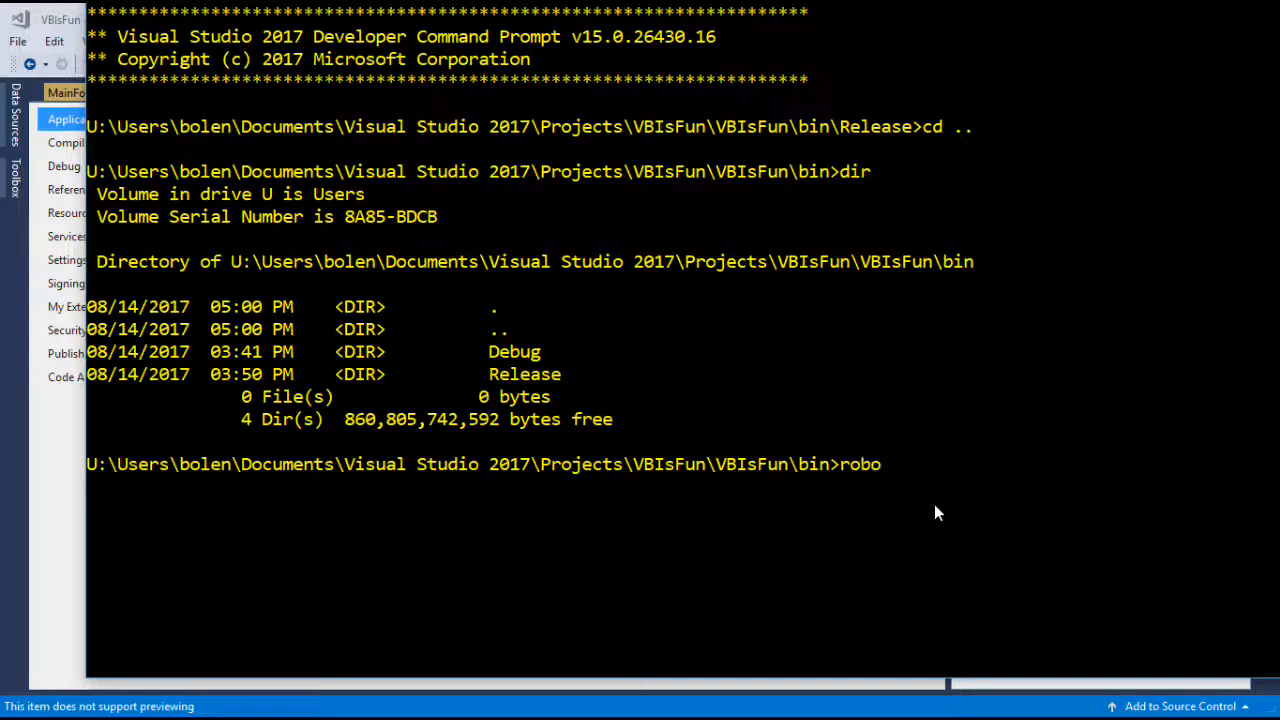
pyautogui.write('copy')
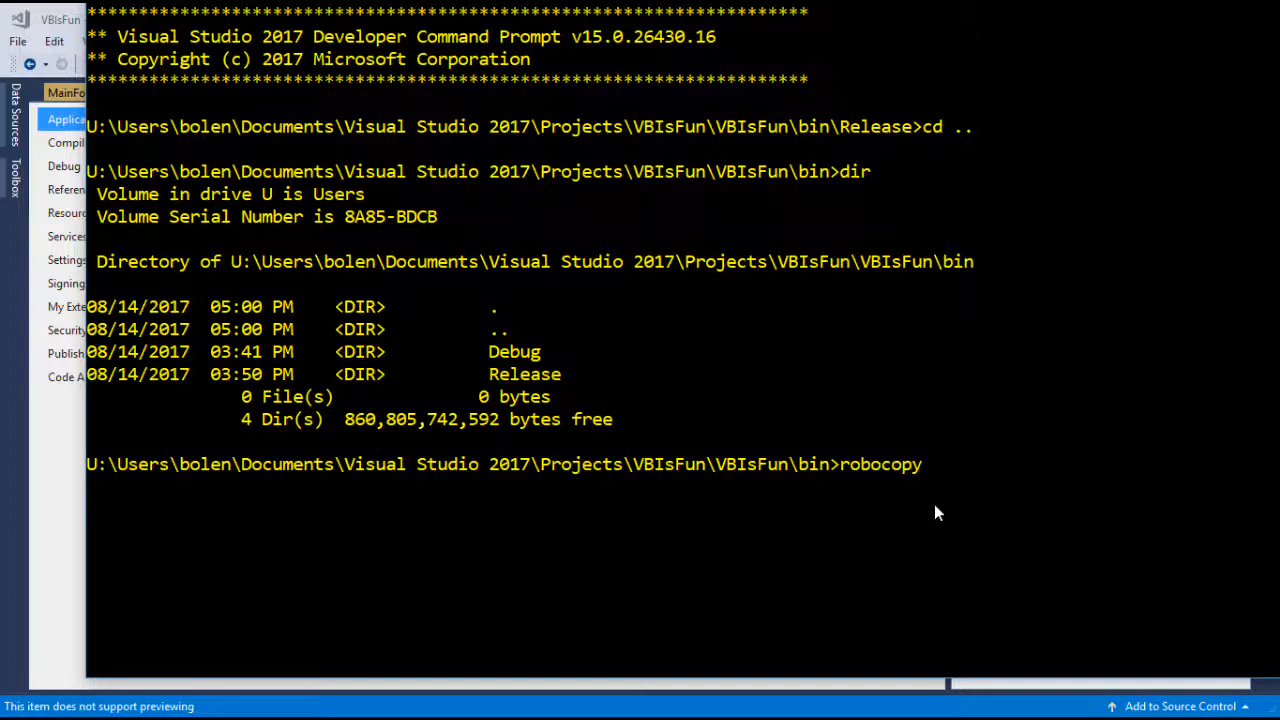
pyautogui.write('R')
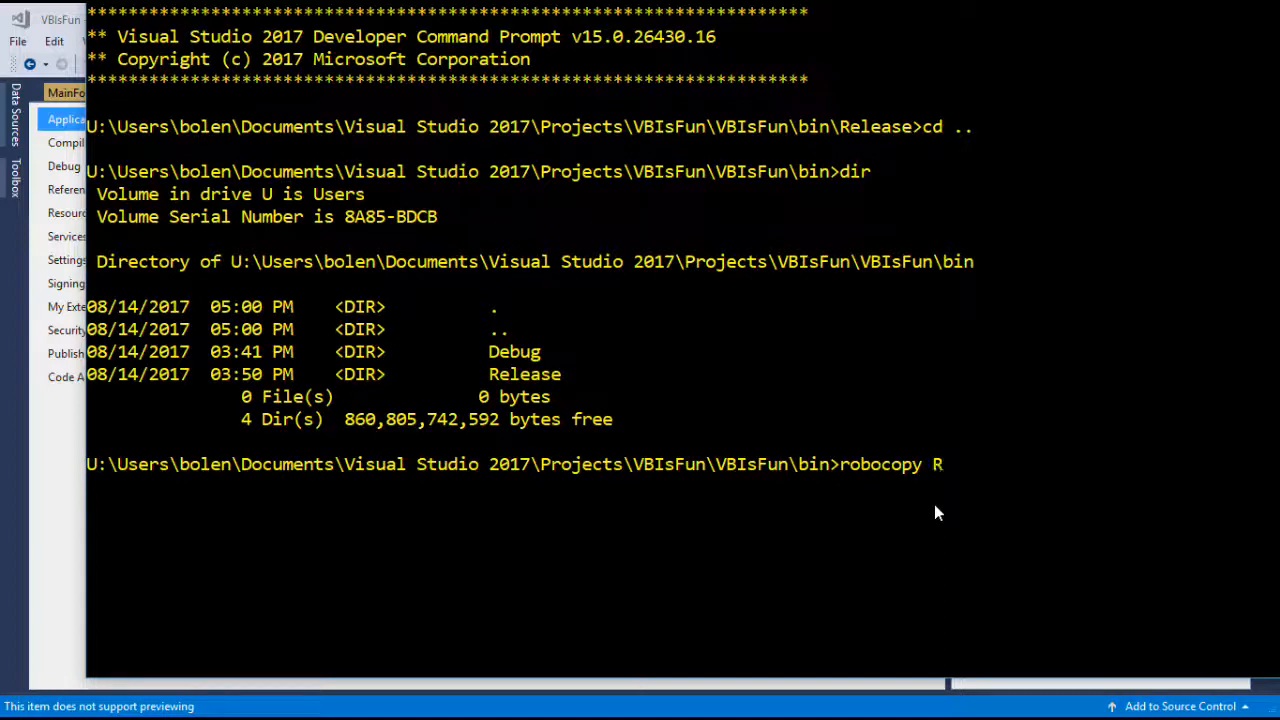
pyautogui.write('elease')
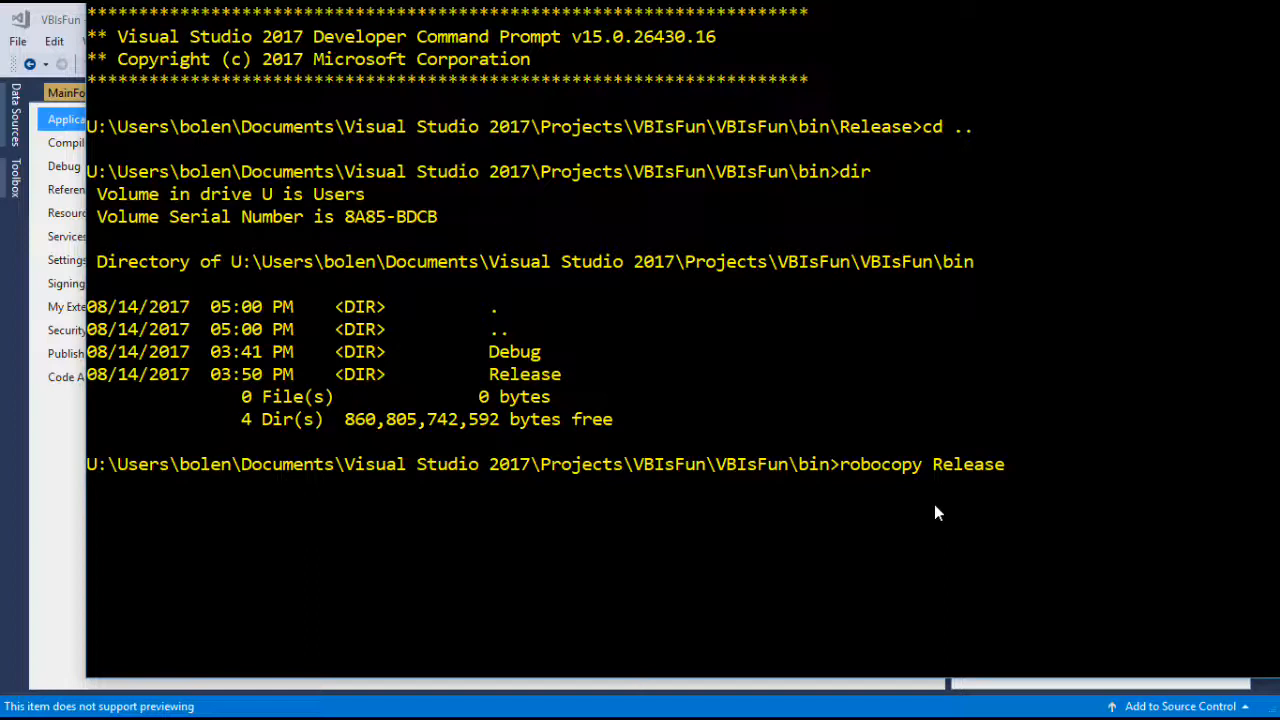
pyautogui.write('"')
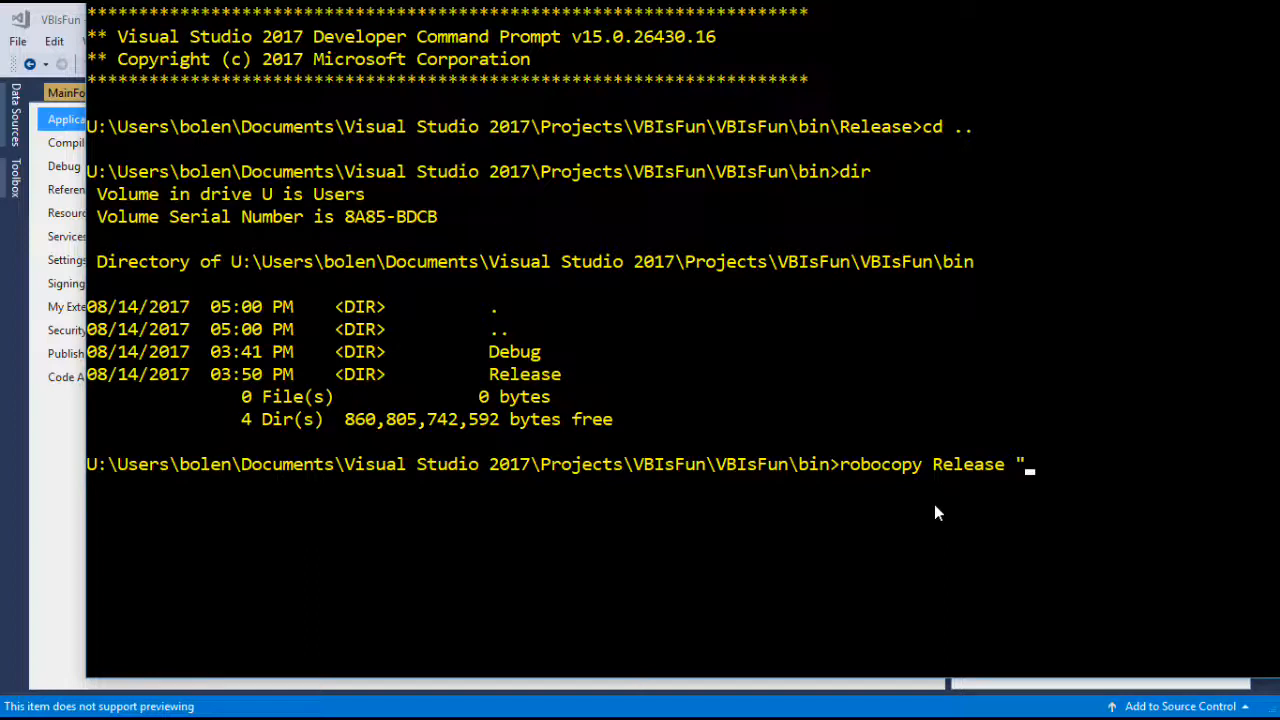
pyautogui.write('U:\\')
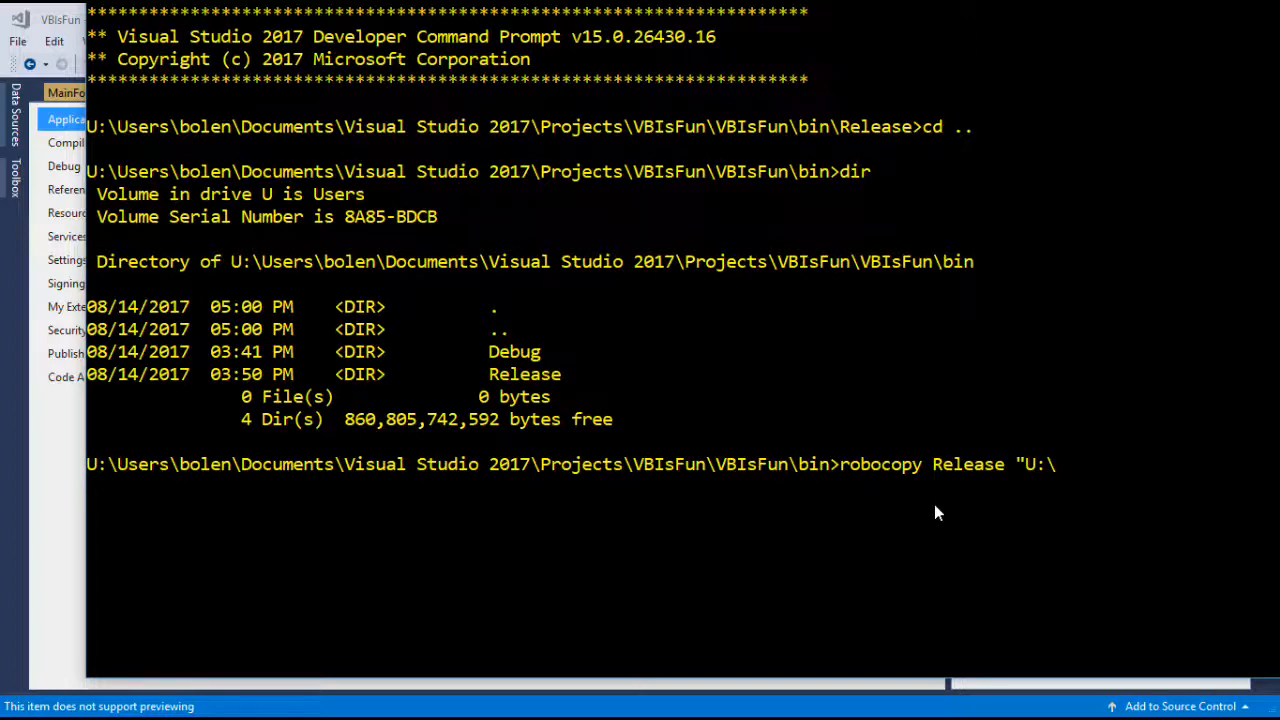
pyautogui.write('Users\\Bo')
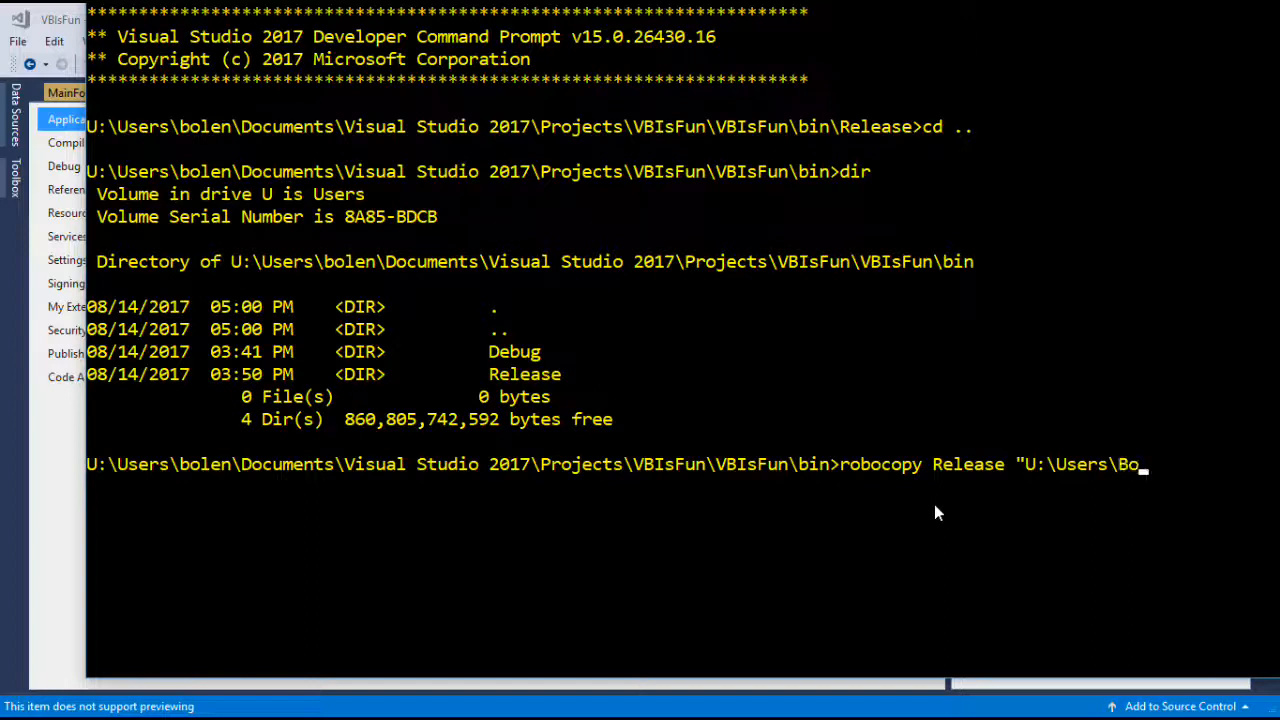
pyautogui.write('len\\')
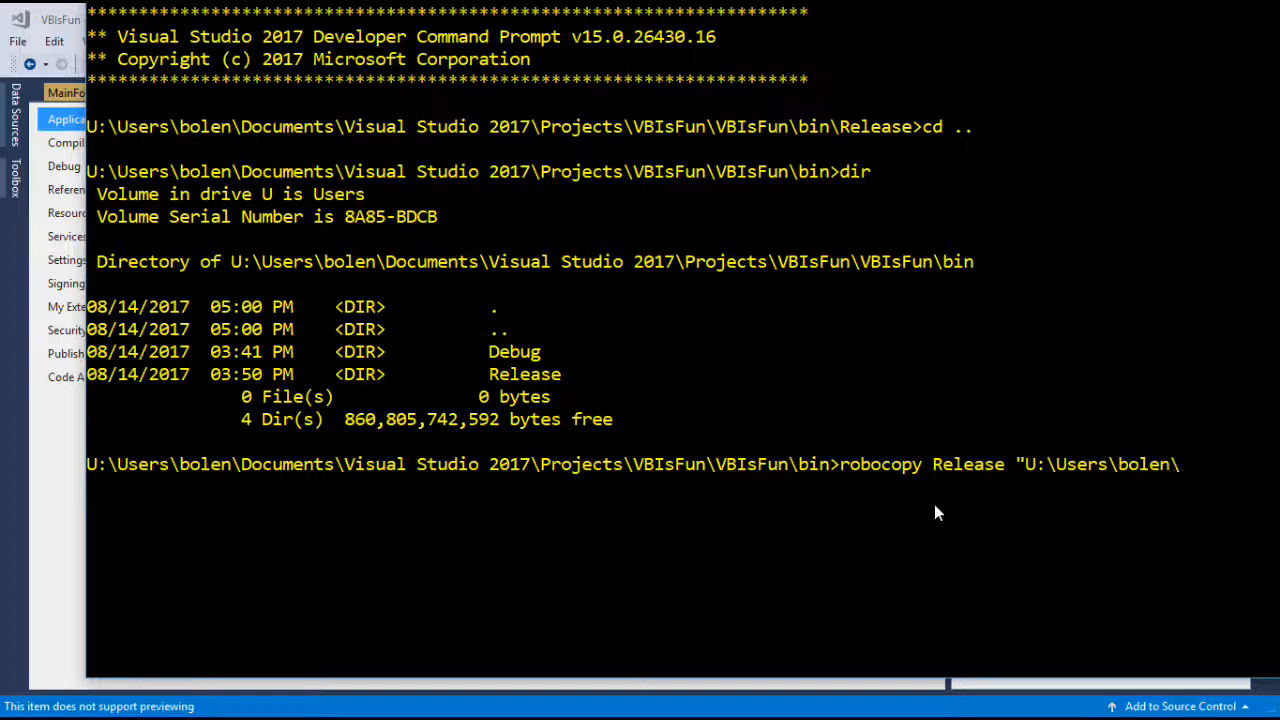
pyautogui.write('Desk')
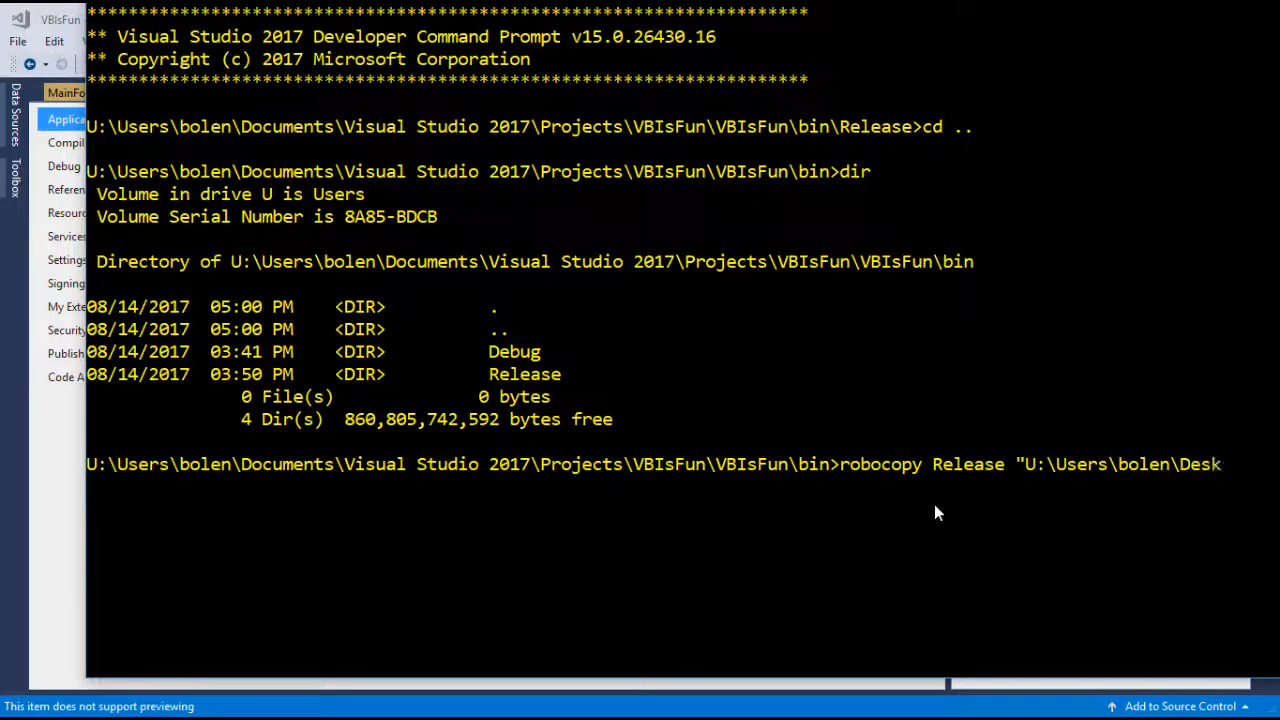
pyautogui.write('top\\')
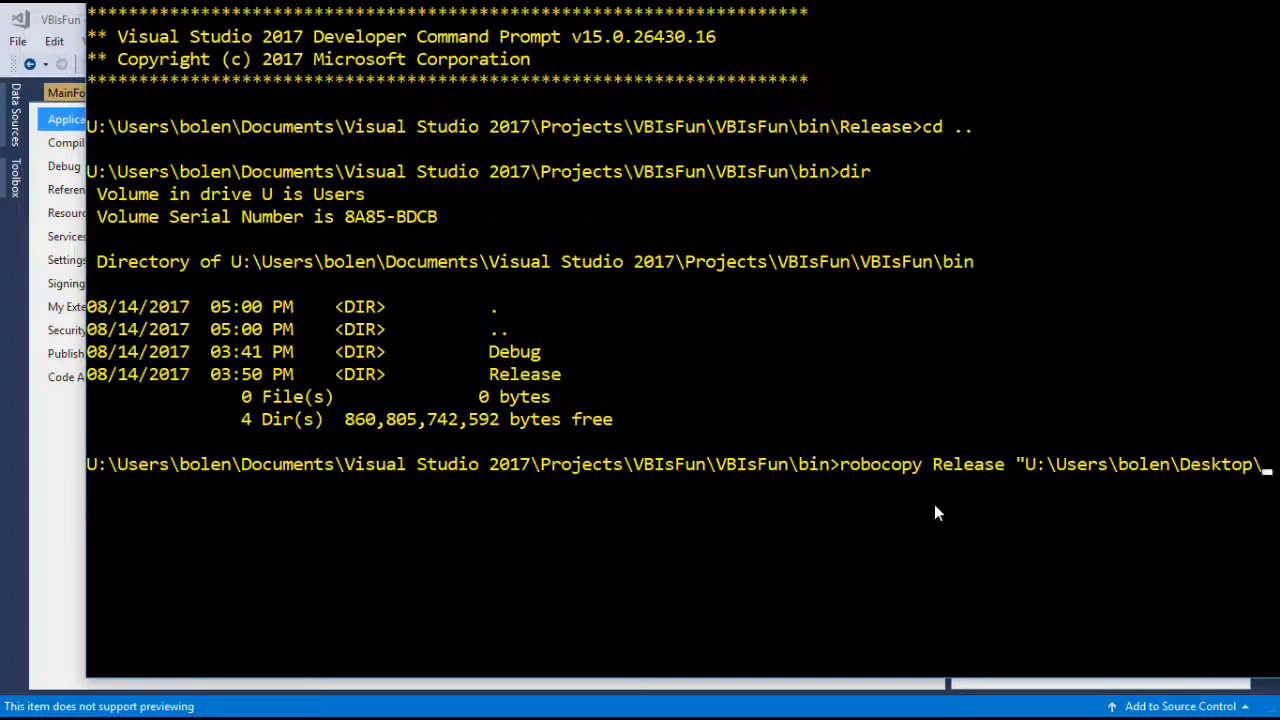
pyautogui.write('VB')
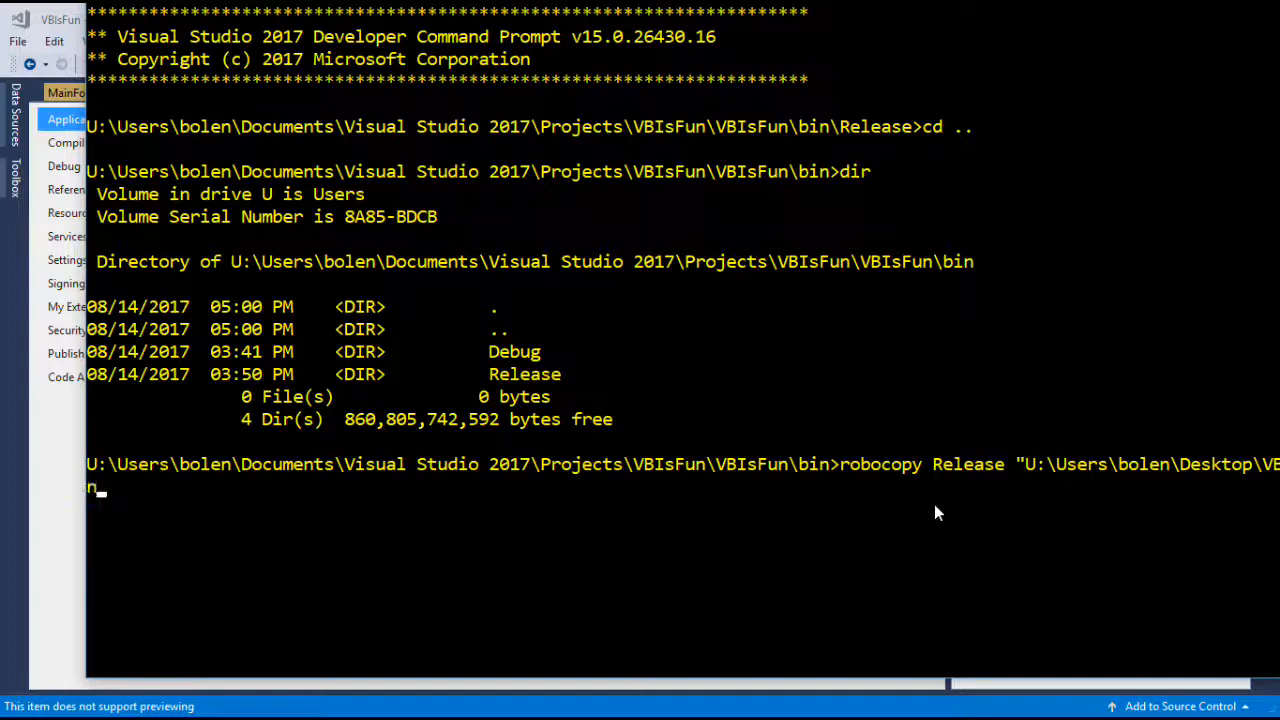
pyautogui.write('"')
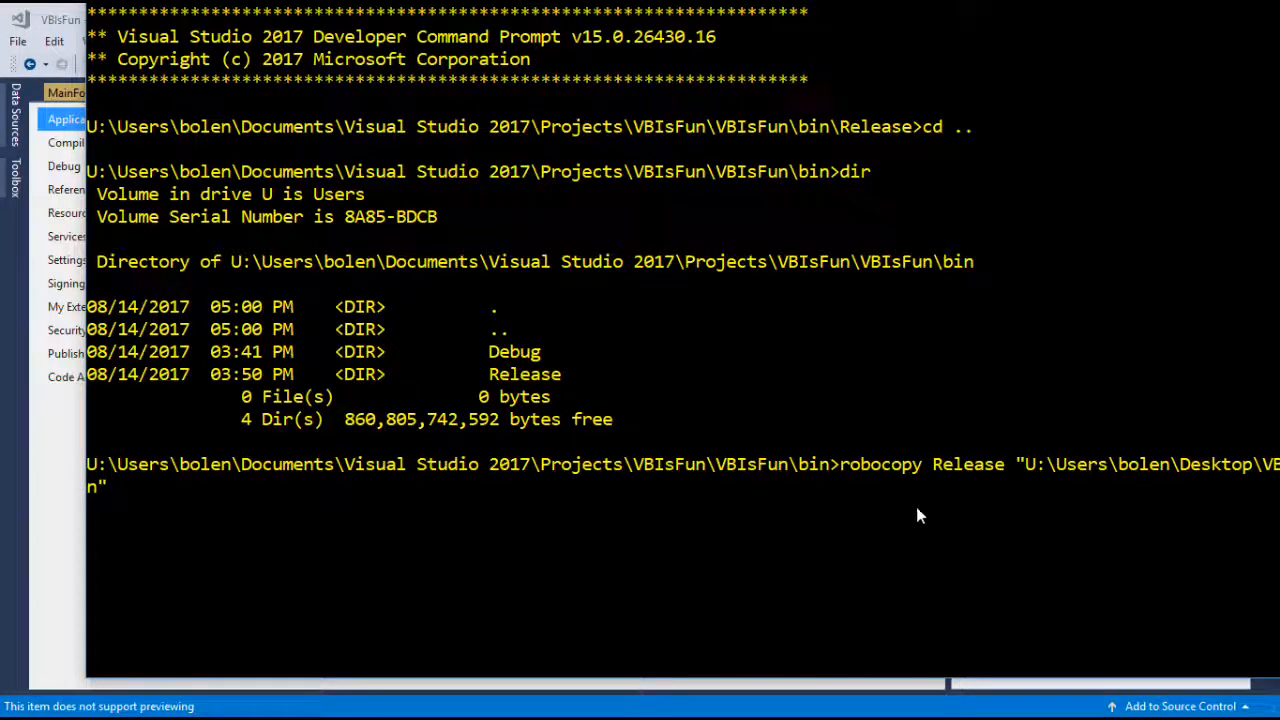
pyautogui.moveTo(985, 481)
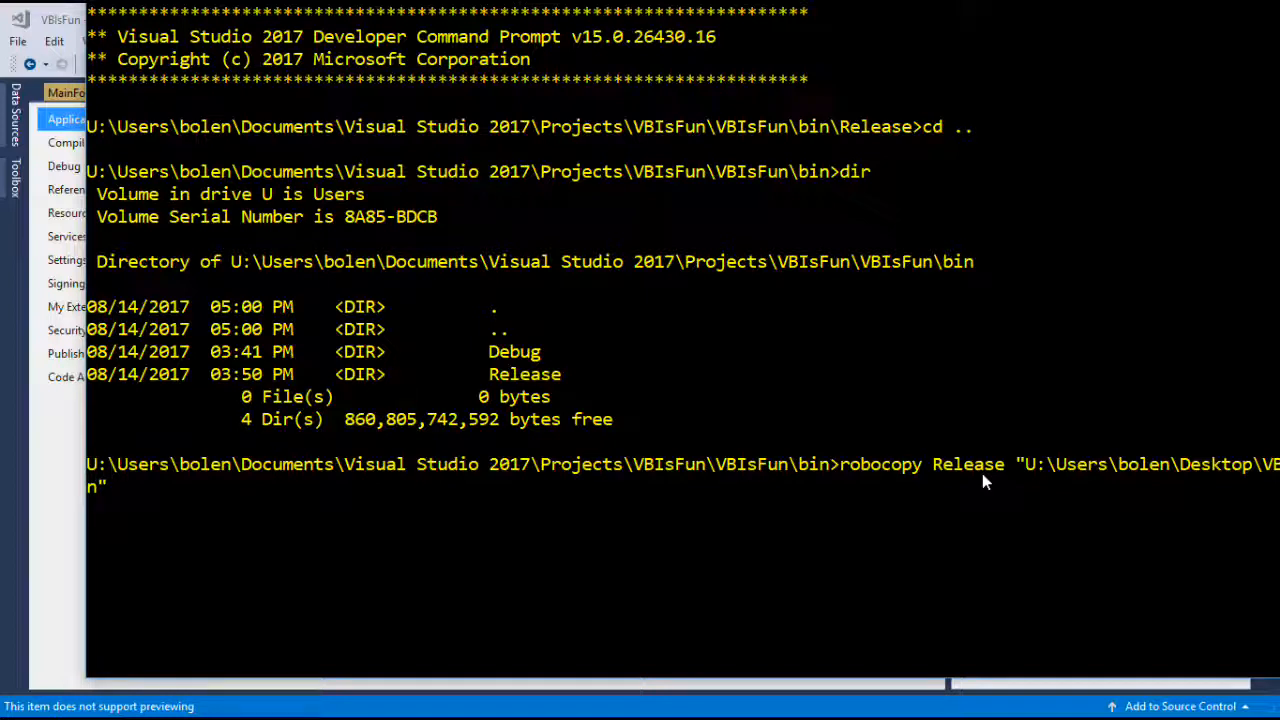
pyautogui.moveTo(1170, 483)
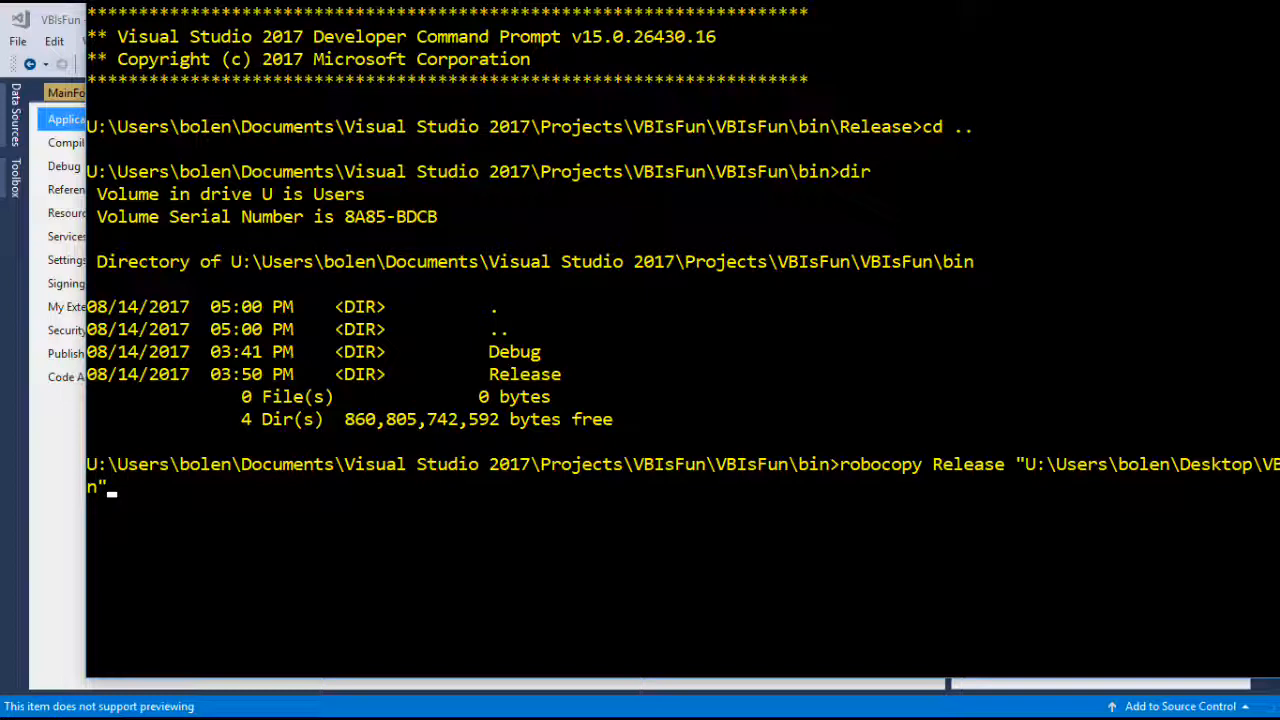
pyautogui.moveTo(1228, 482)
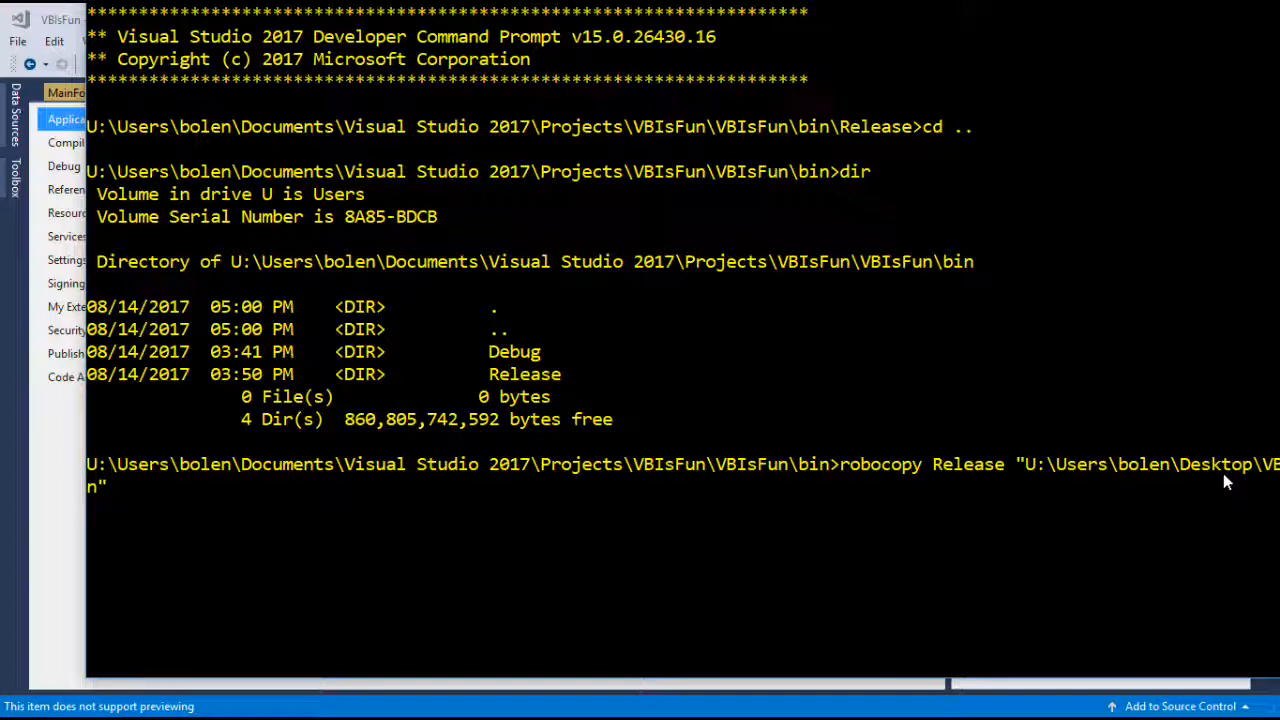
pyautogui.moveTo(1231, 481)
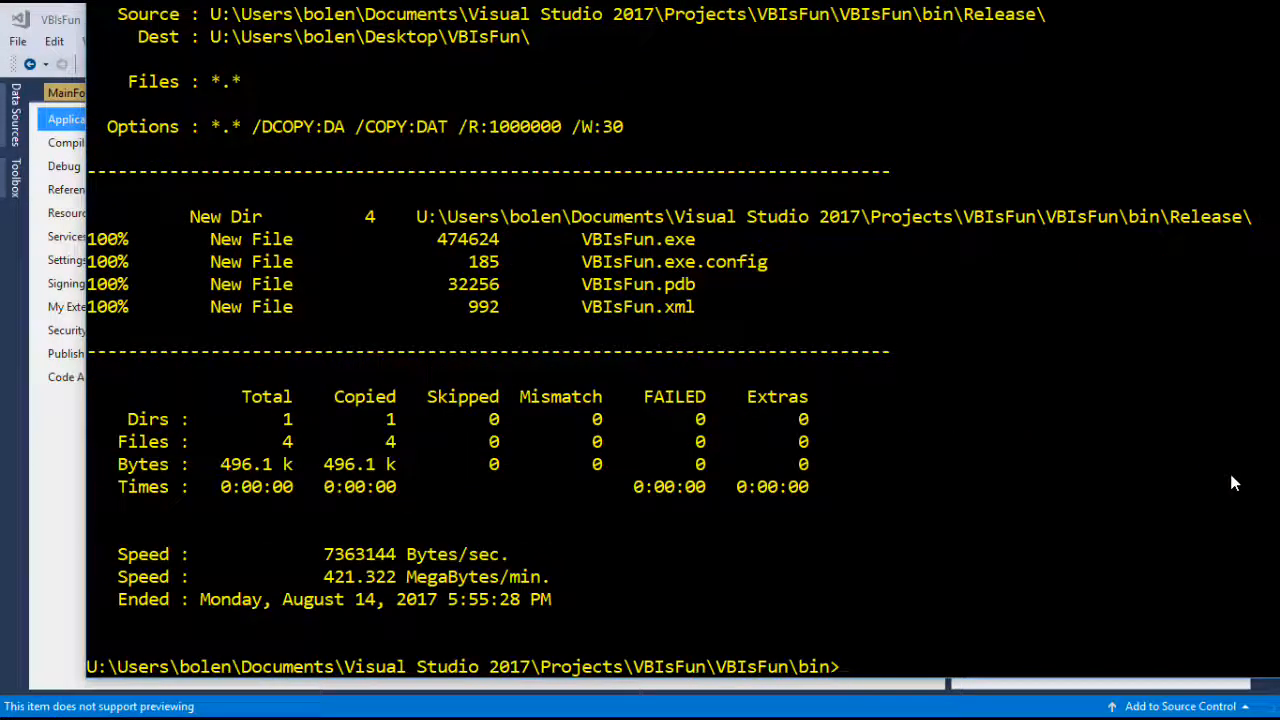
pyautogui.moveTo(678, 315)
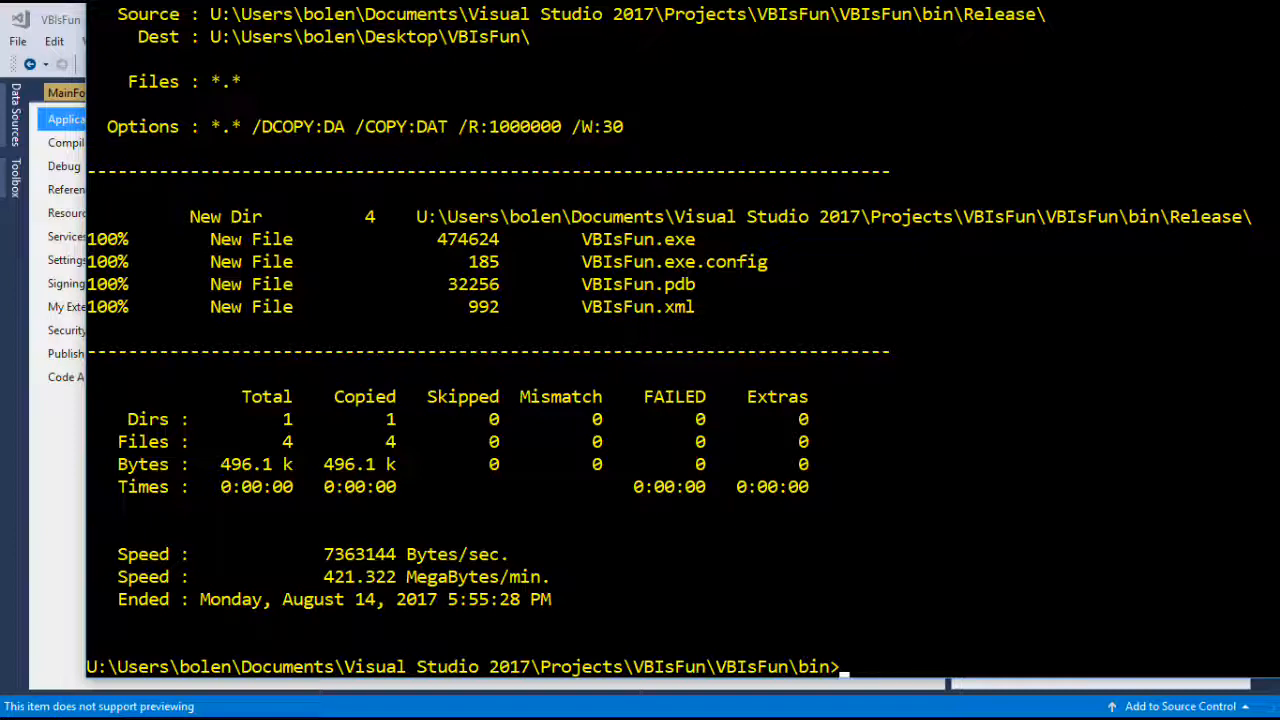
pyautogui.moveTo(914, 281)
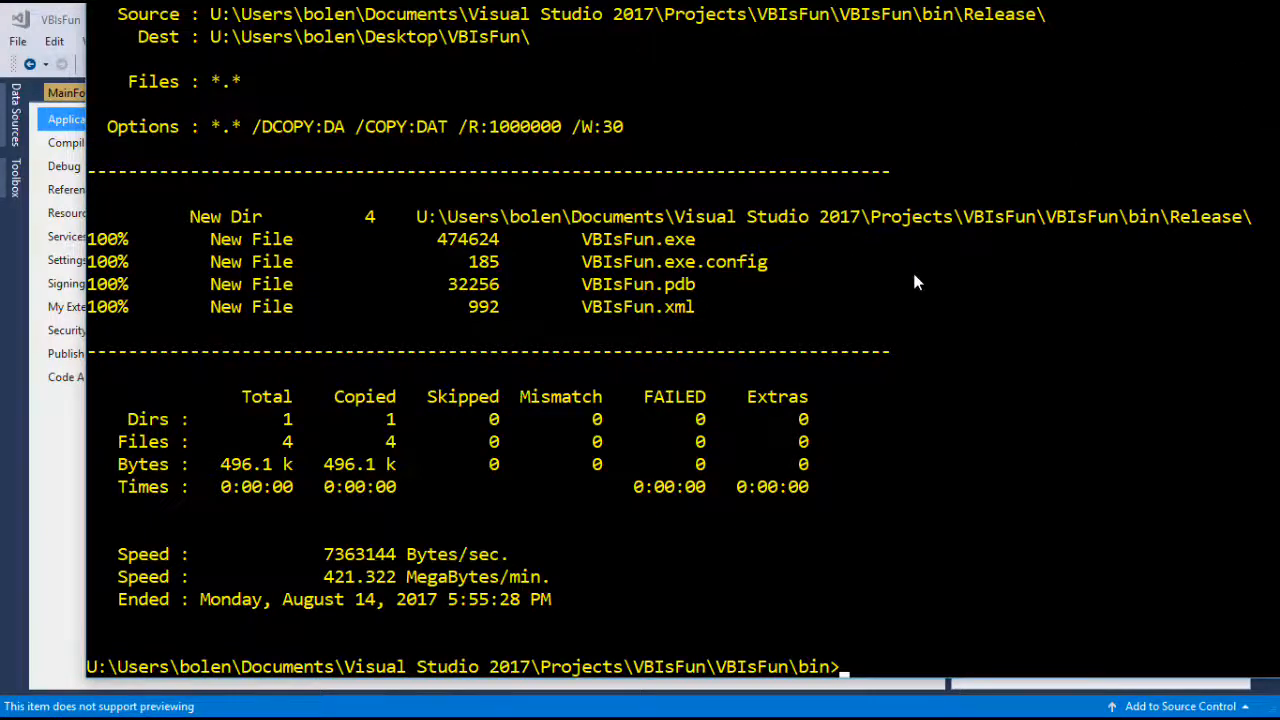
# Step: Review the robocopy summary showing the four Release files copied without failures
pyautogui.scroll(3)
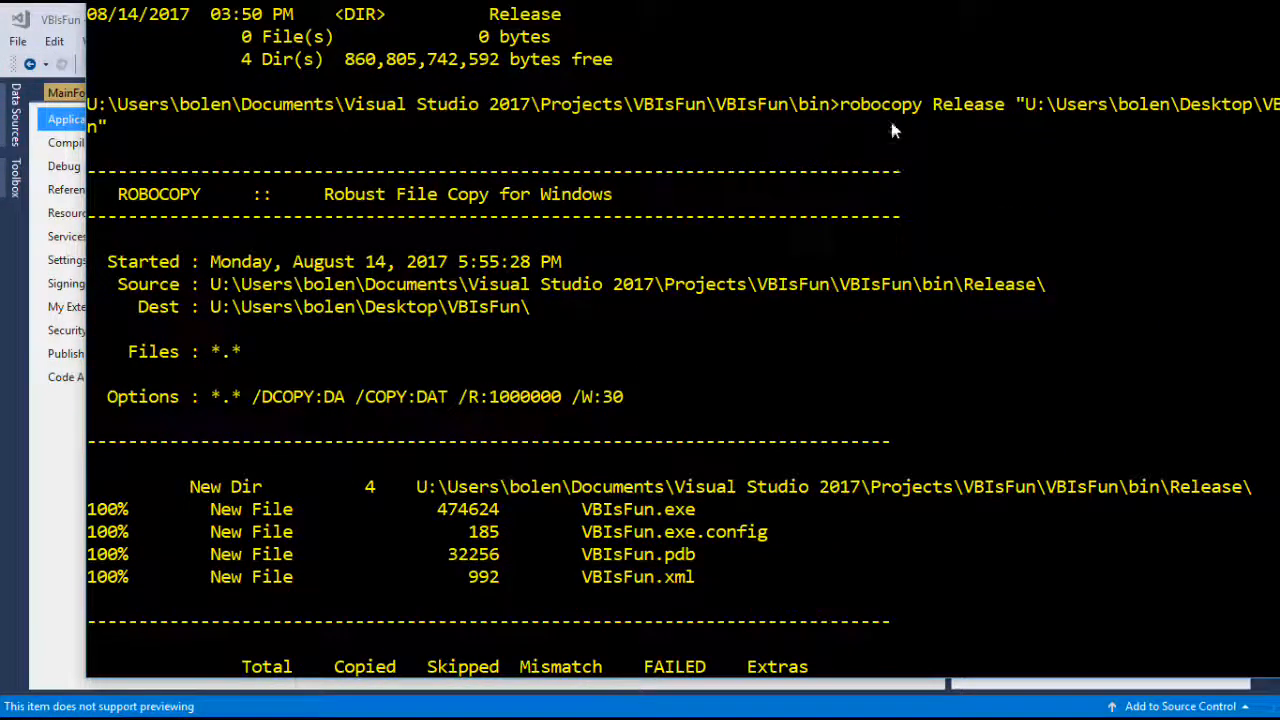
pyautogui.moveTo(1055, 10)
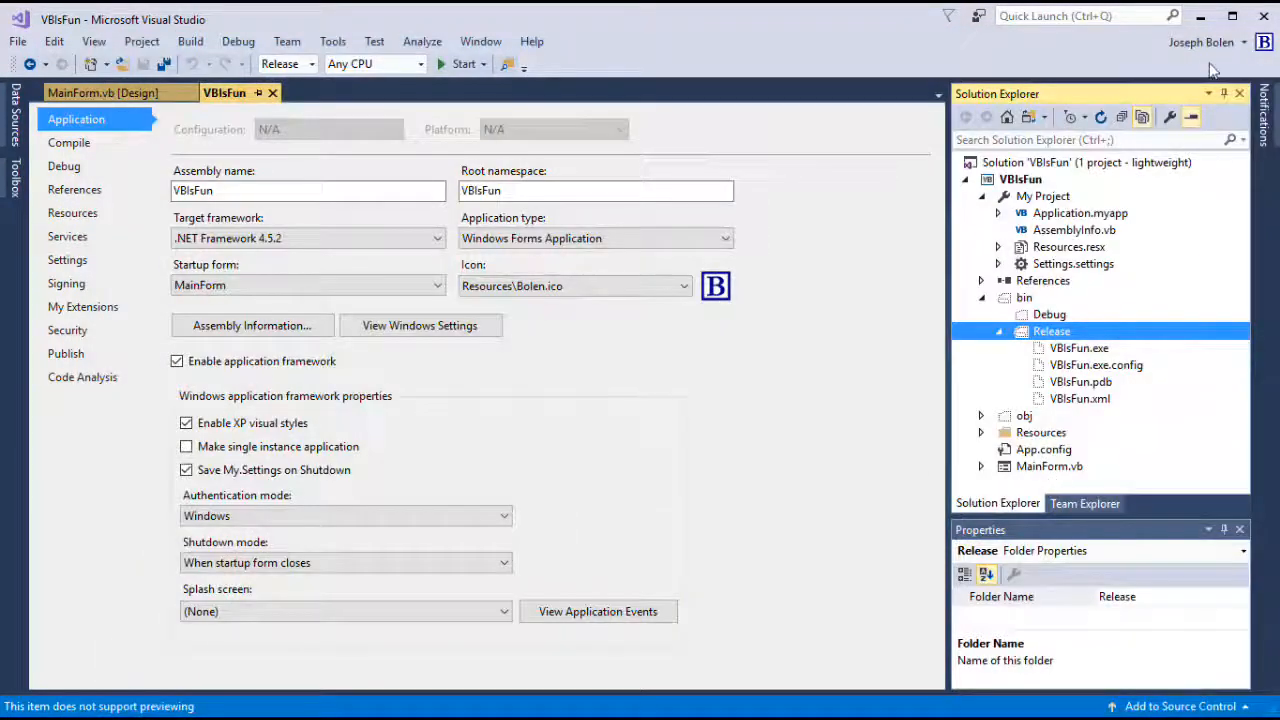
# Step: Close the cmd.exe window, revealing the desktop with the new VBIsFun folder
pyautogui.click(1199, 18)
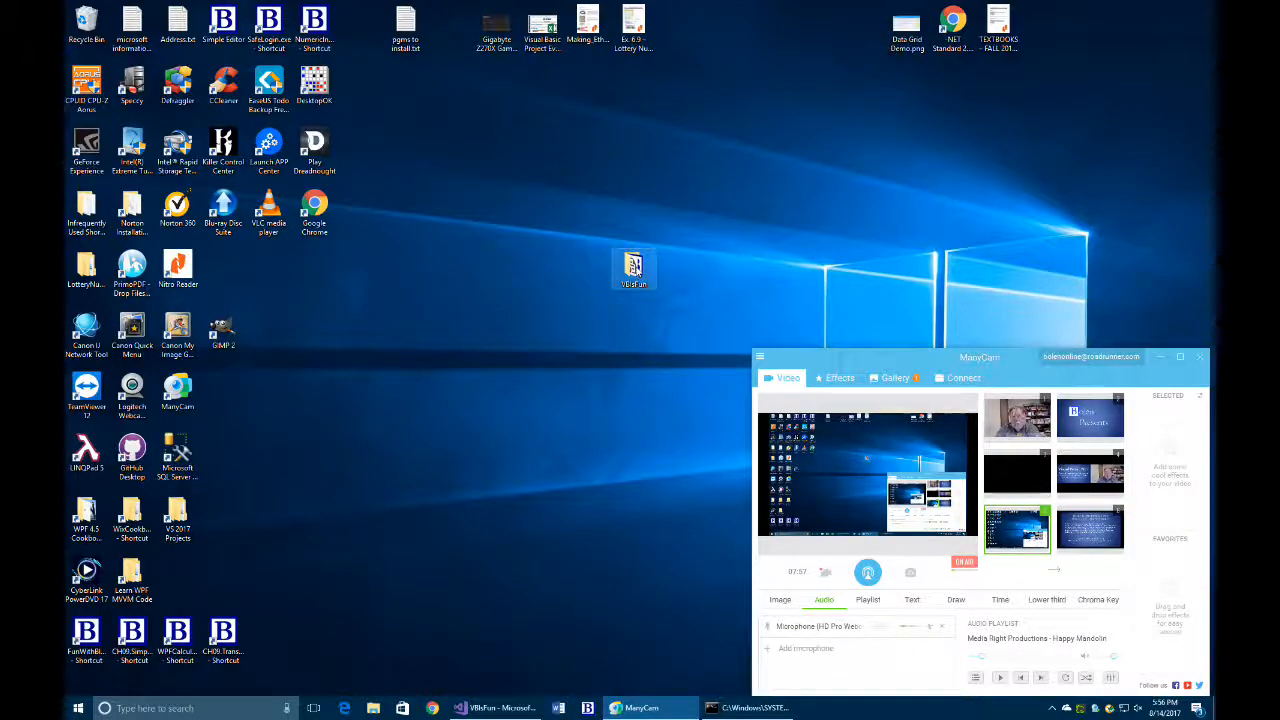
# Step: Run VBIsFun.exe from the desktop VBIsFun folder, then close its window
pyautogui.doubleClick(634, 268)
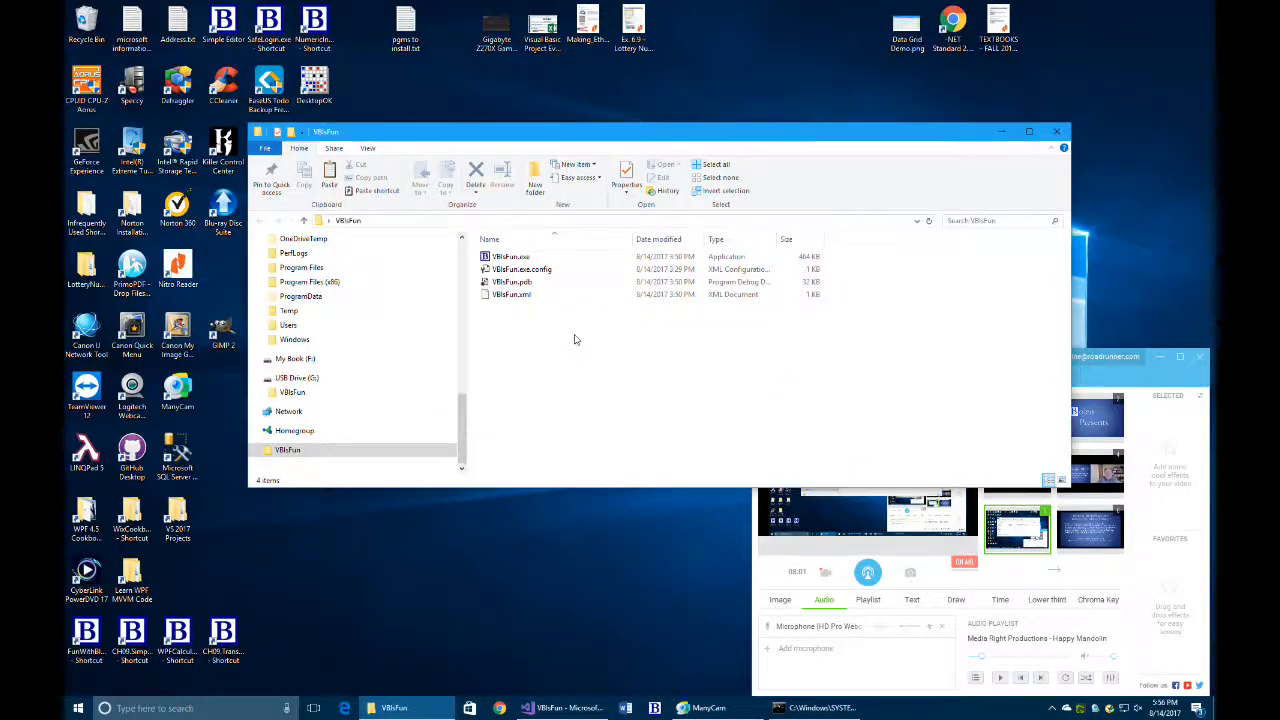
pyautogui.click(510, 256)
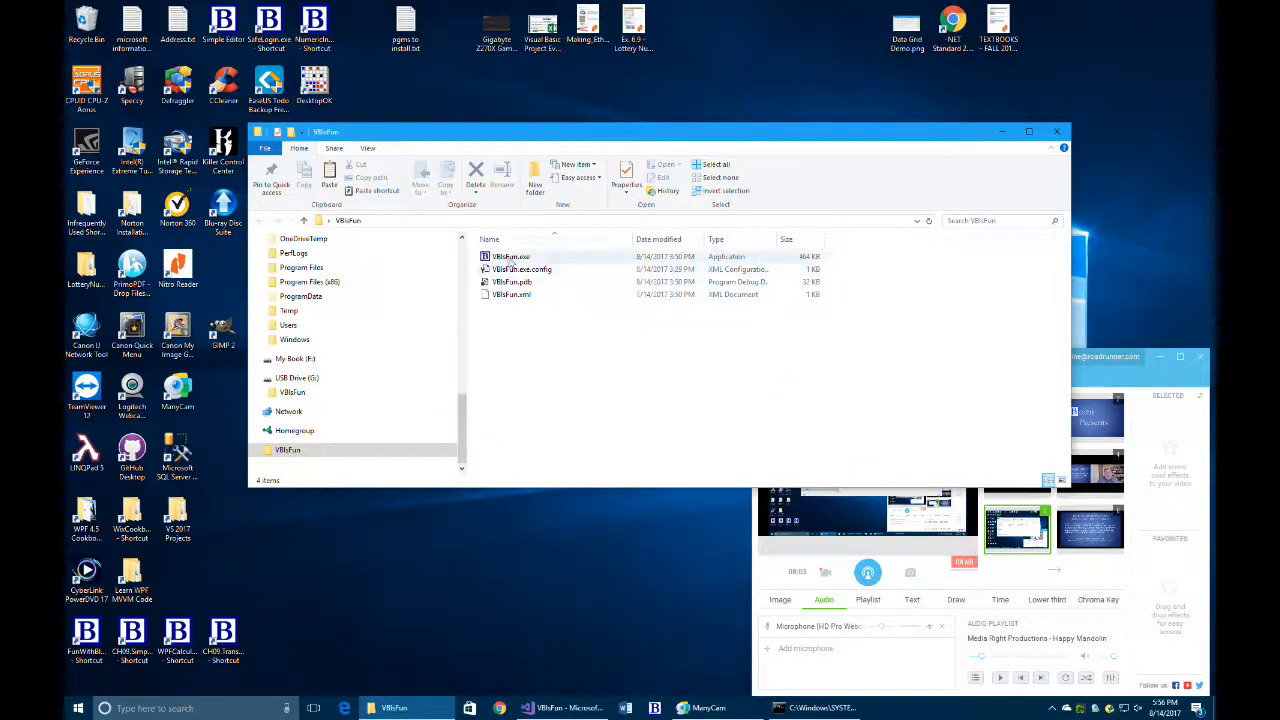
pyautogui.click(511, 256)
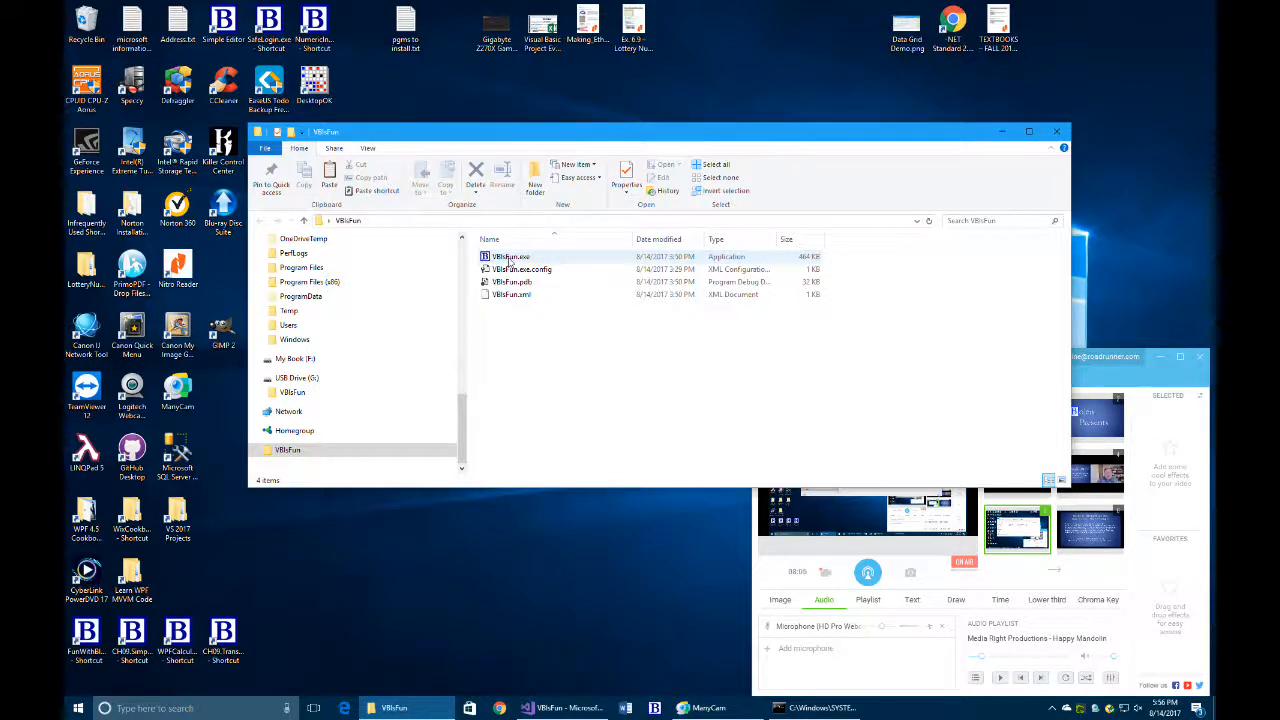
pyautogui.doubleClick(511, 256)
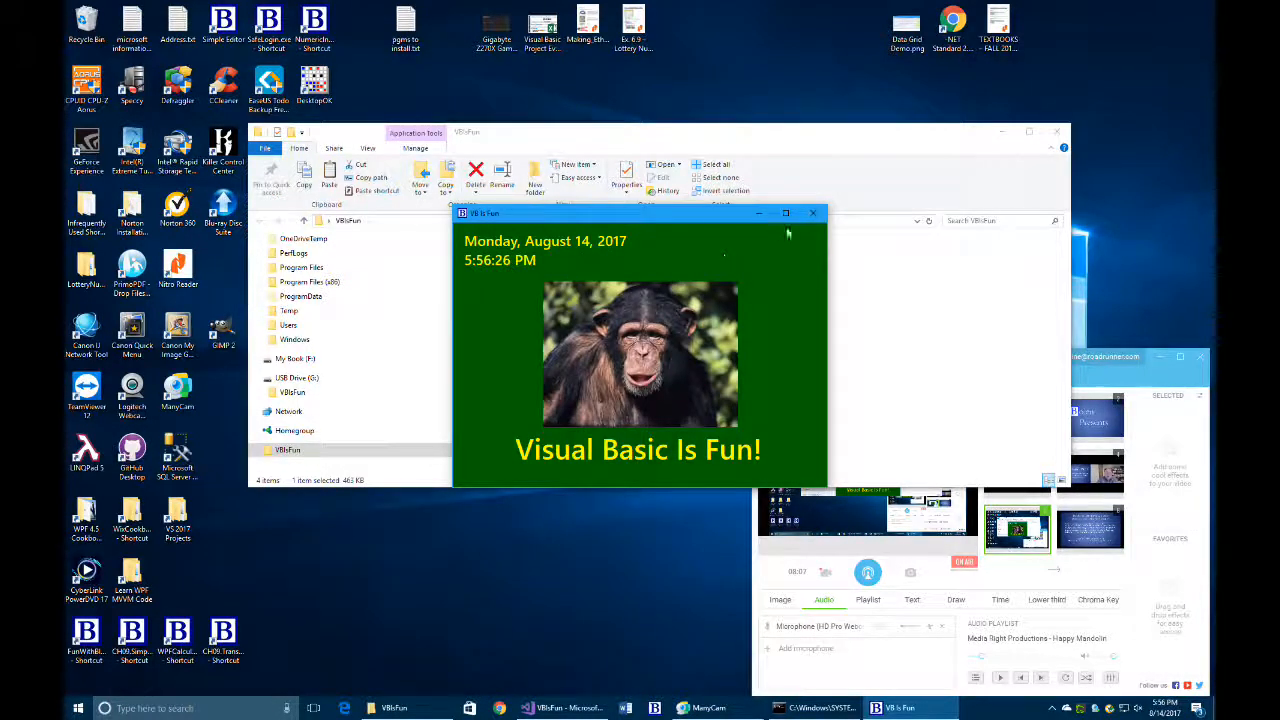
pyautogui.click(812, 213)
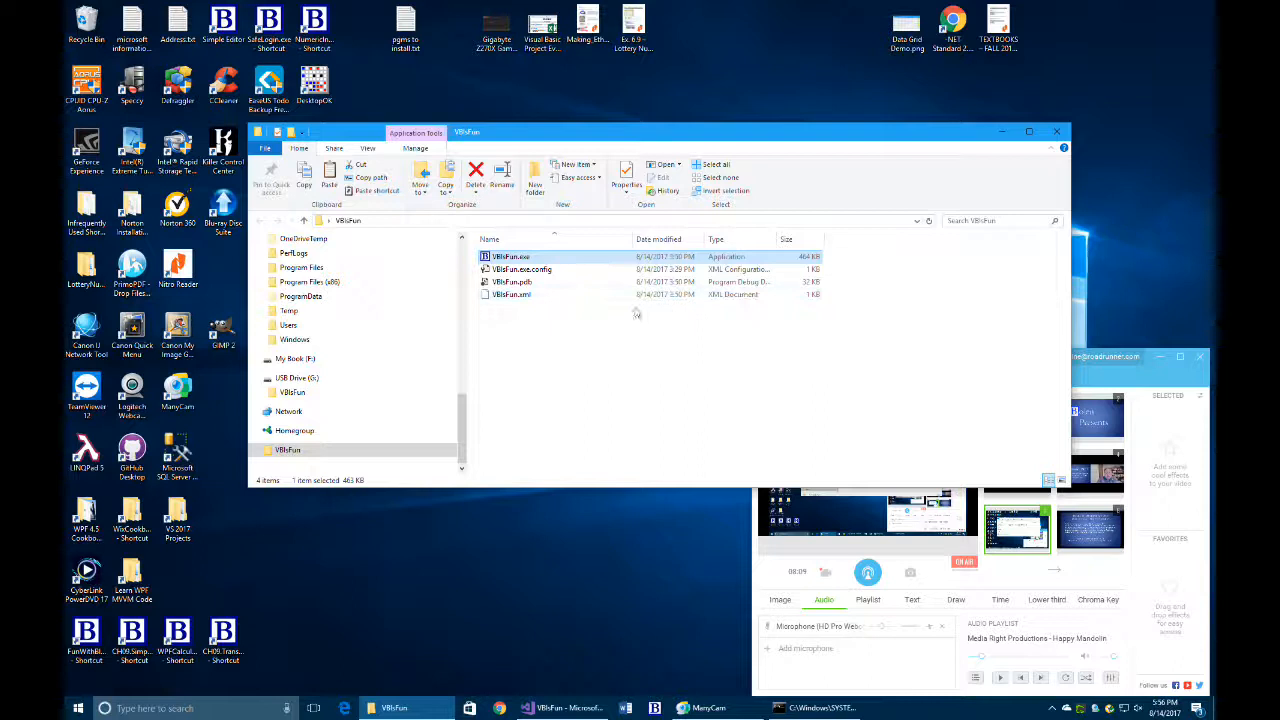
pyautogui.moveTo(633, 322)
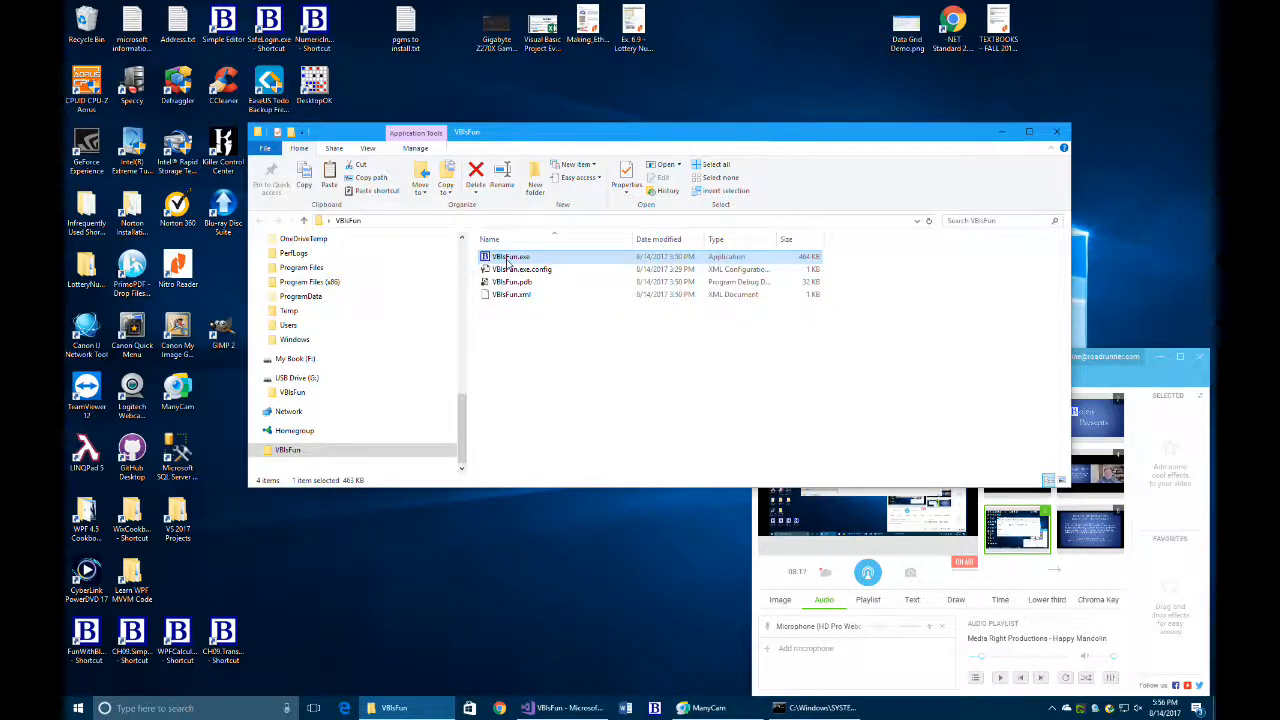
# Step: Send VBIsFun.exe to the desktop as a shortcut, then close the folder and app windows
pyautogui.rightClick(511, 256)
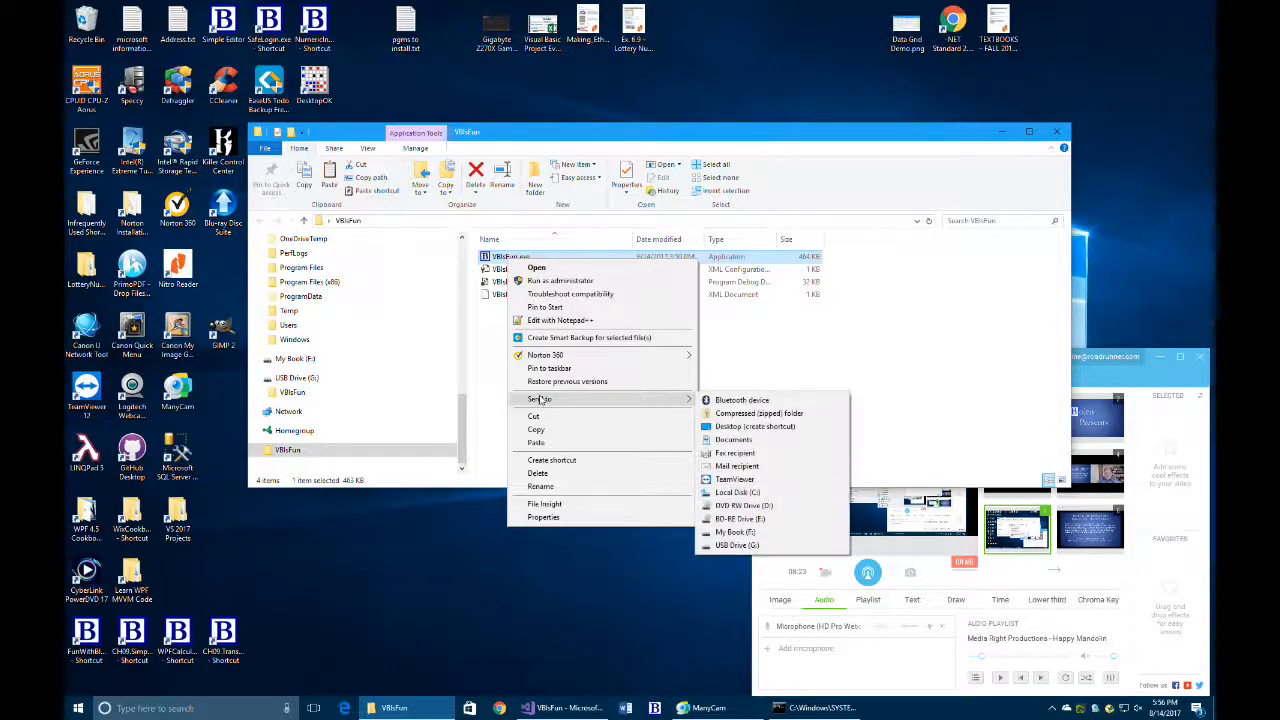
pyautogui.moveTo(755, 426)
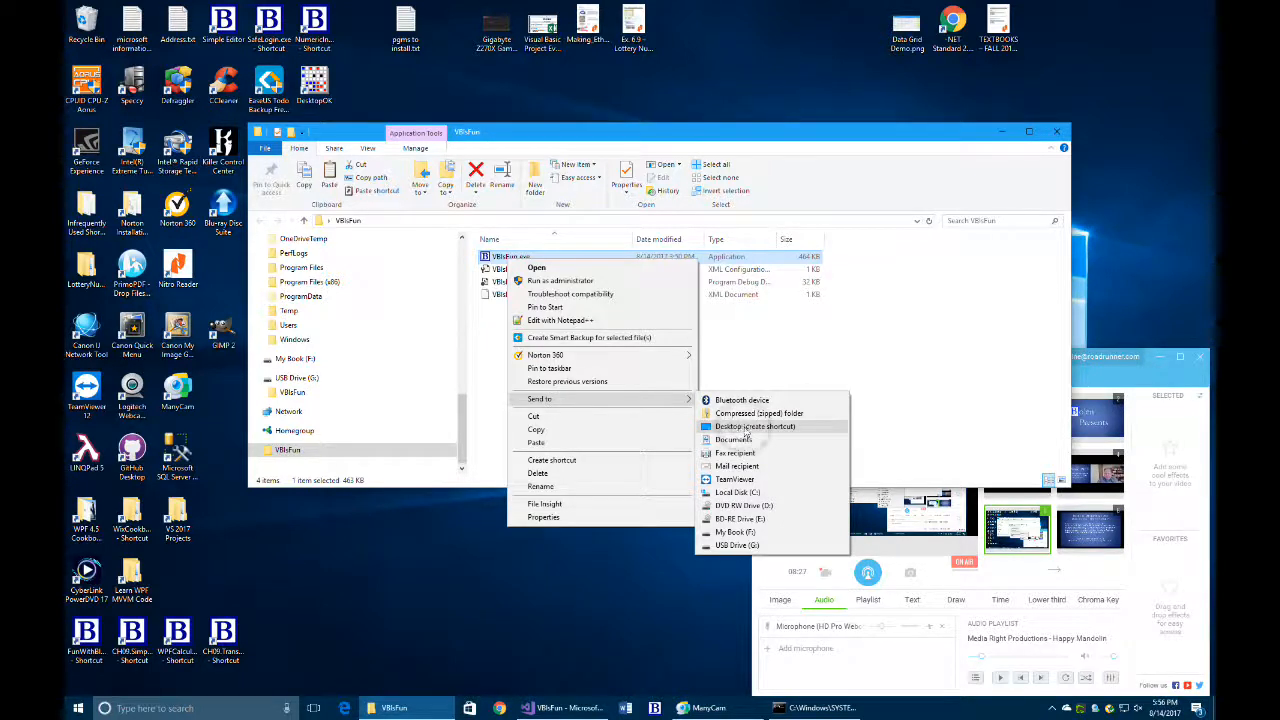
pyautogui.click(755, 426)
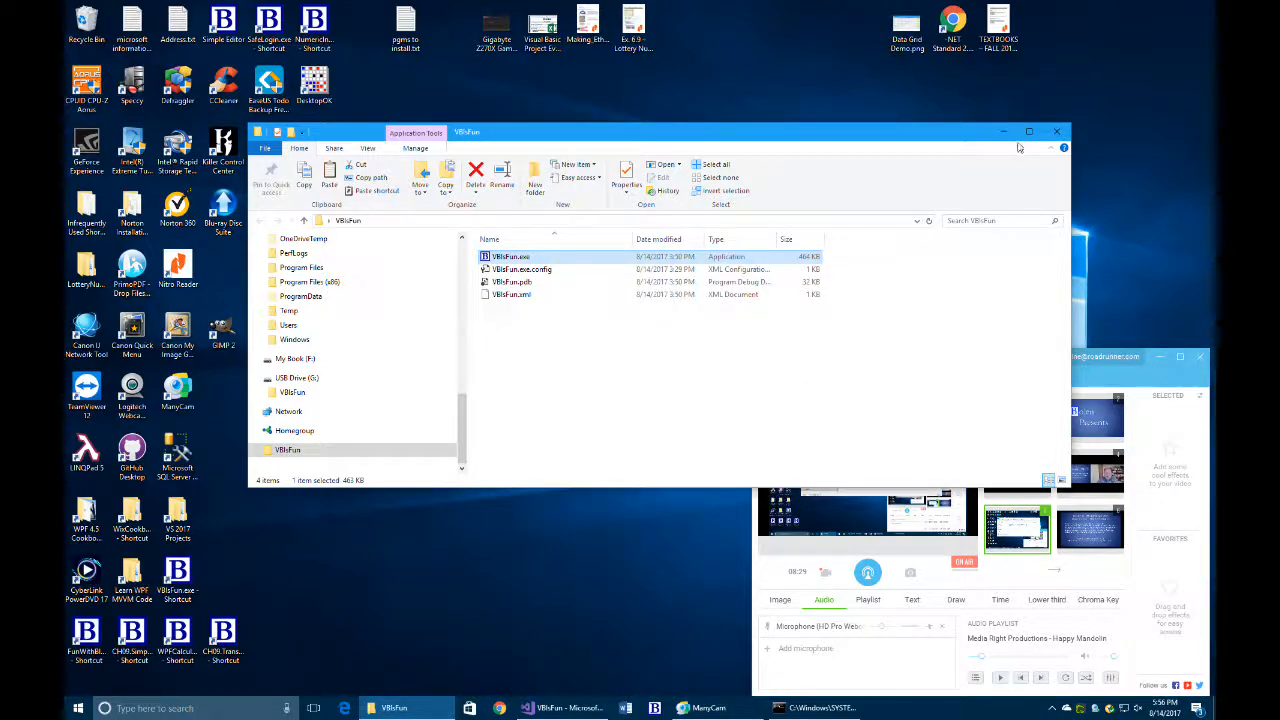
pyautogui.click(1056, 131)
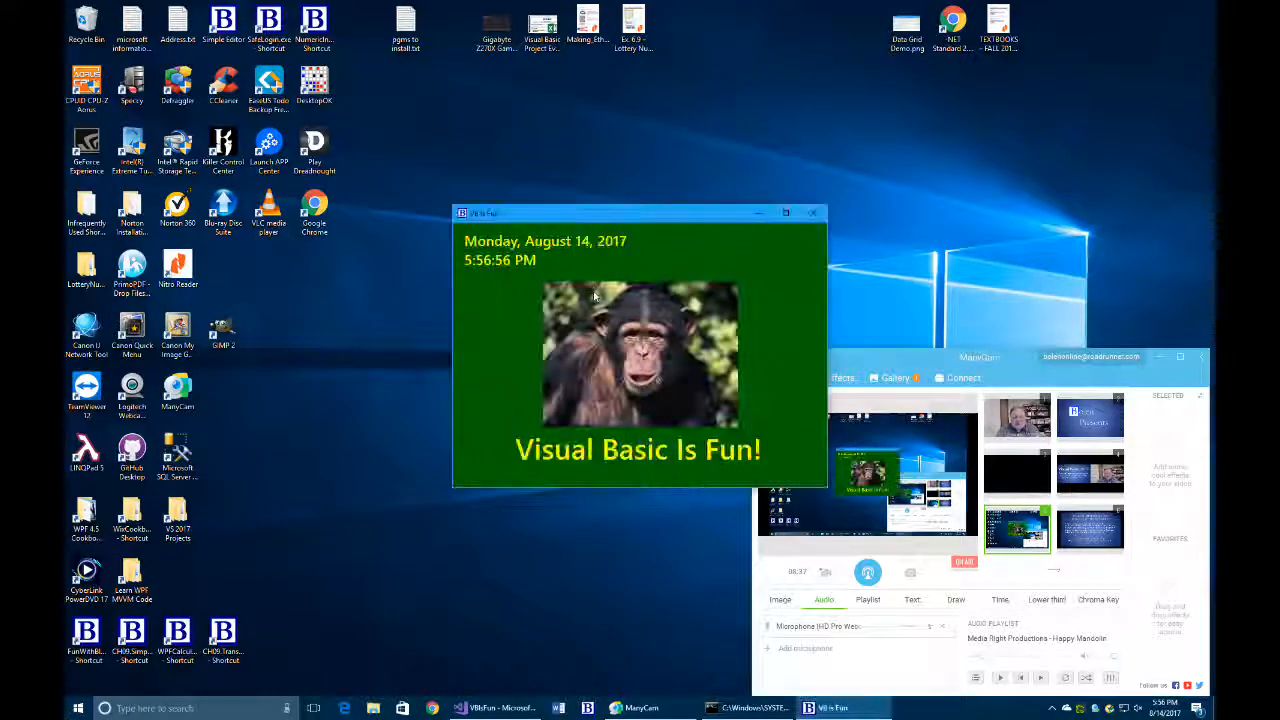
pyautogui.click(813, 213)
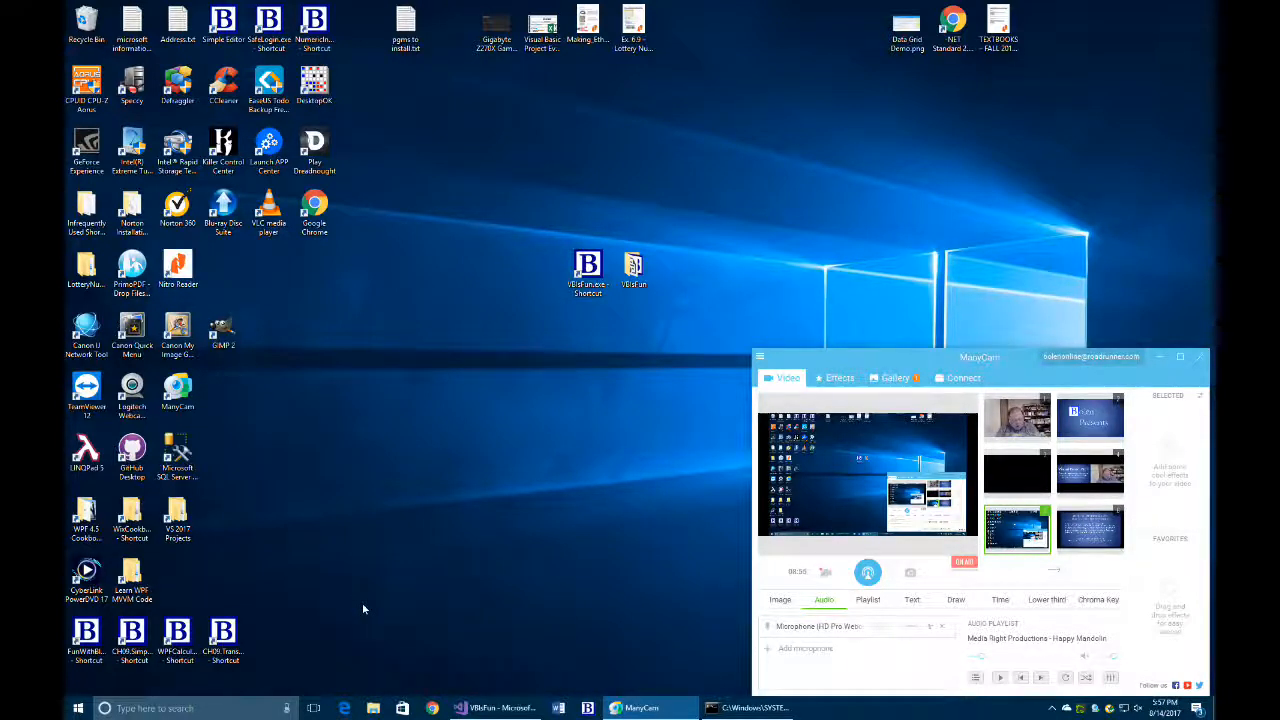
# Step: Run shell:programs from Win+R, dismissing the error from the first mistyped attempt
pyautogui.press('Win+r')
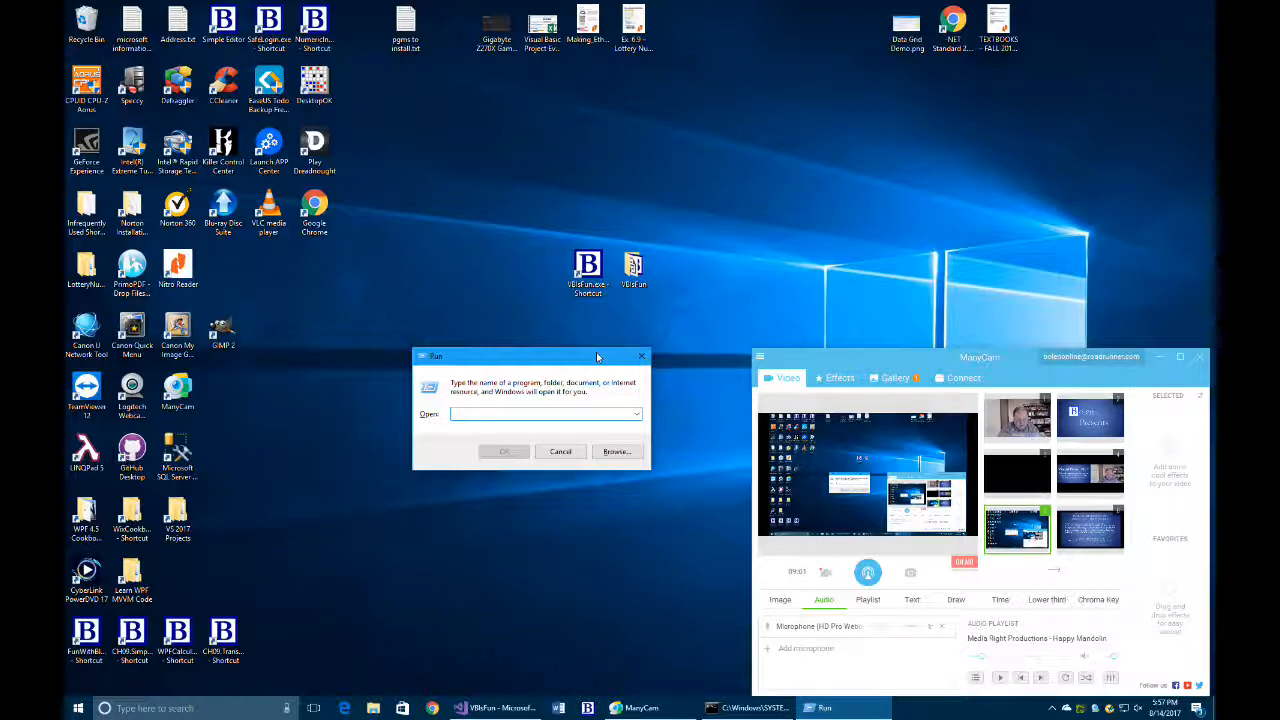
pyautogui.write('shell')
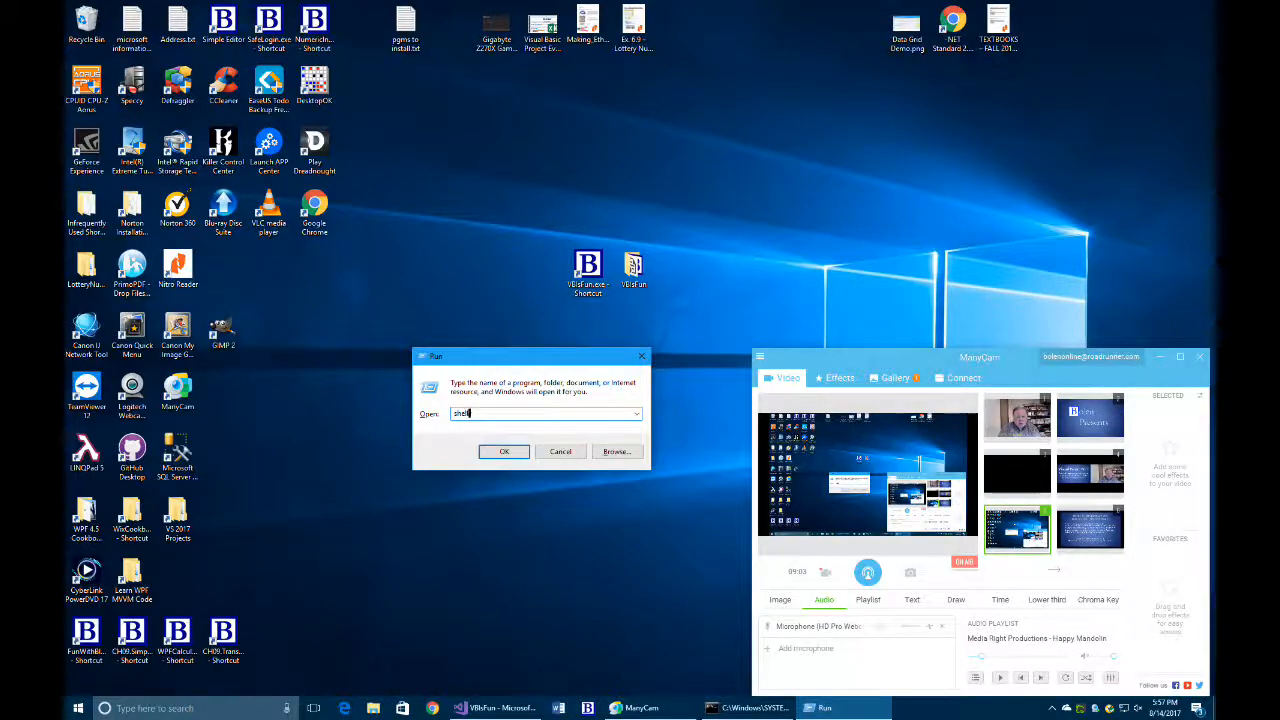
pyautogui.write('a')
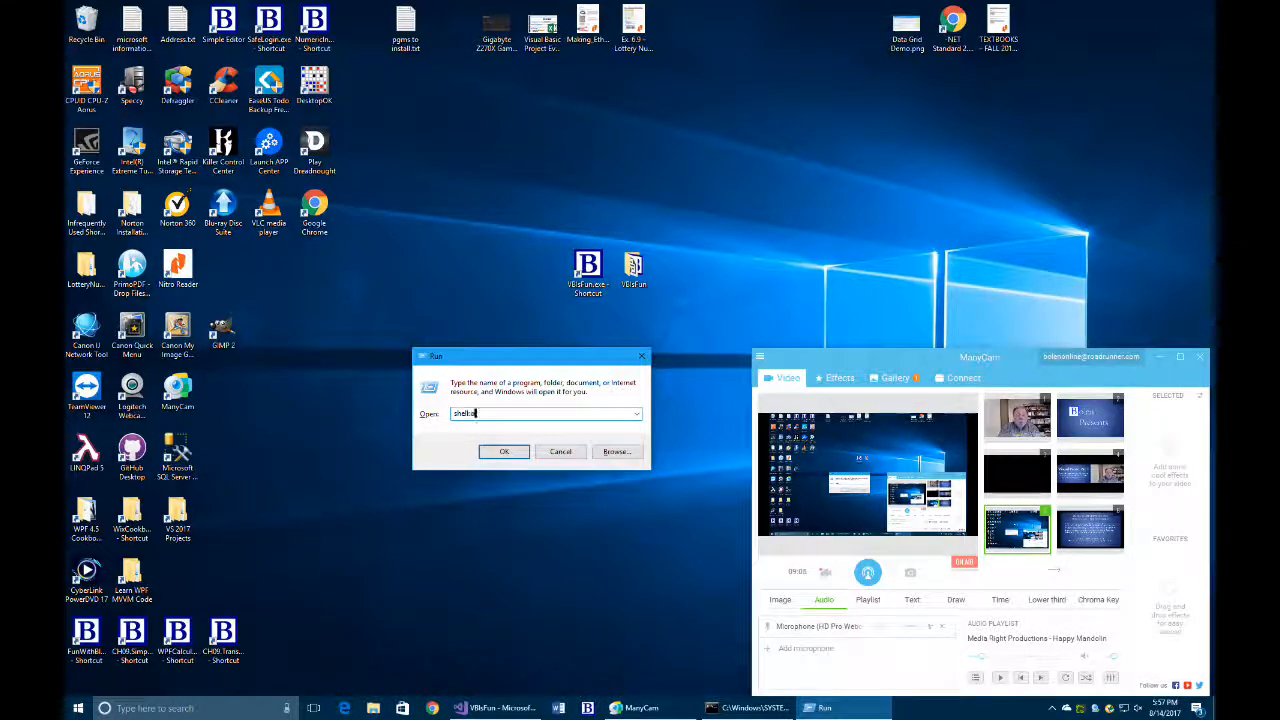
pyautogui.write('program')
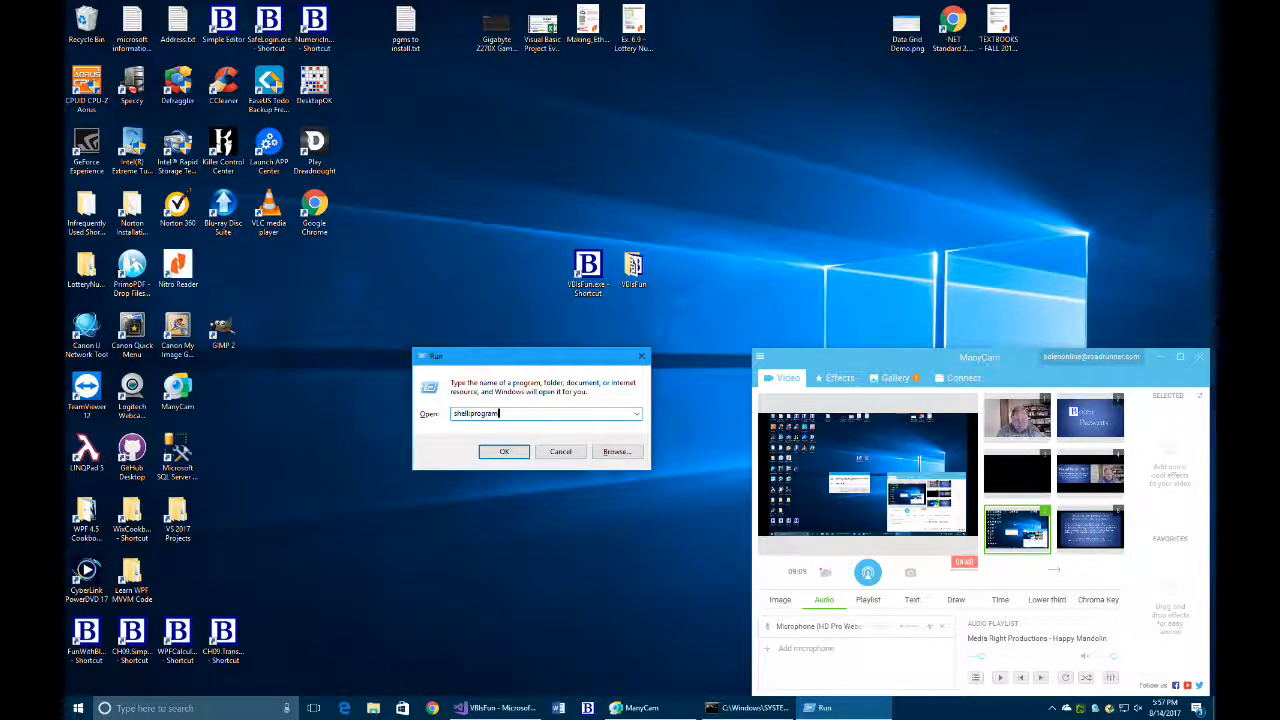
pyautogui.click(504, 451)
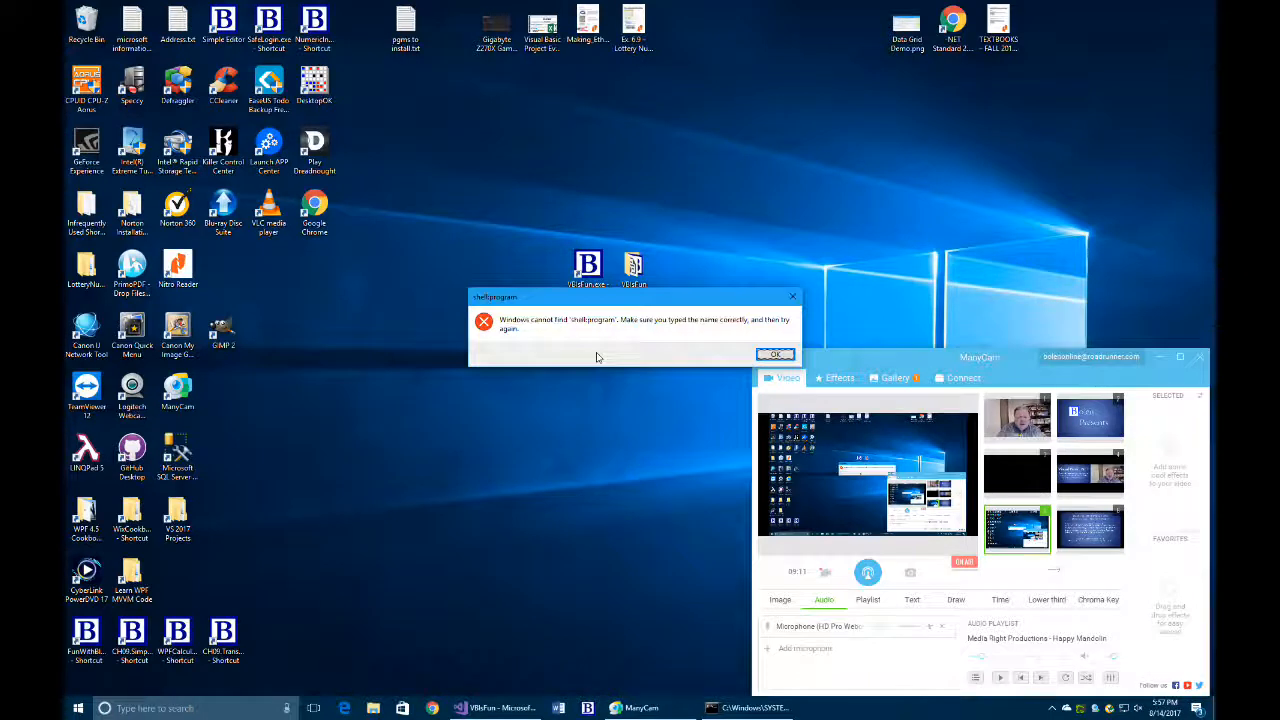
pyautogui.click(775, 354)
pyautogui.write('shell:programs')
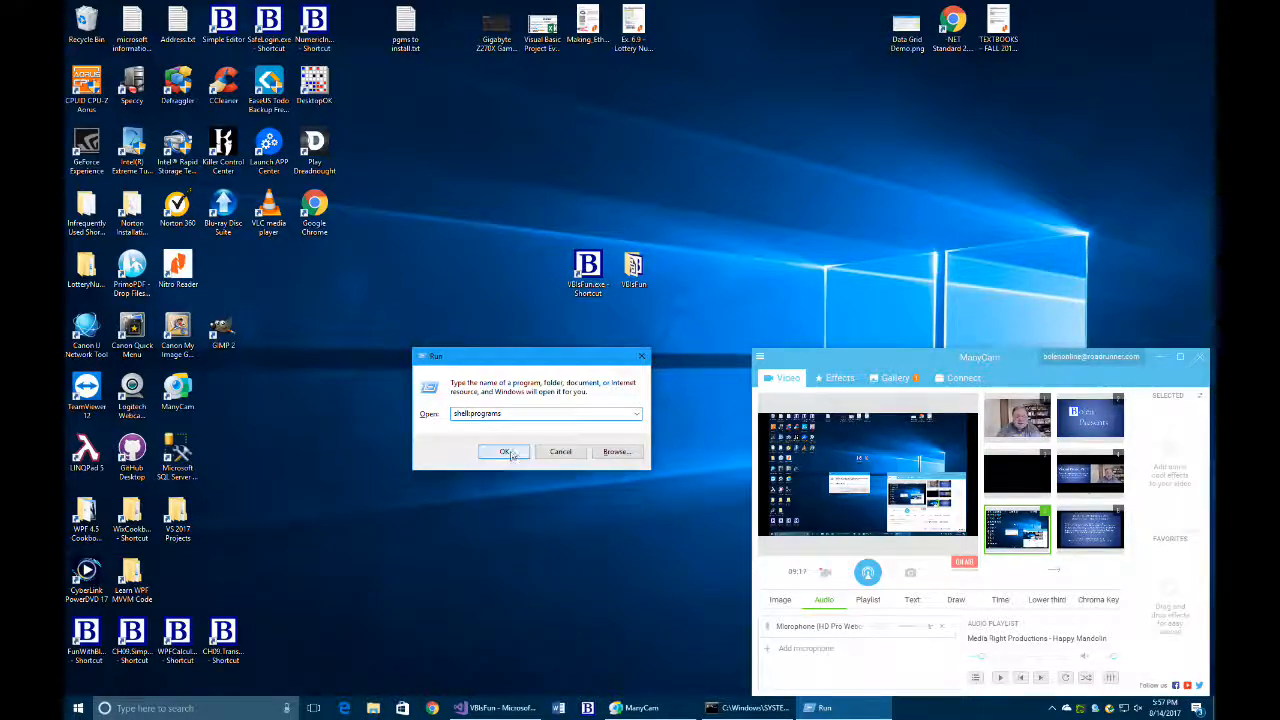
pyautogui.click(505, 451)
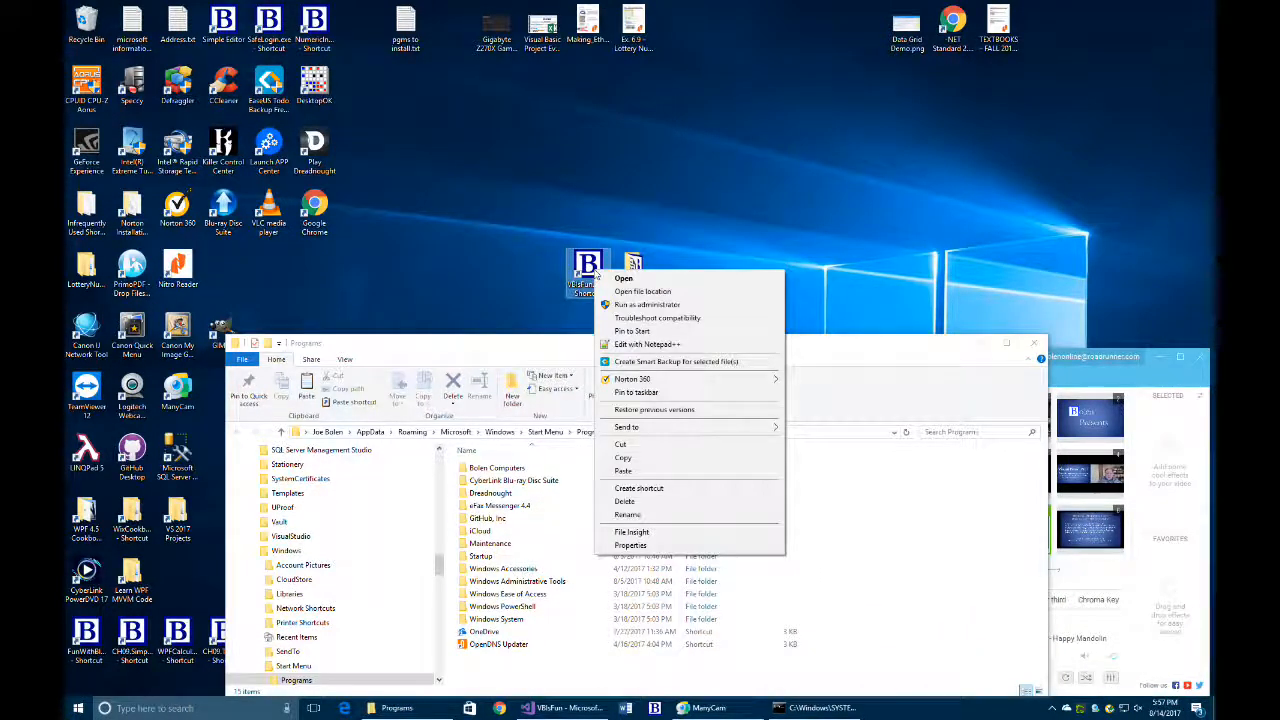
# Step: Paste the copied VBIsFun.exe shortcut into the Programs folder, then close the app and folder
pyautogui.click(830, 490)
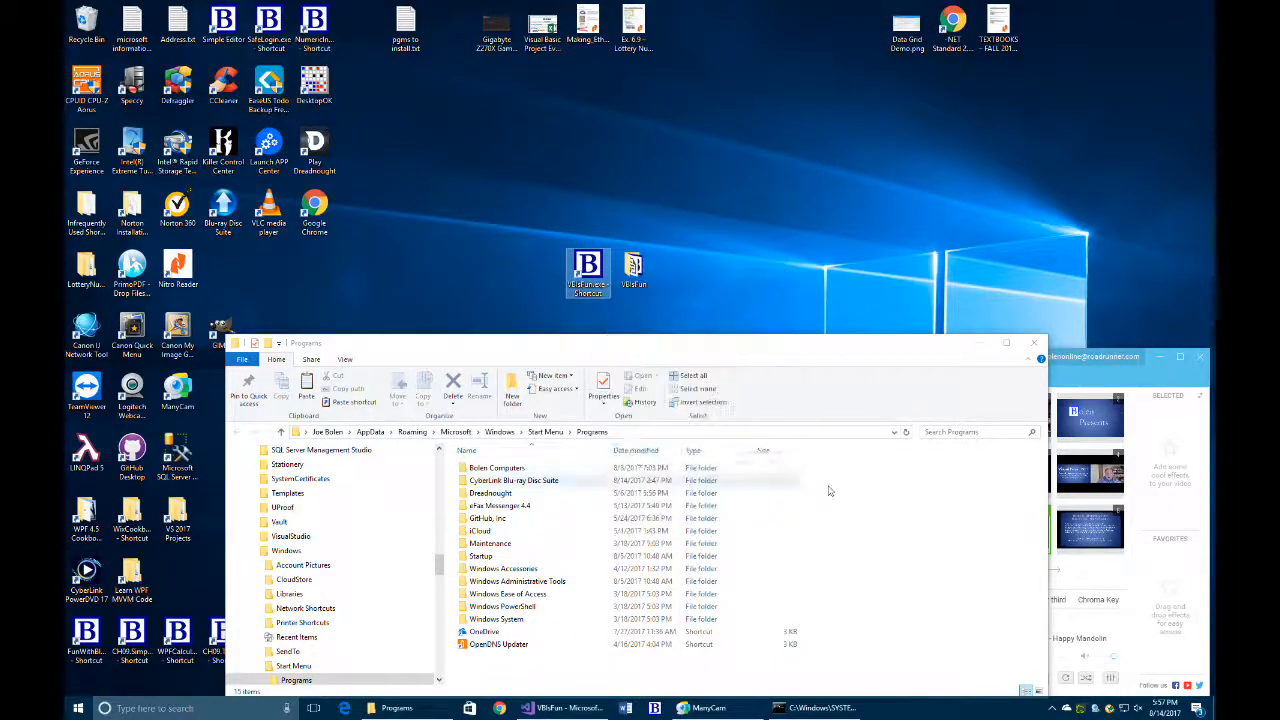
pyautogui.moveTo(821, 352)
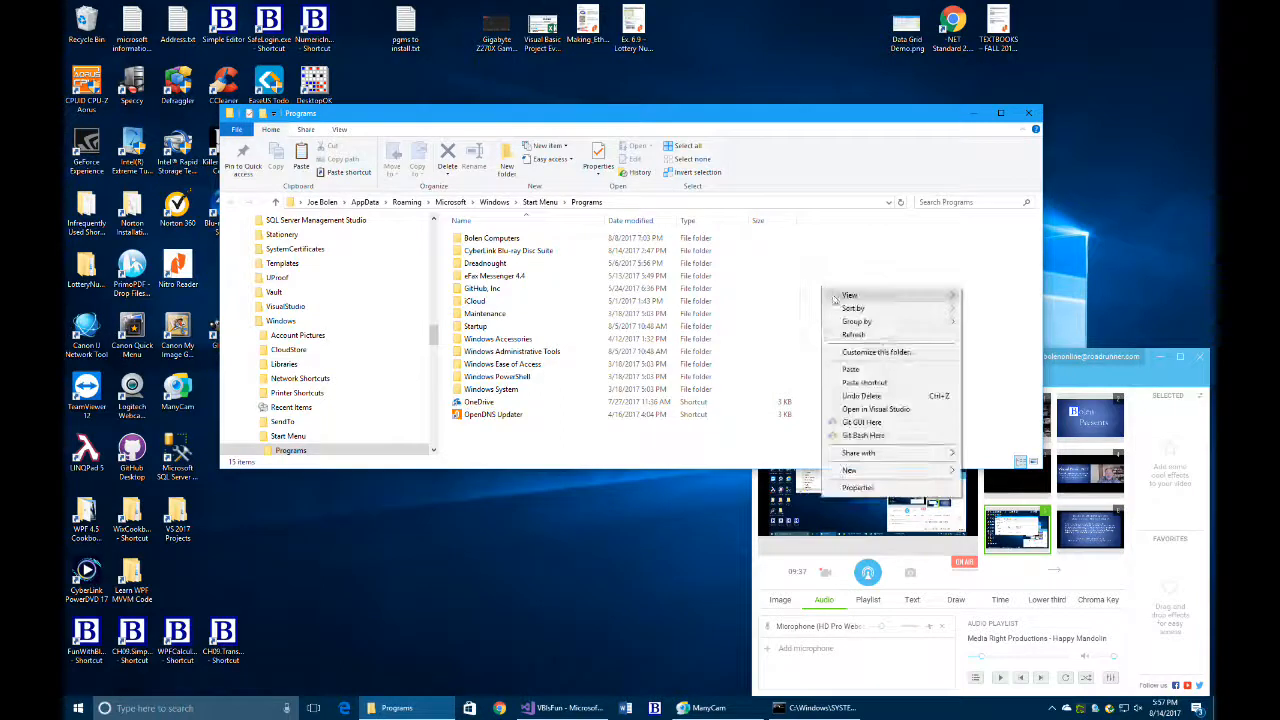
pyautogui.click(864, 382)
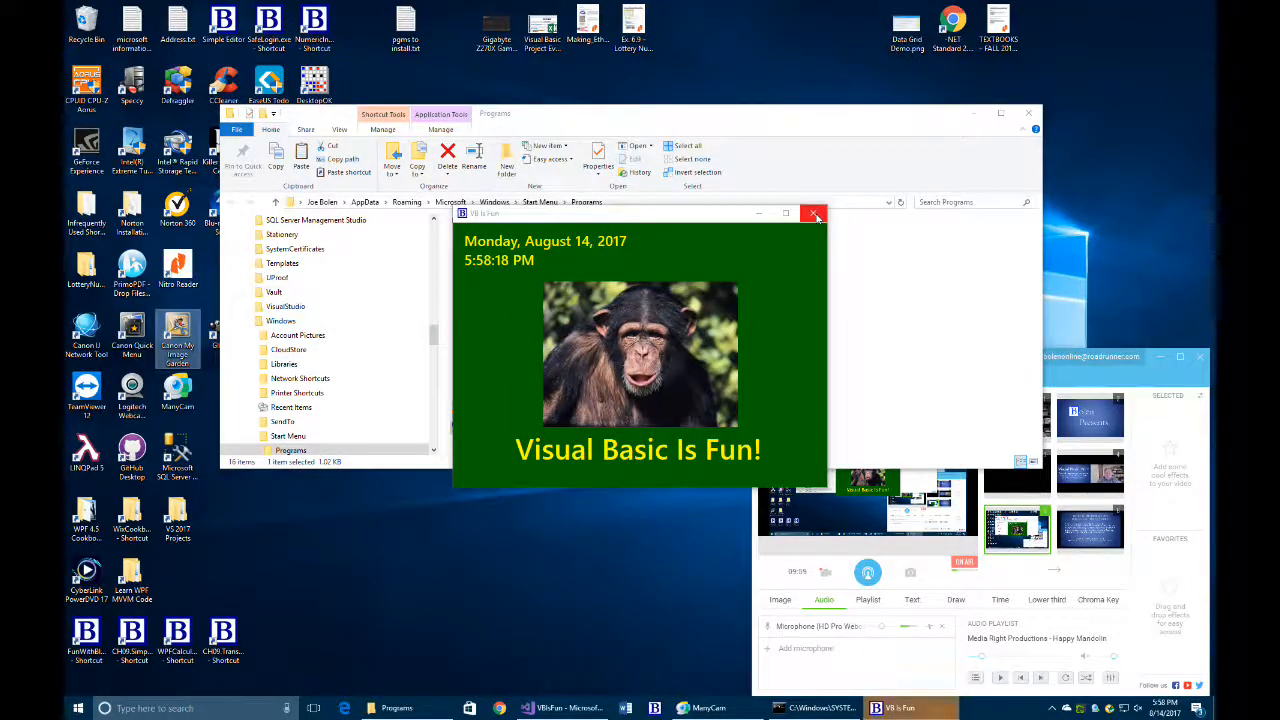
pyautogui.click(814, 214)
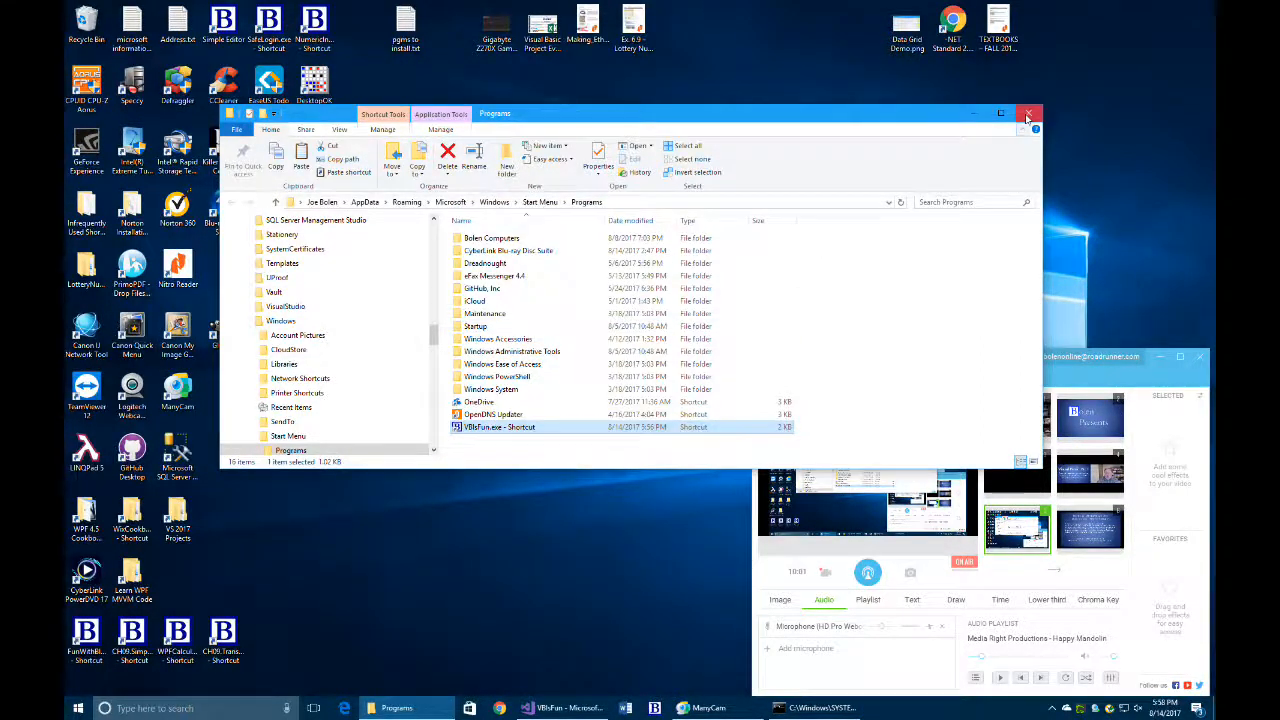
pyautogui.click(1029, 113)
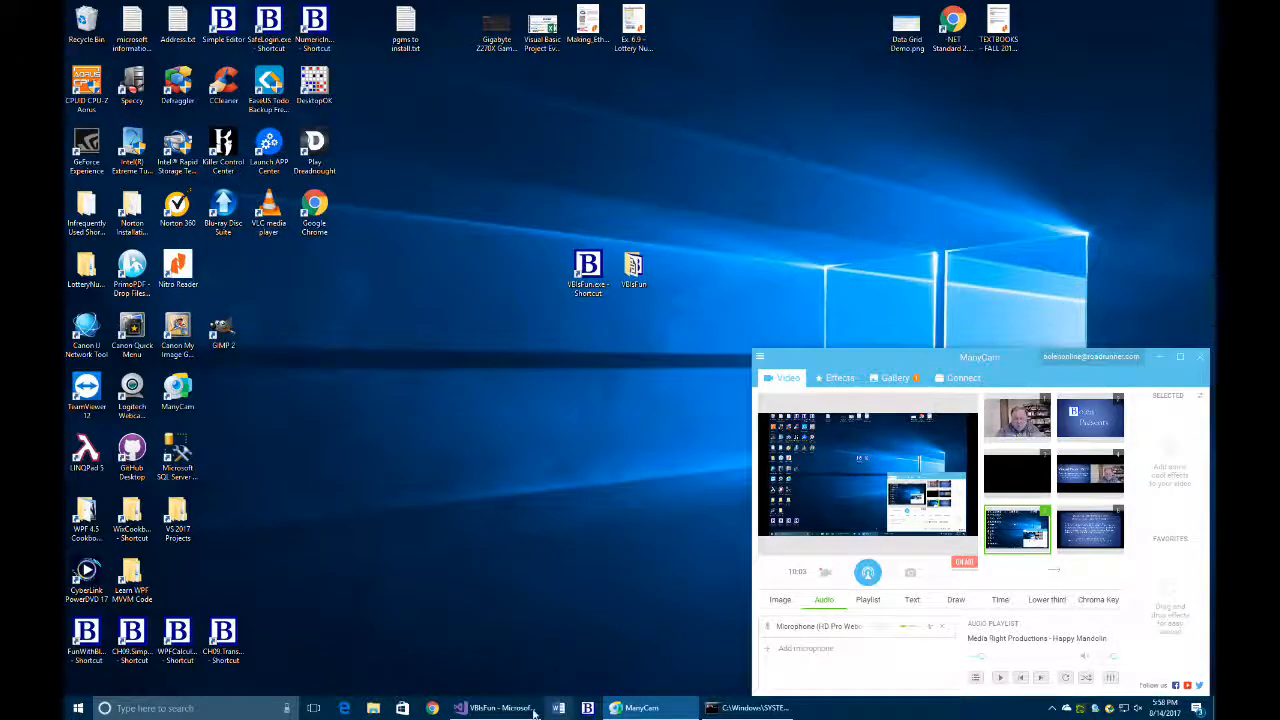
# Step: From Solution Explorer, launch Open Command Prompt on the VBIsFun bin\Release folder
pyautogui.click(497, 708)
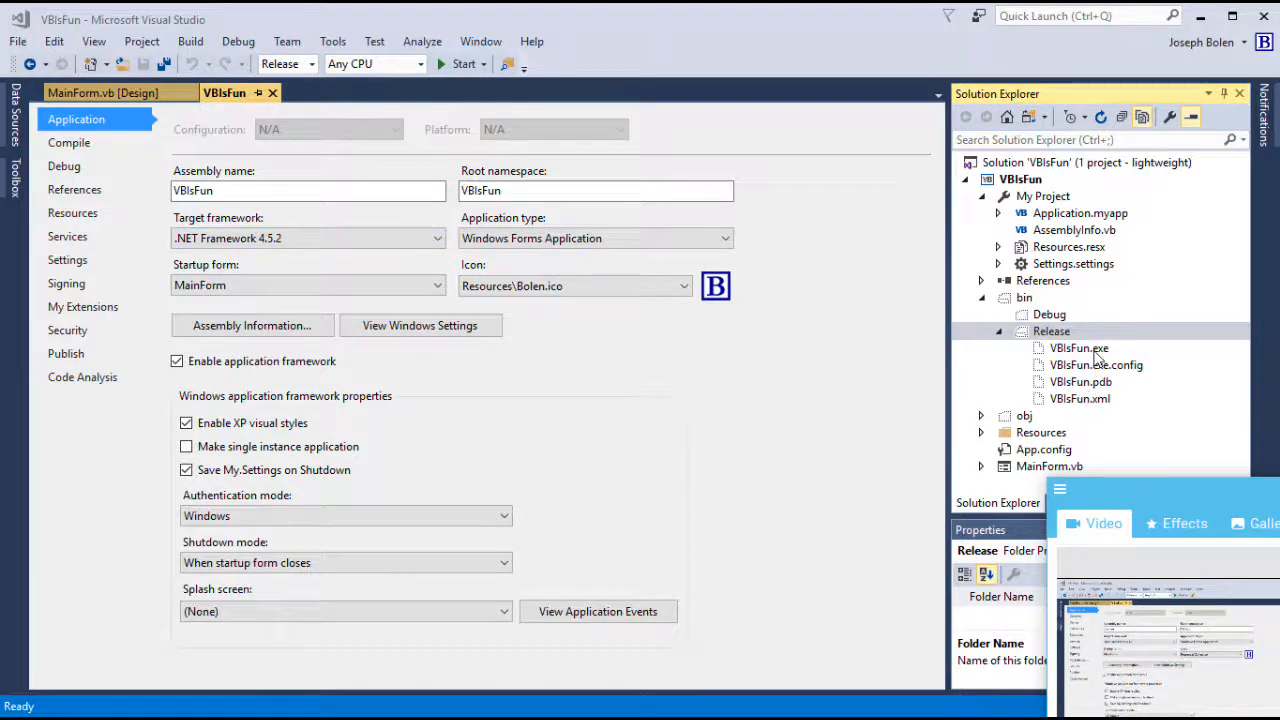
pyautogui.click(1041, 432)
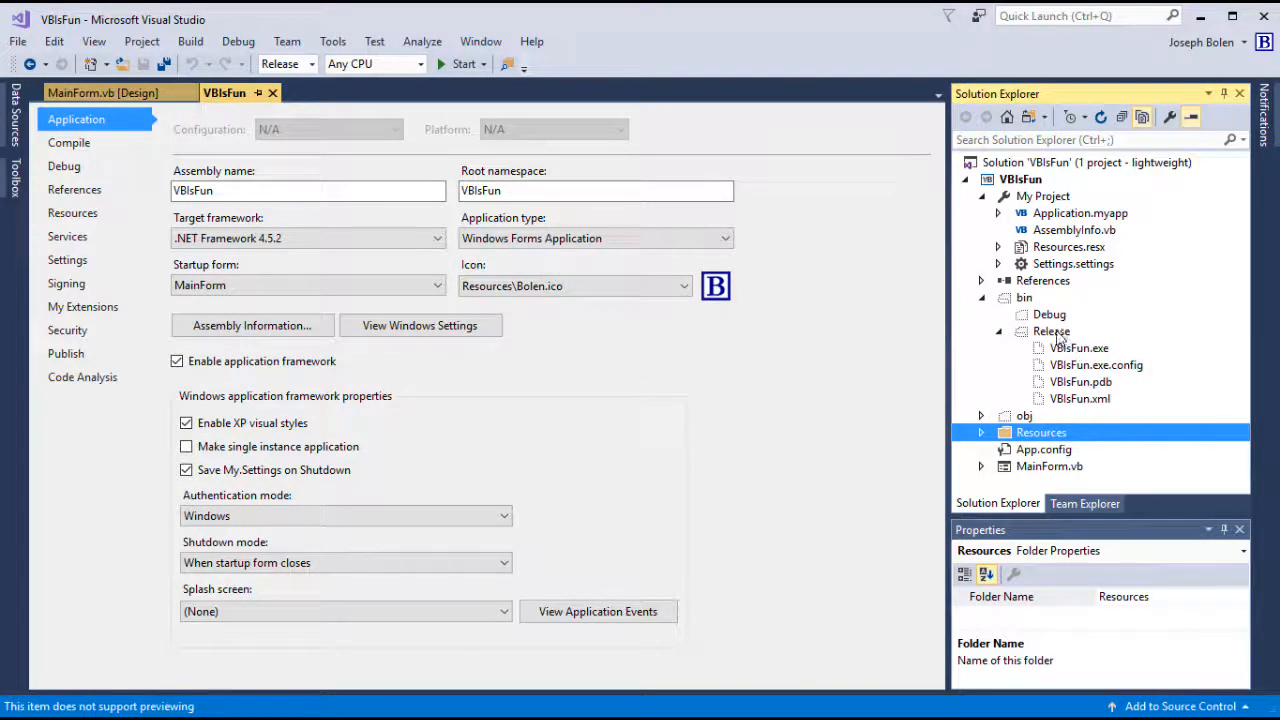
pyautogui.click(1051, 331)
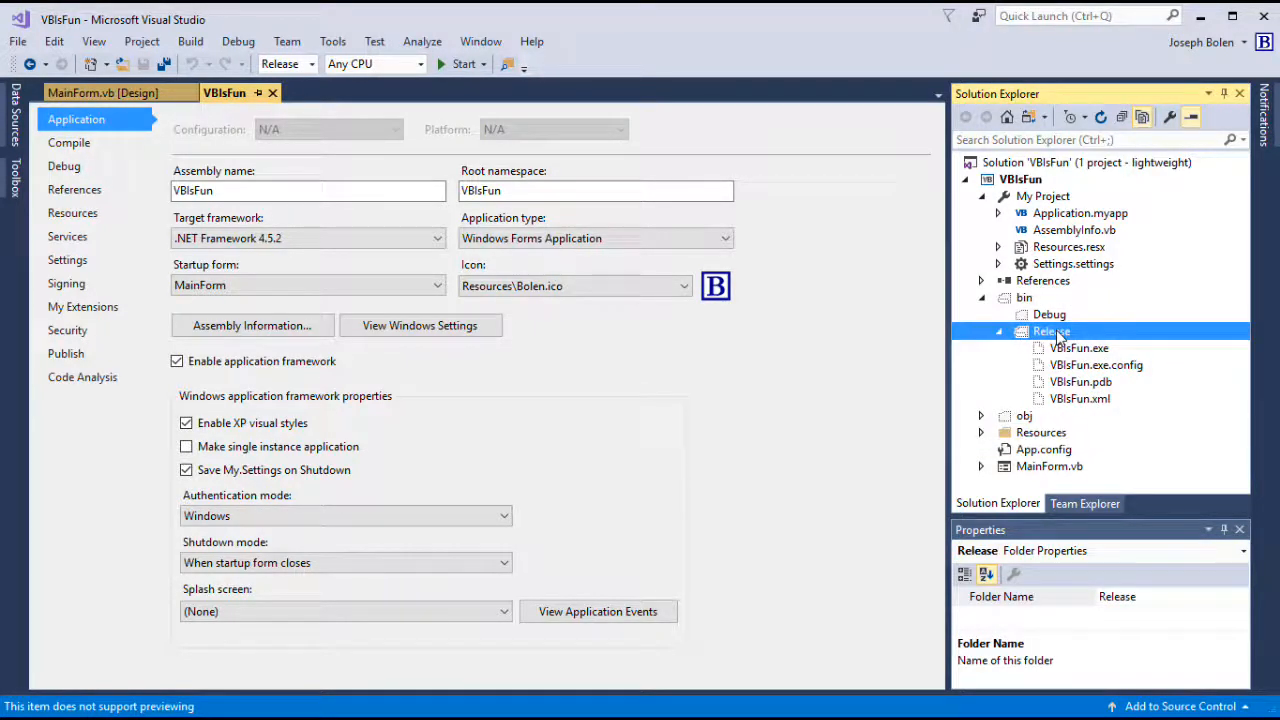
pyautogui.rightClick(1052, 331)
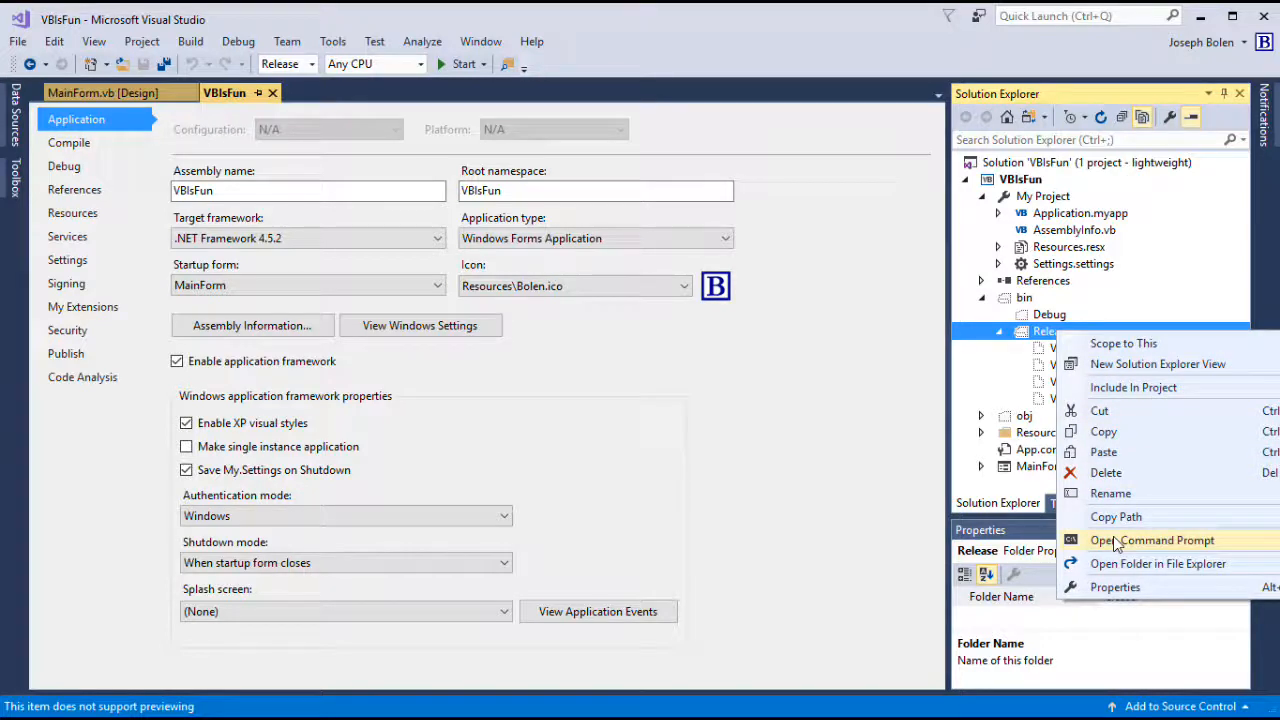
pyautogui.click(1153, 540)
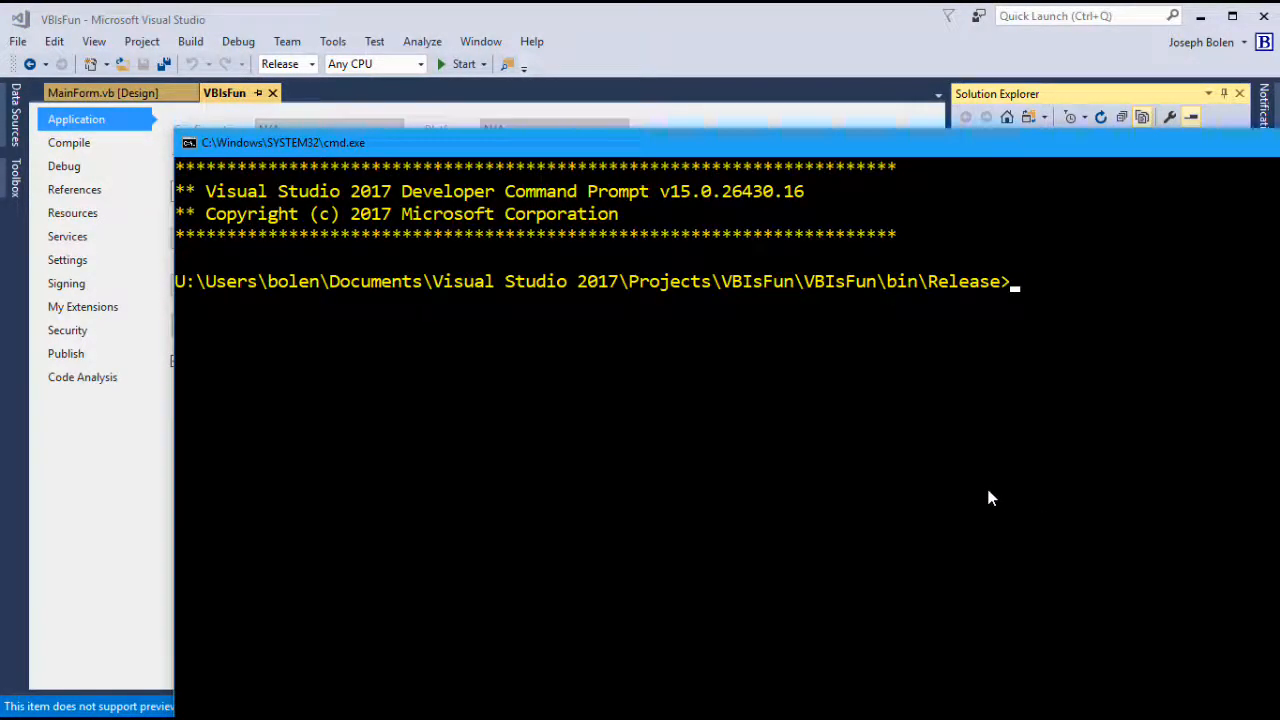
pyautogui.moveTo(1062, 158)
pyautogui.write('cd ..')
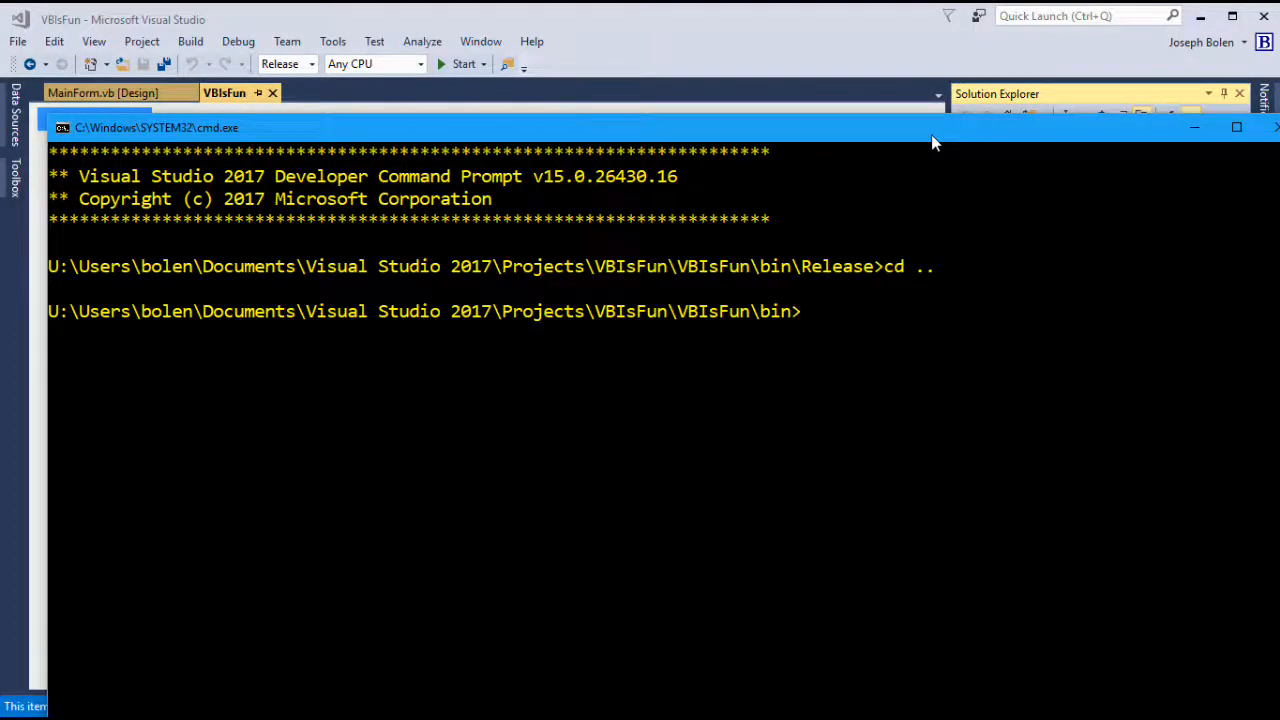
# Step: Enter robocopy Release "U:\User\bolen\Desktop\VBIsFun" and minimize the prompt window
pyautogui.write('rob')
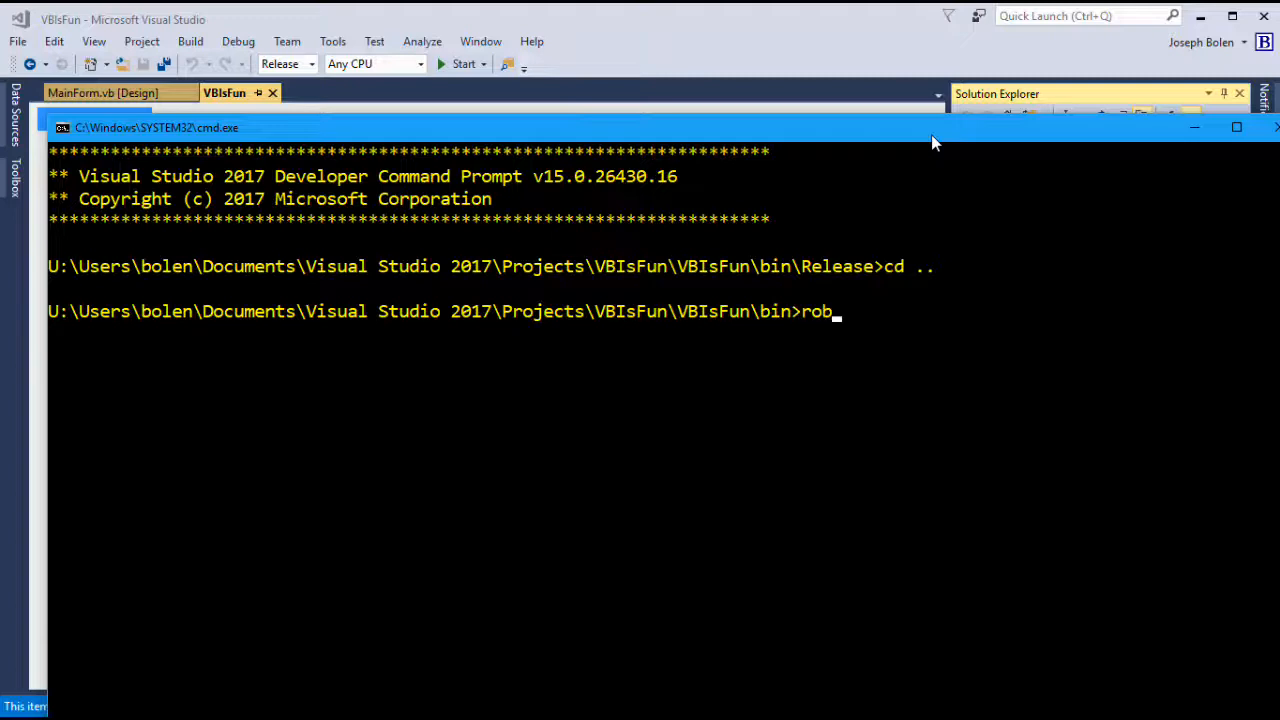
pyautogui.write('ocopy')
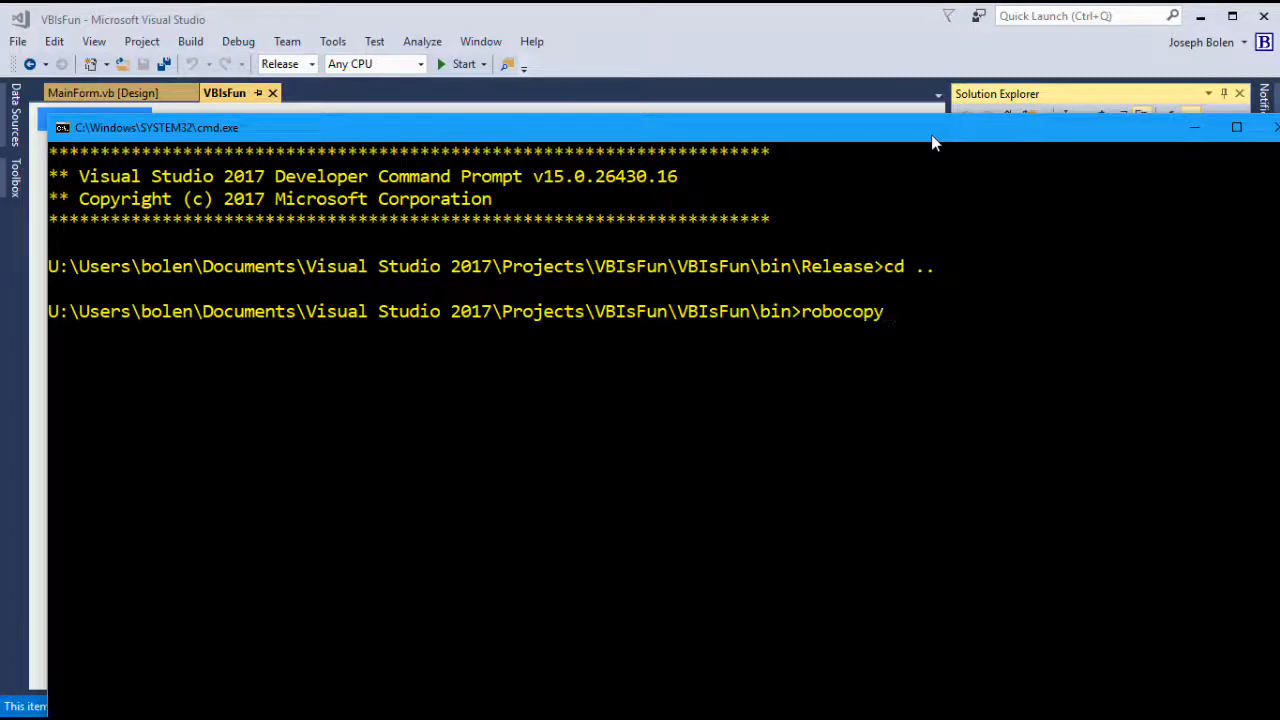
pyautogui.write('Relee')
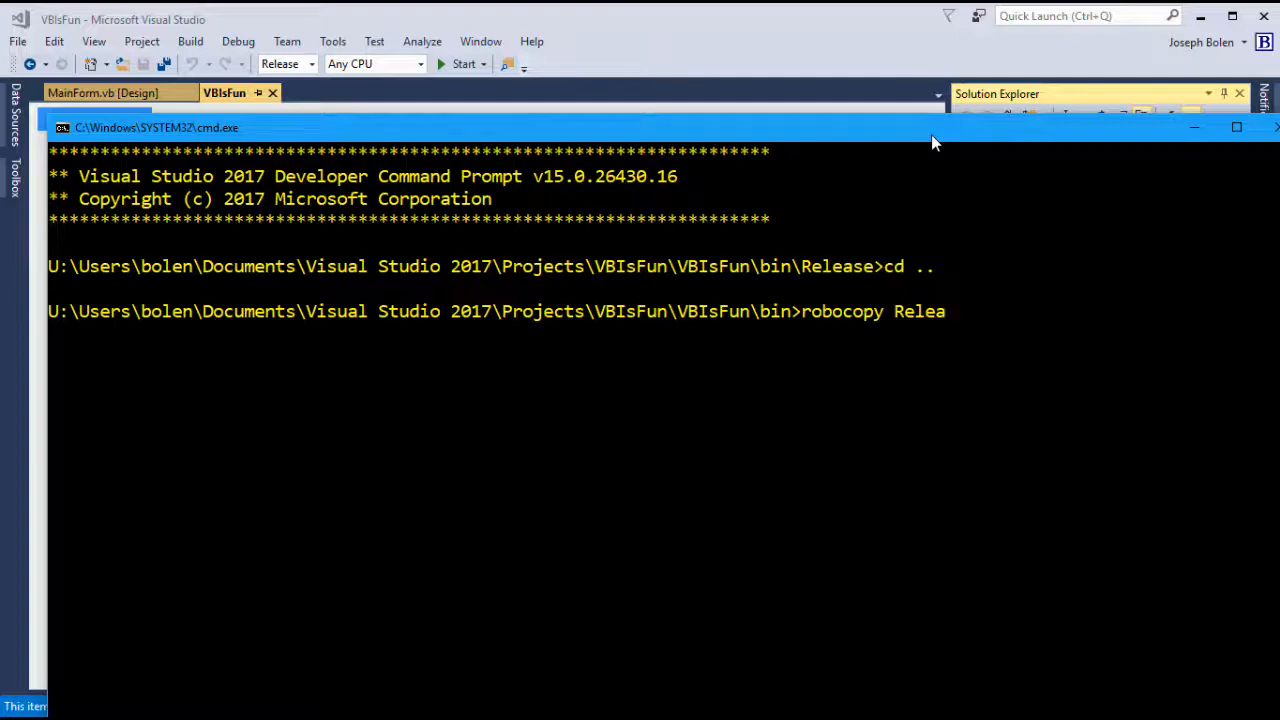
pyautogui.write('se')
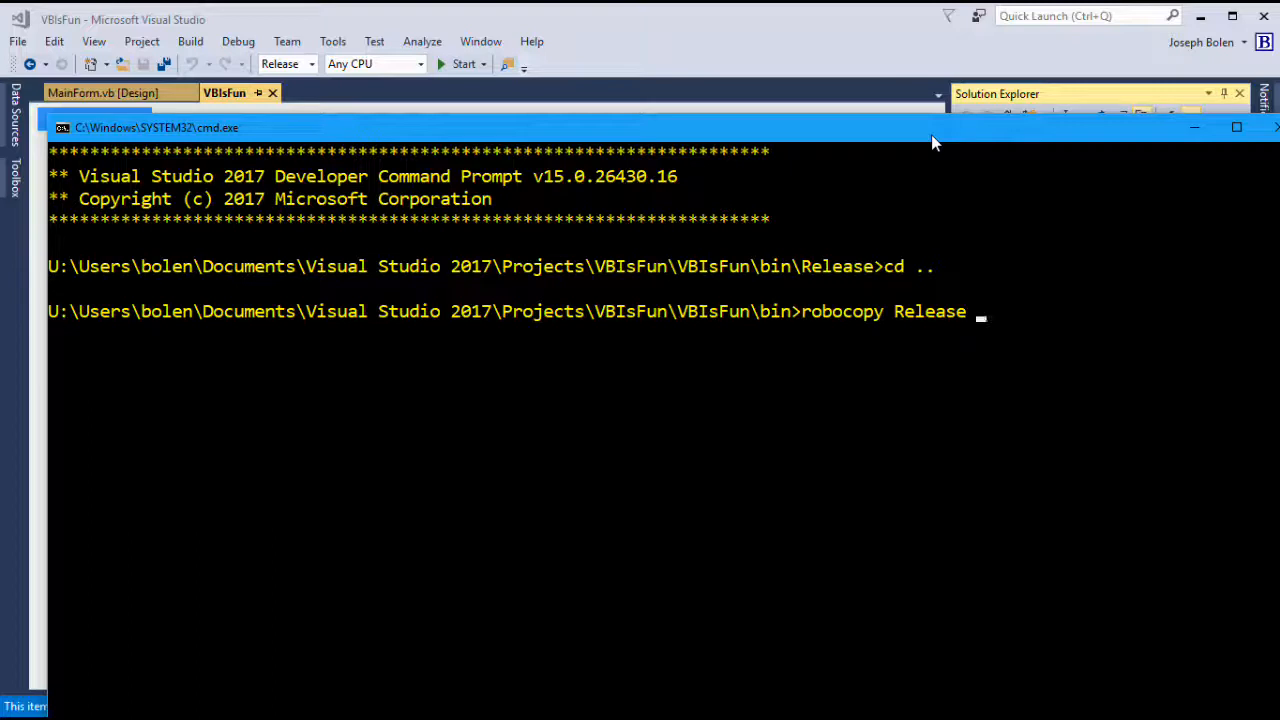
pyautogui.write('"U:')
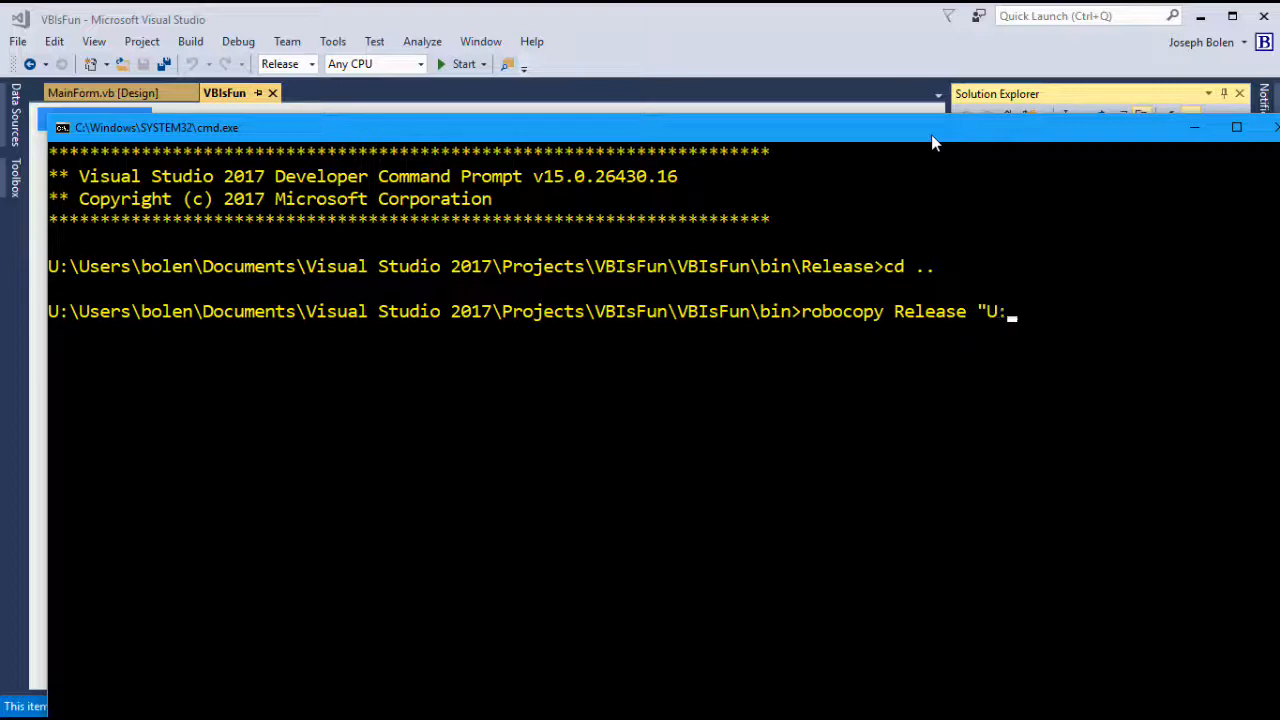
pyautogui.write('\\')
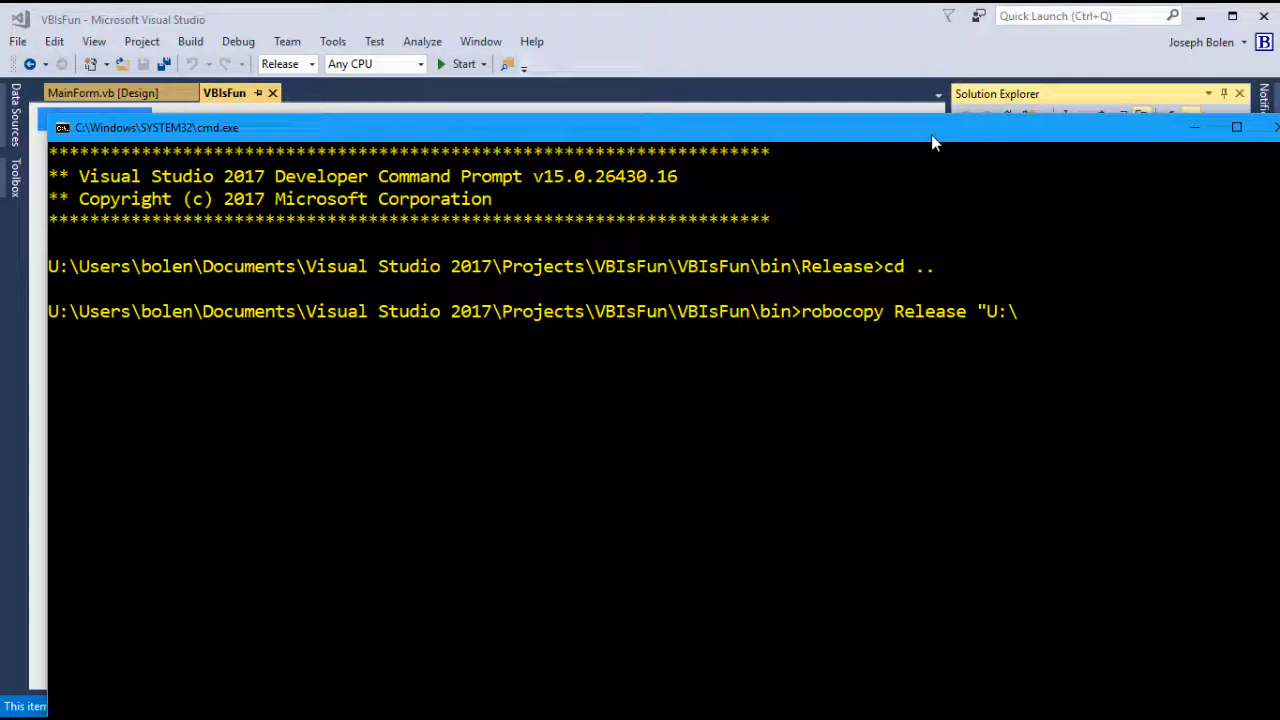
pyautogui.write('User\\B')
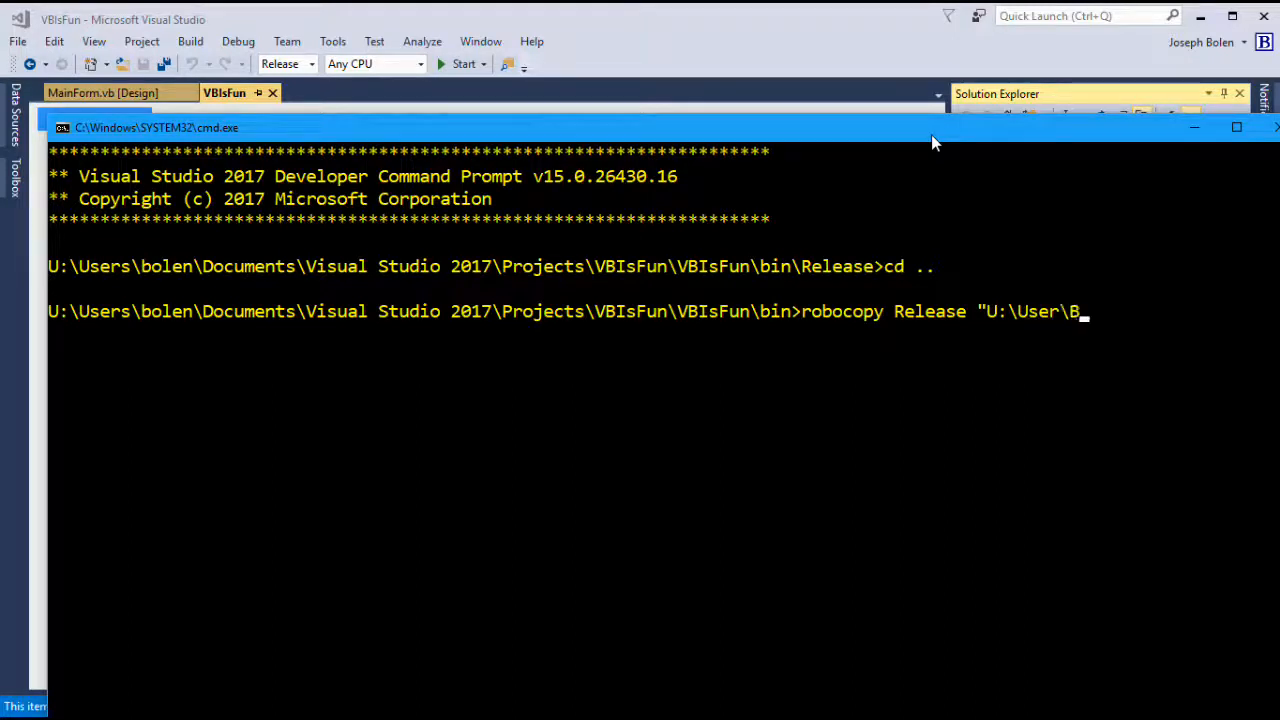
pyautogui.press('Backspace')
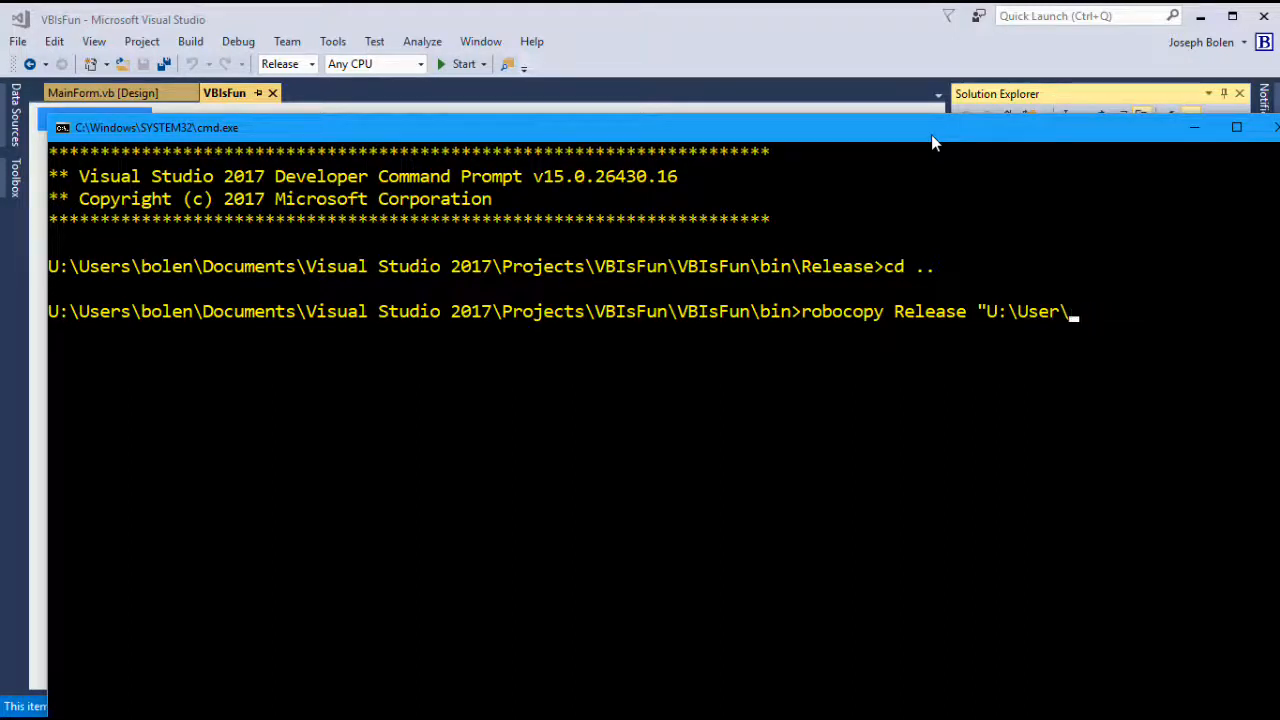
pyautogui.write('bolen\\')
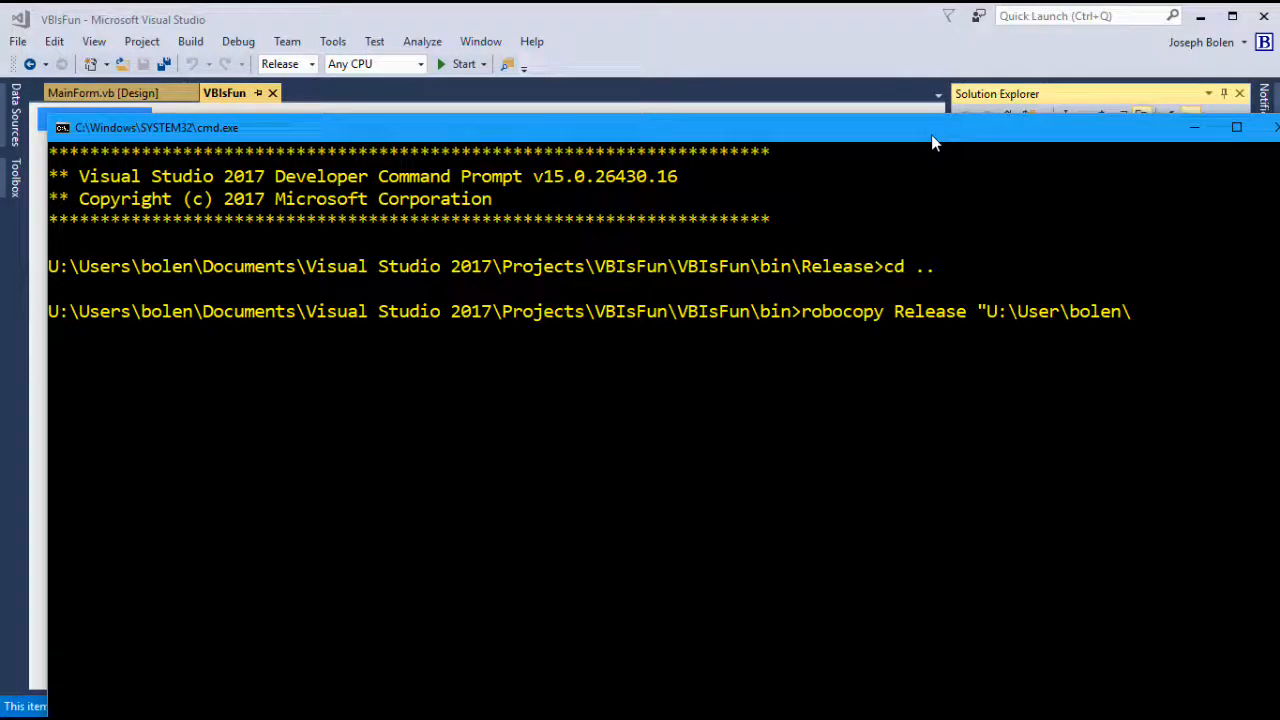
pyautogui.write('De')
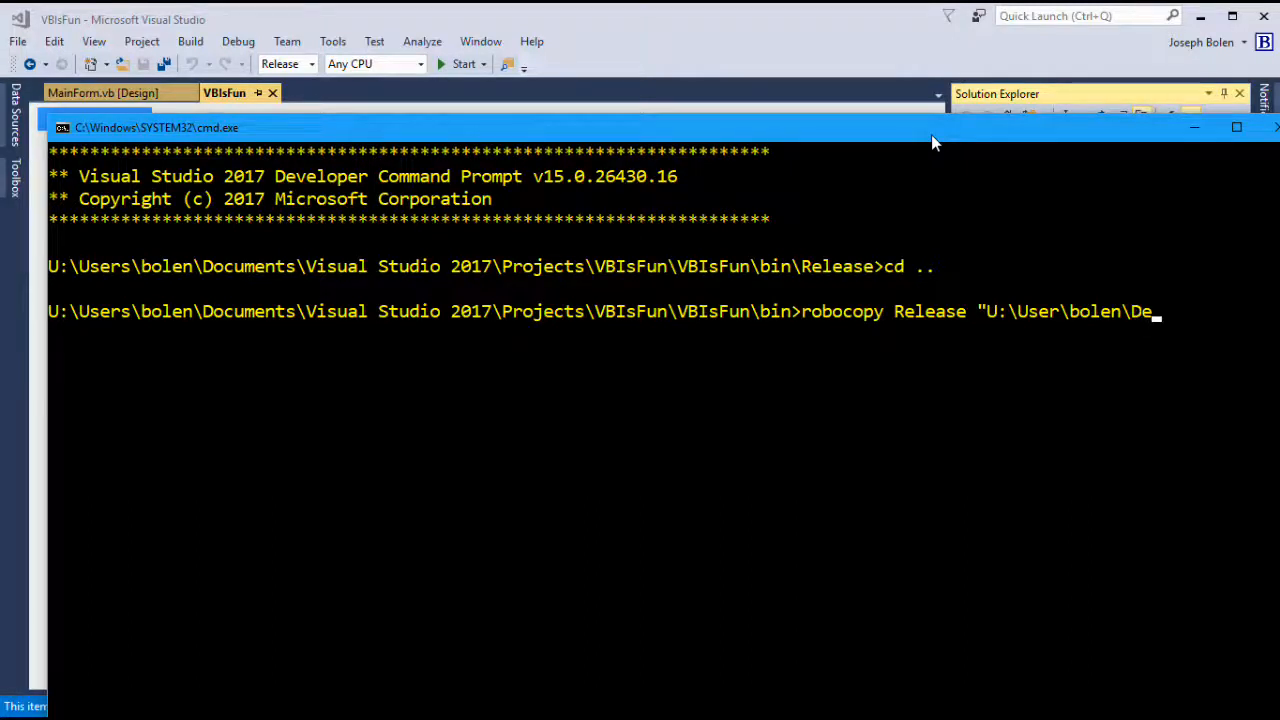
pyautogui.write('sktop\\')
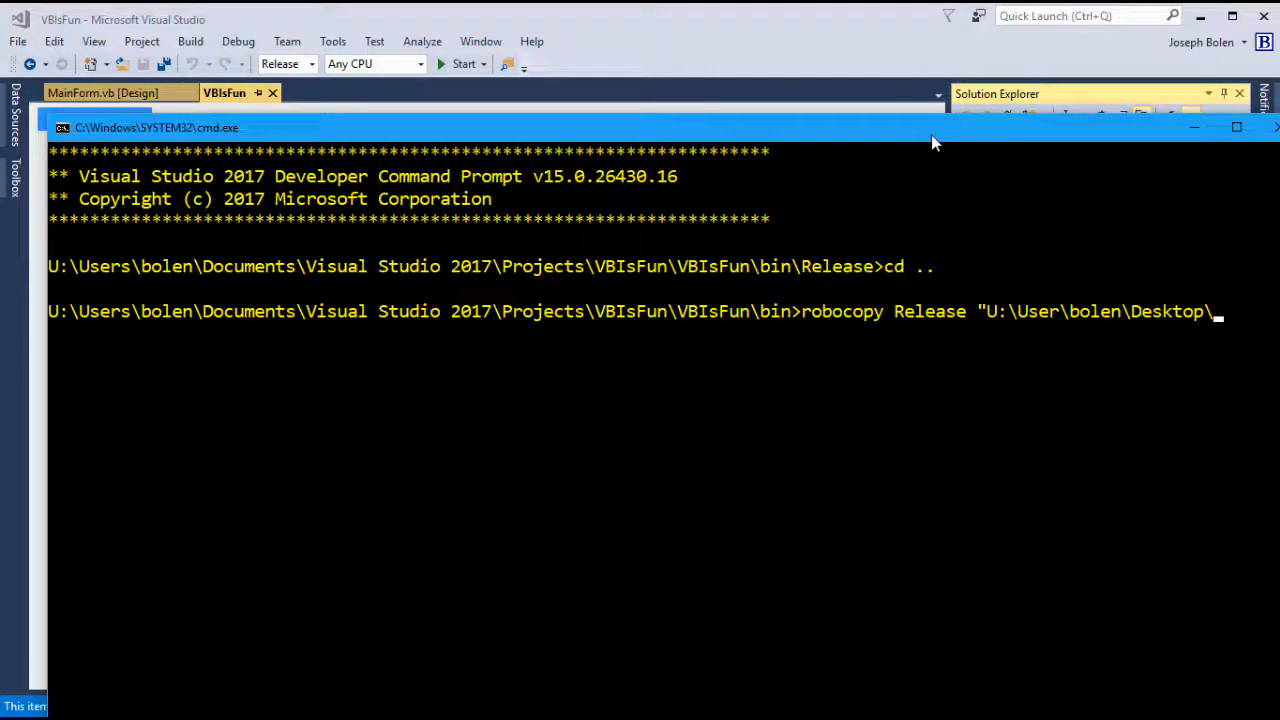
pyautogui.write('VBIsFun"')
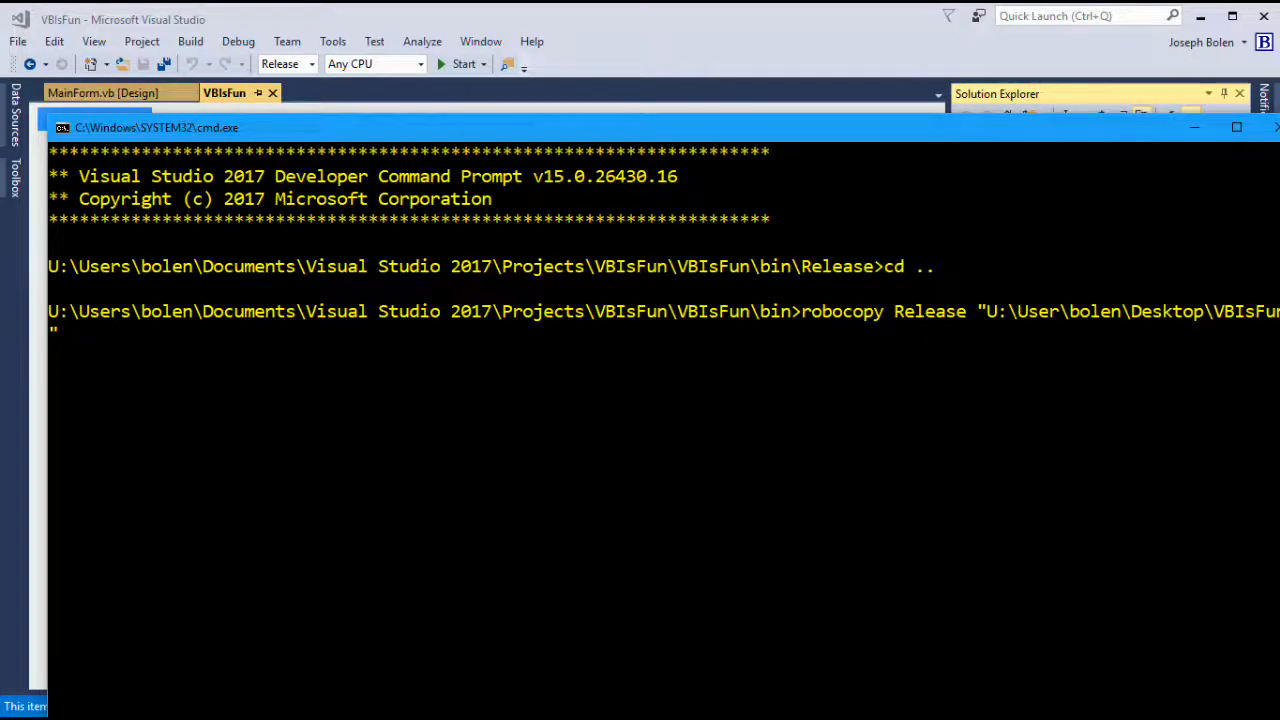
pyautogui.click(1194, 127)
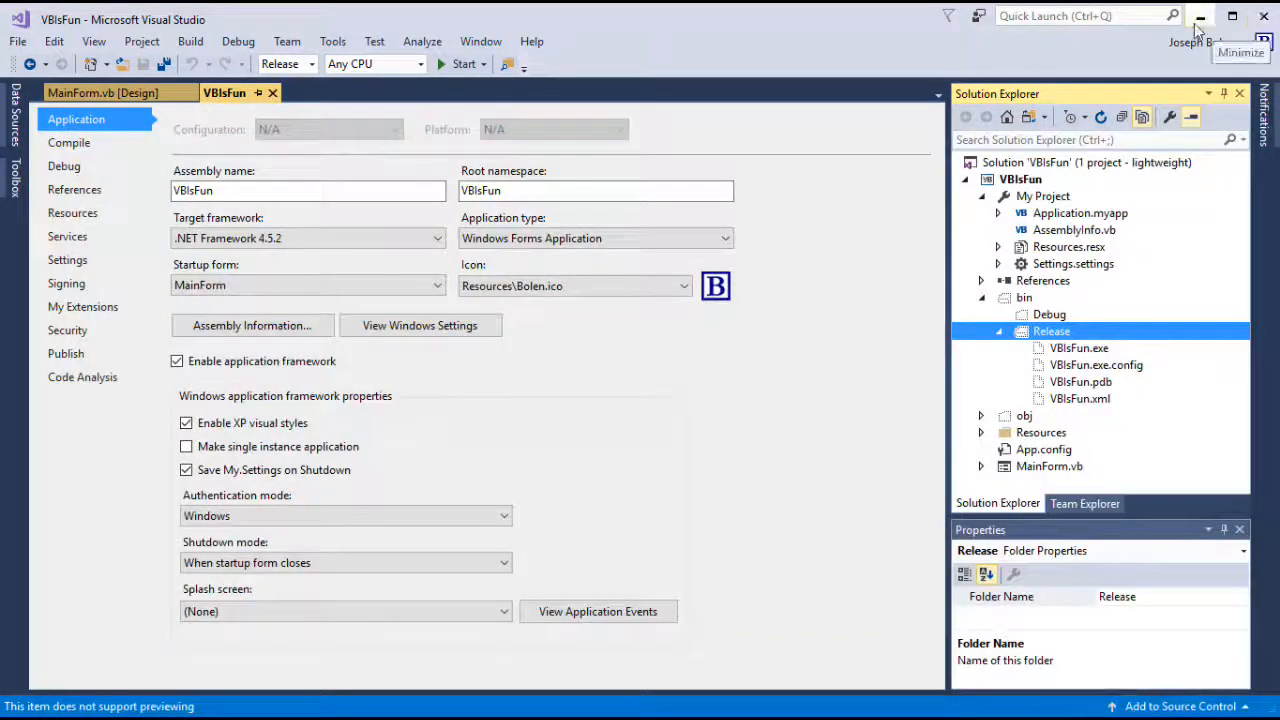
# Step: Minimize Visual Studio, view the desktop VBIsFun folder's copied files and VBIsFun.exe's Send to menu, then close it
pyautogui.click(1199, 18)
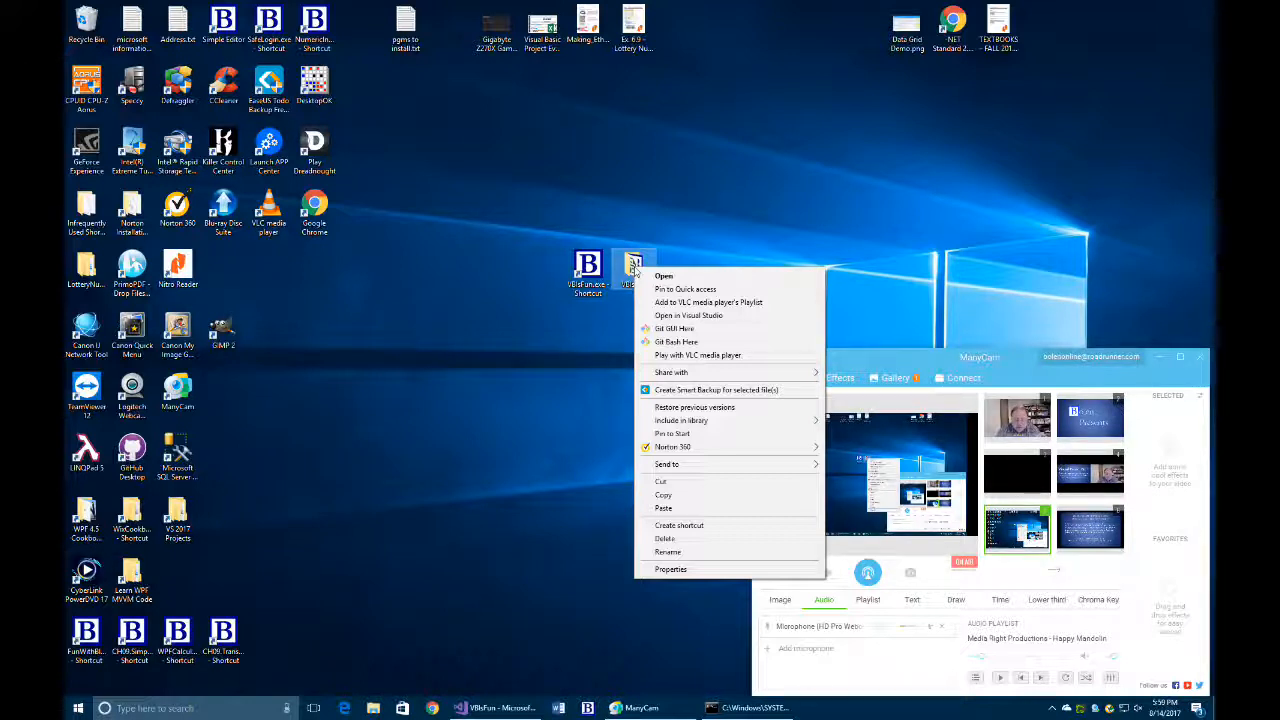
pyautogui.click(660, 280)
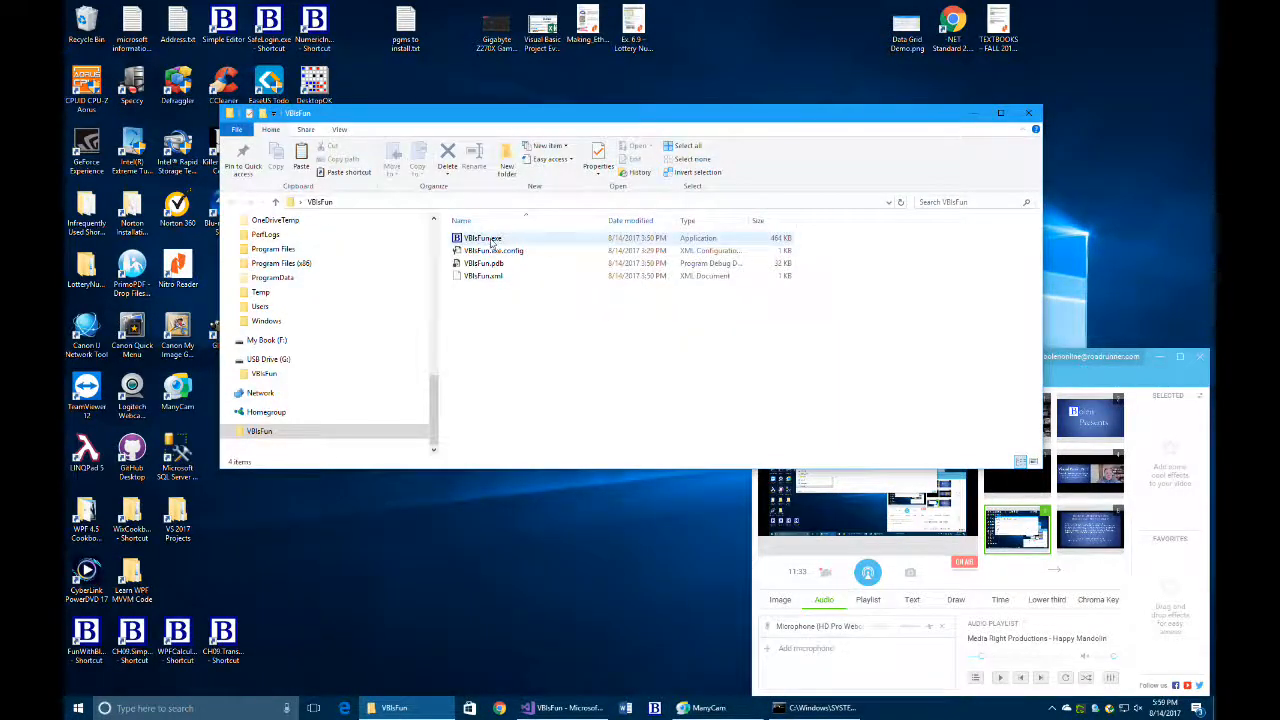
pyautogui.rightClick(480, 238)
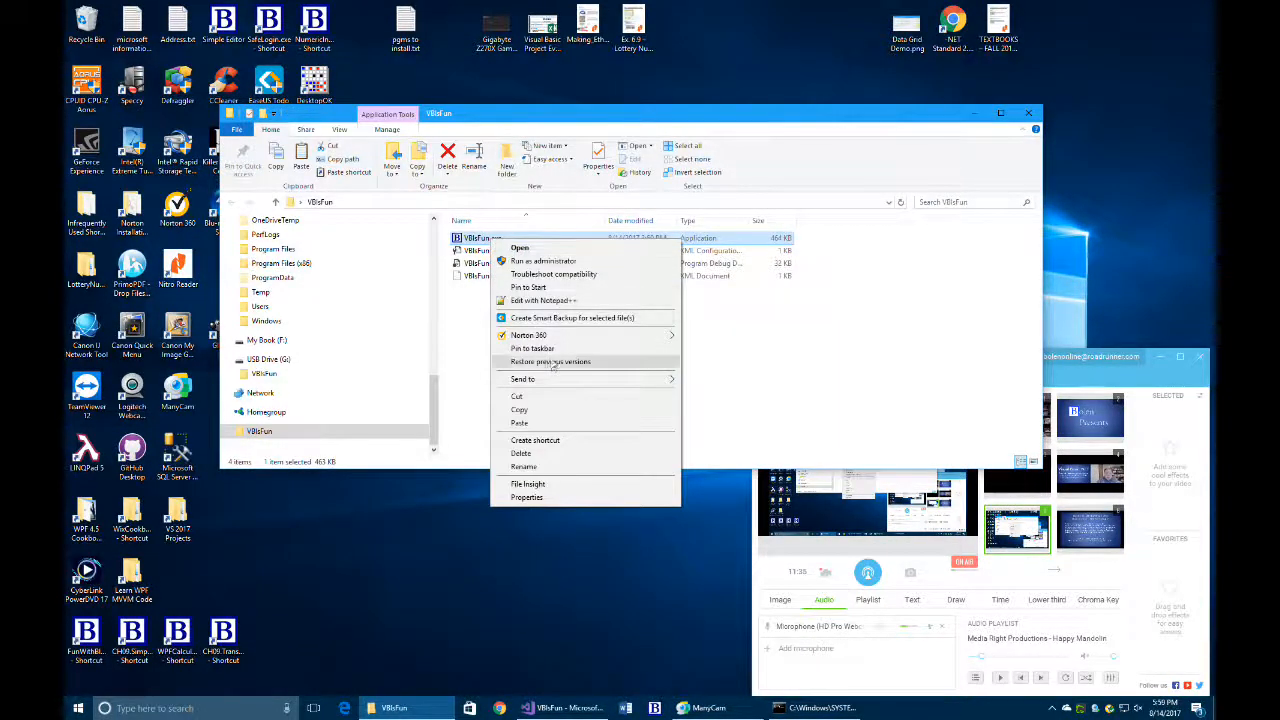
pyautogui.click(523, 379)
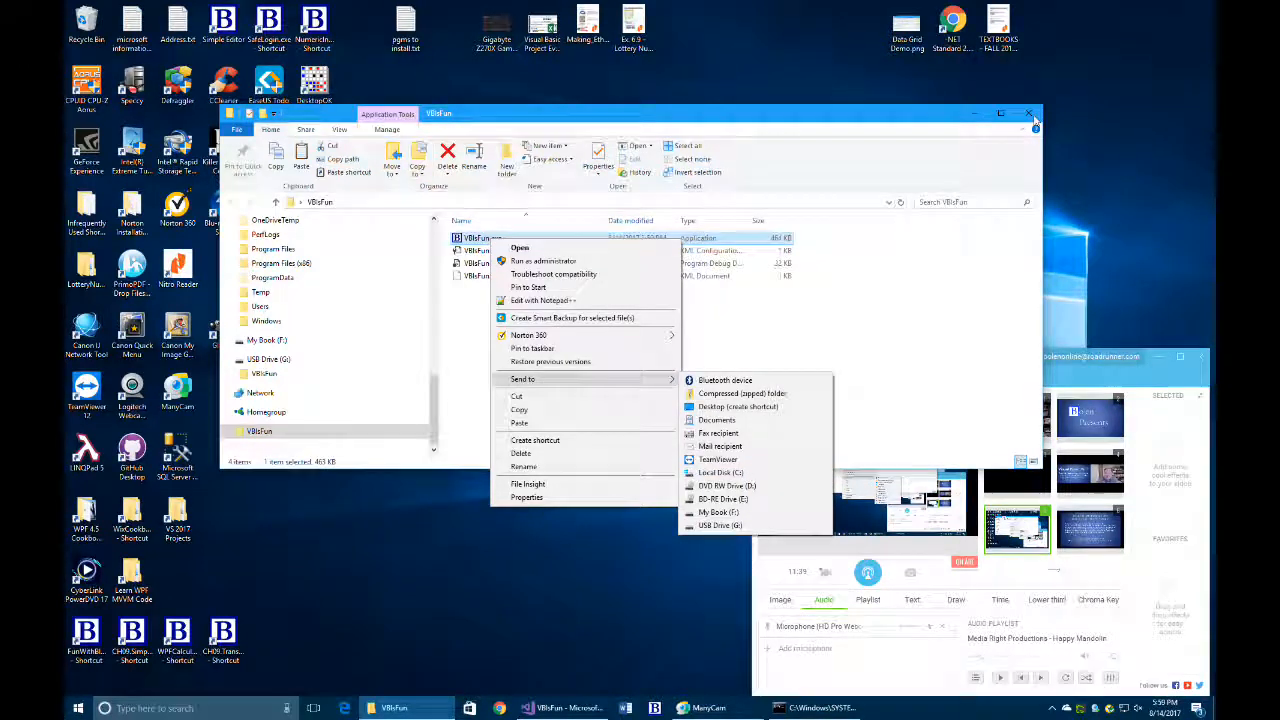
pyautogui.click(1029, 113)
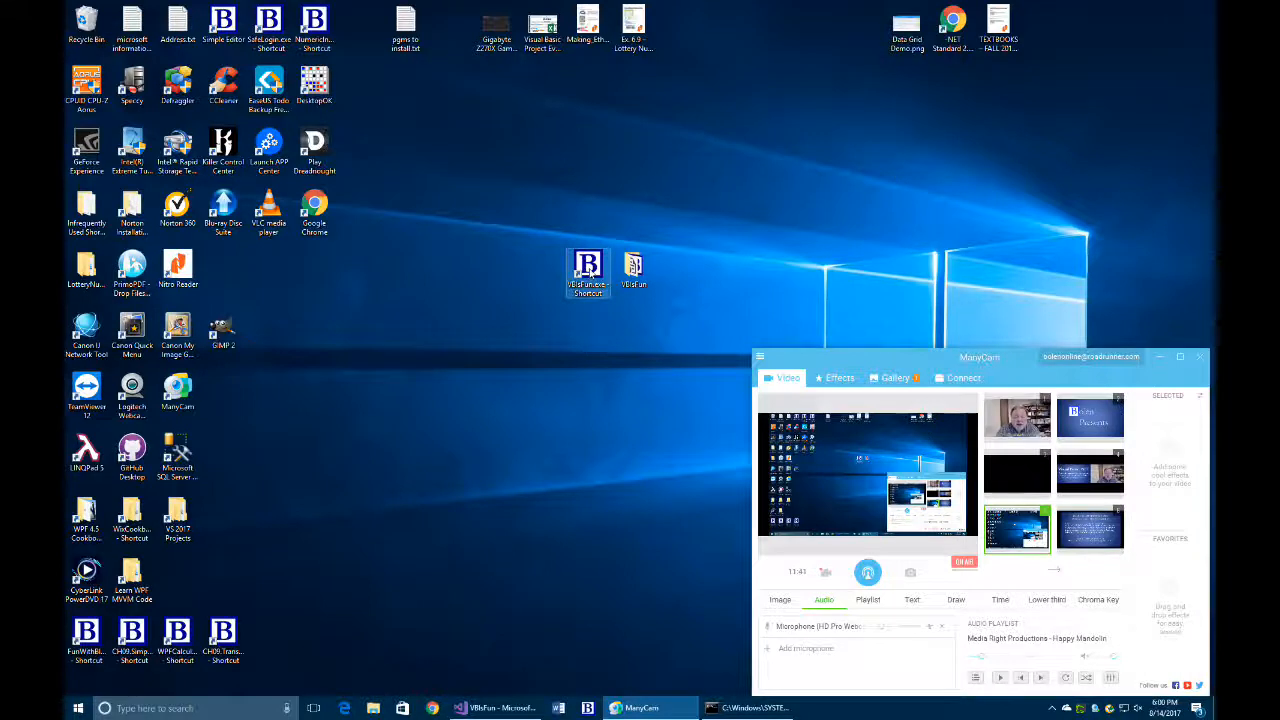
pyautogui.rightClick(588, 272)
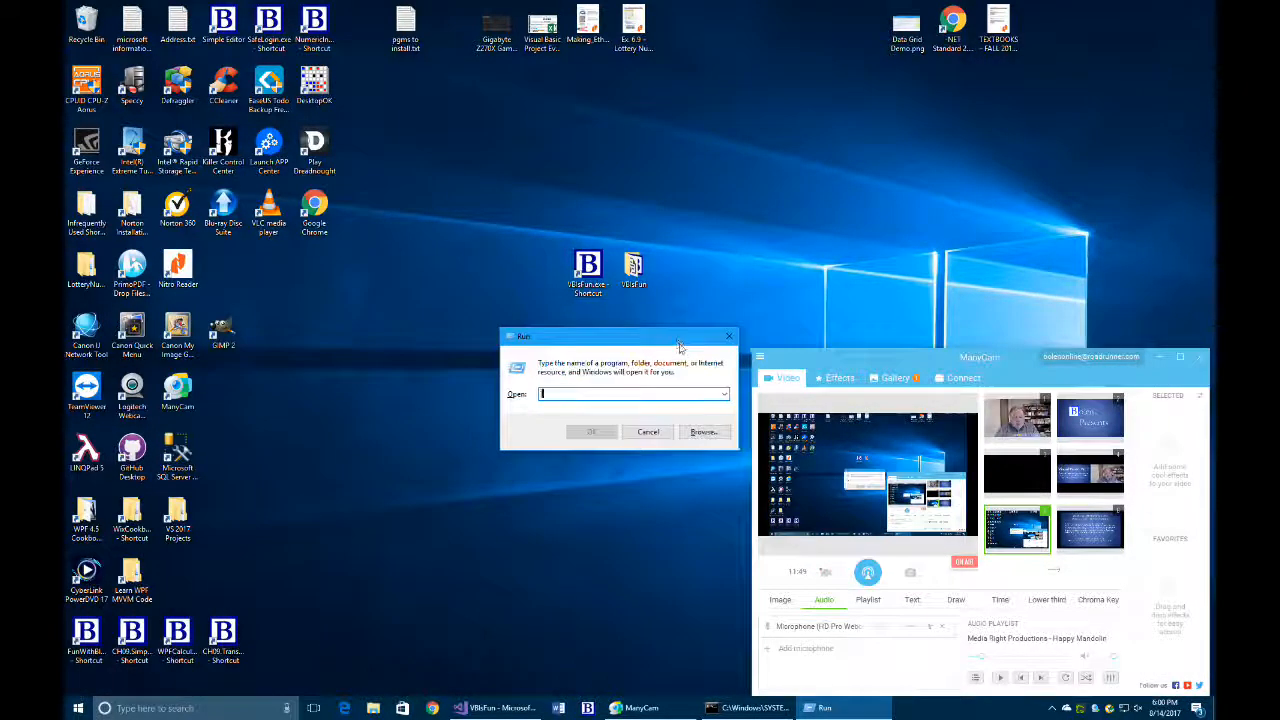
pyautogui.write('shell:prog')
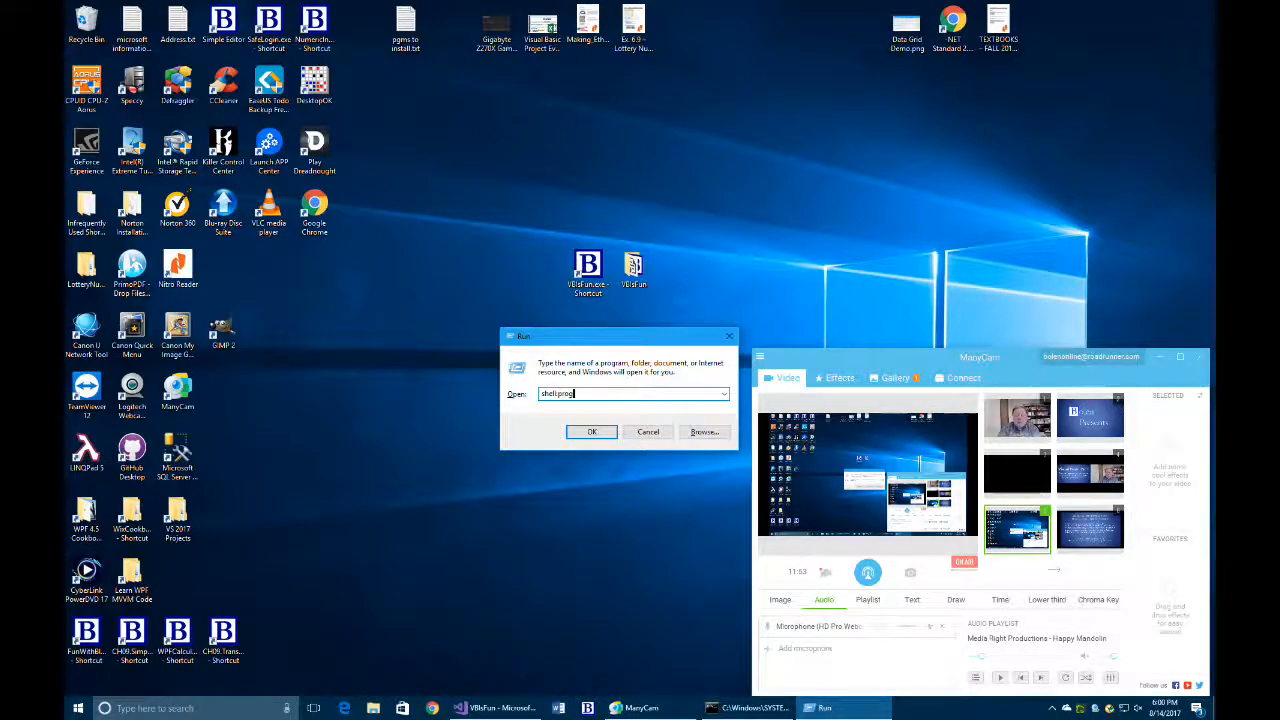
pyautogui.click(591, 431)
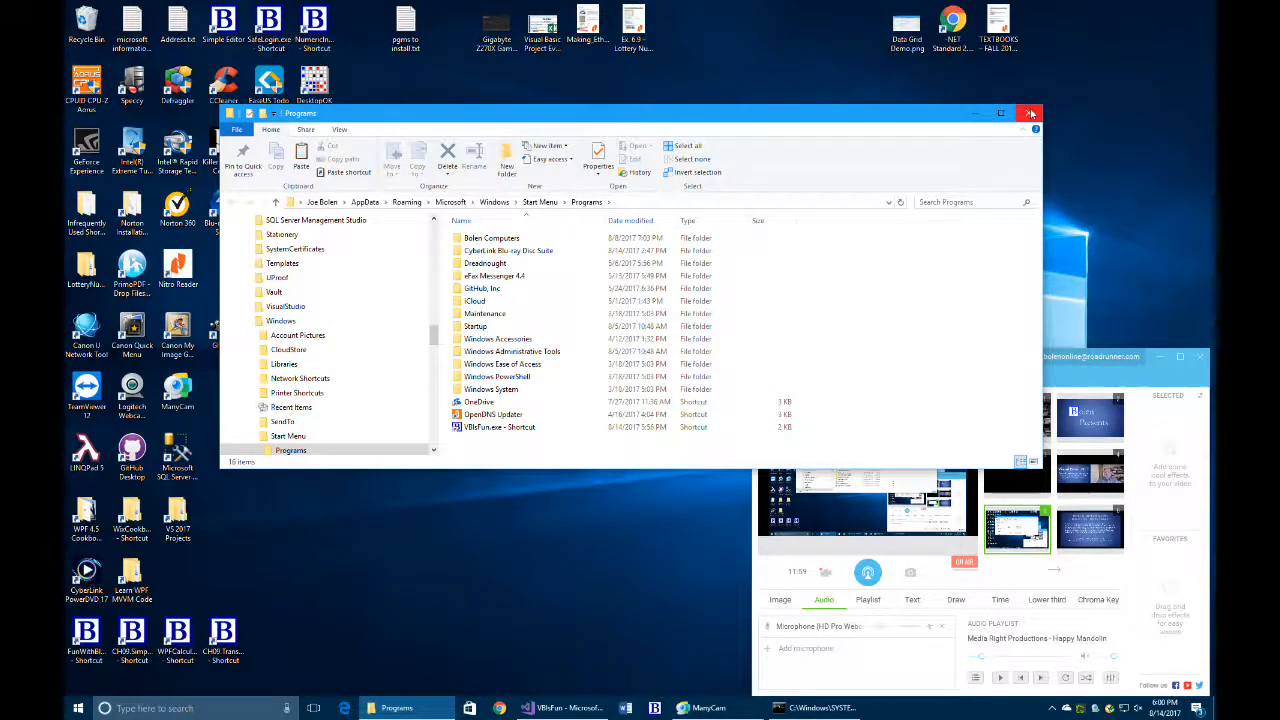
pyautogui.click(1029, 113)
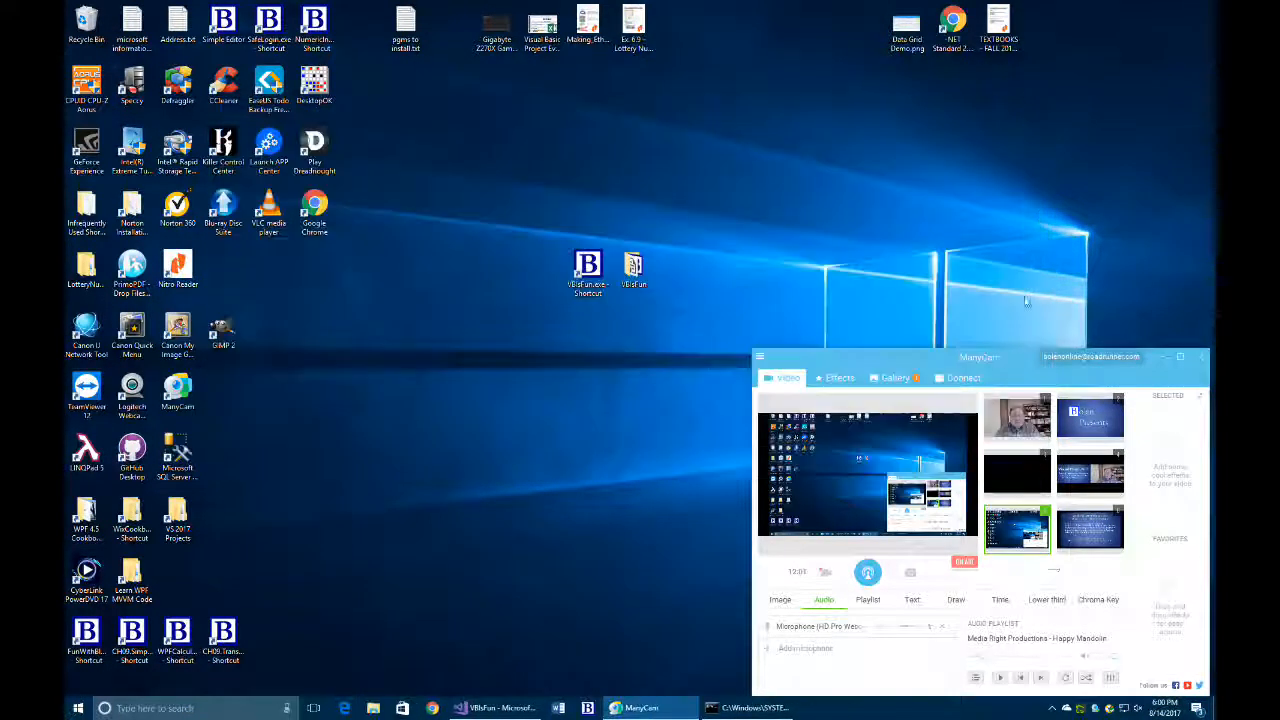